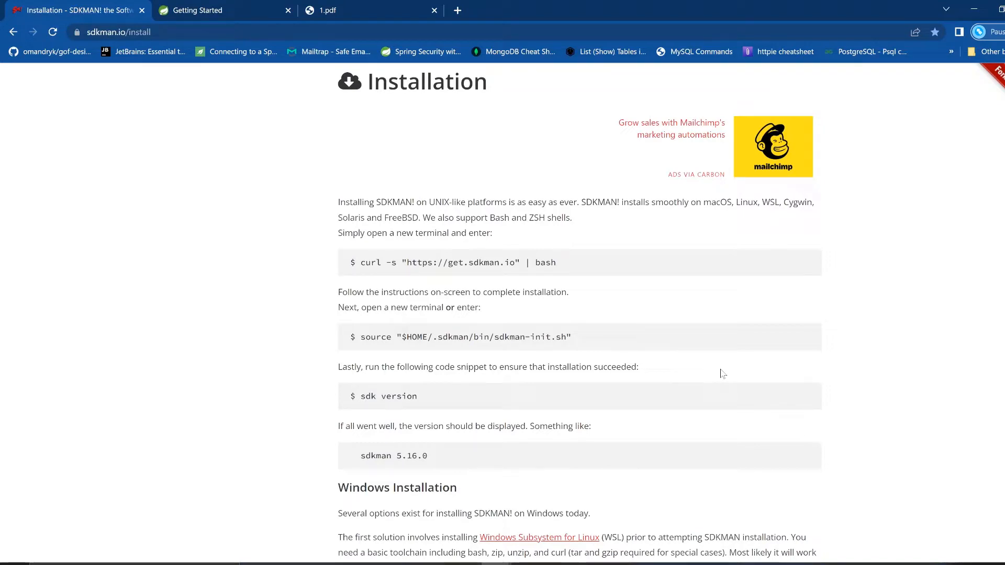
mouse_move(419, 428)
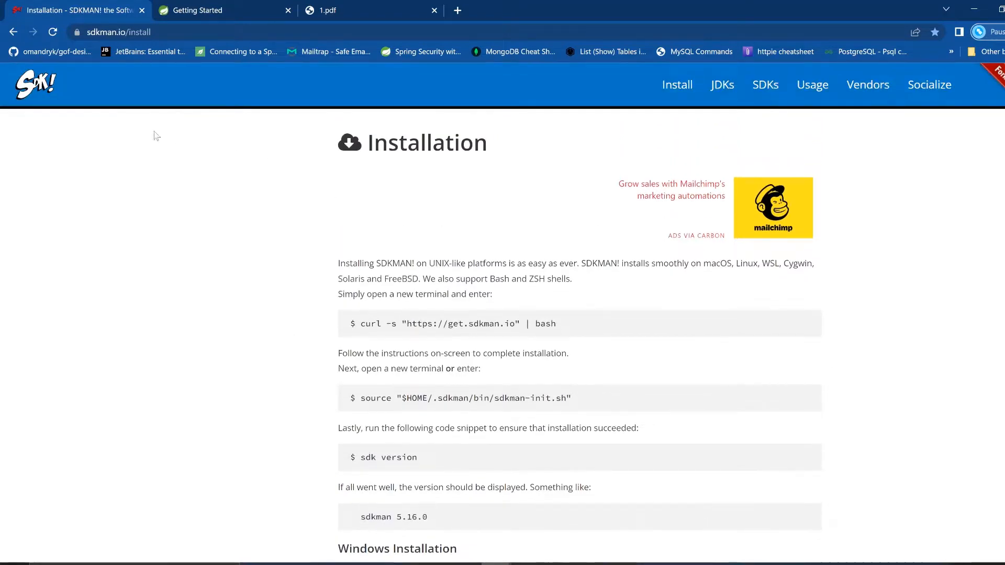
mouse_move(1002, 108)
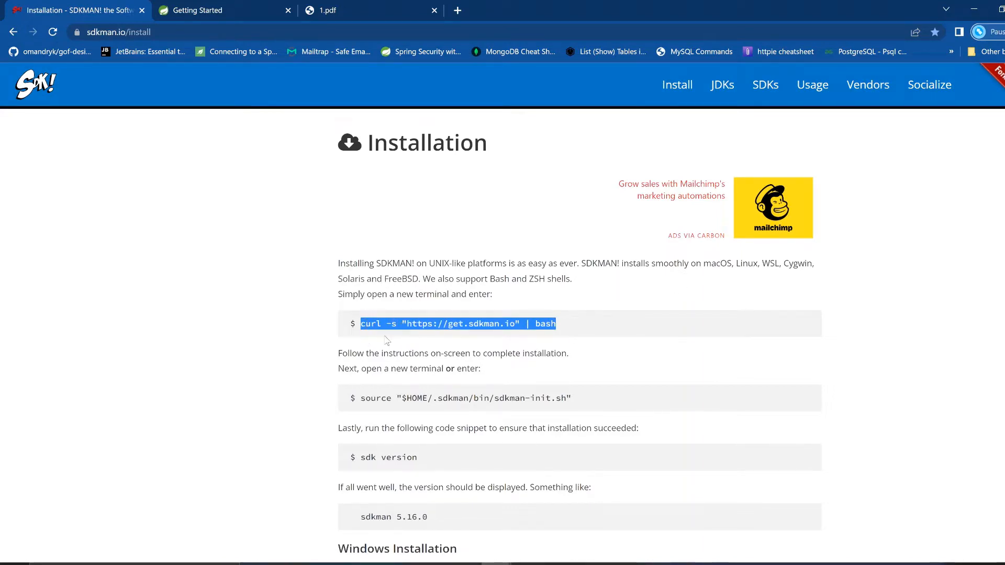
- Select the SDKMAN curl install command in the notes to review it
click(549, 323)
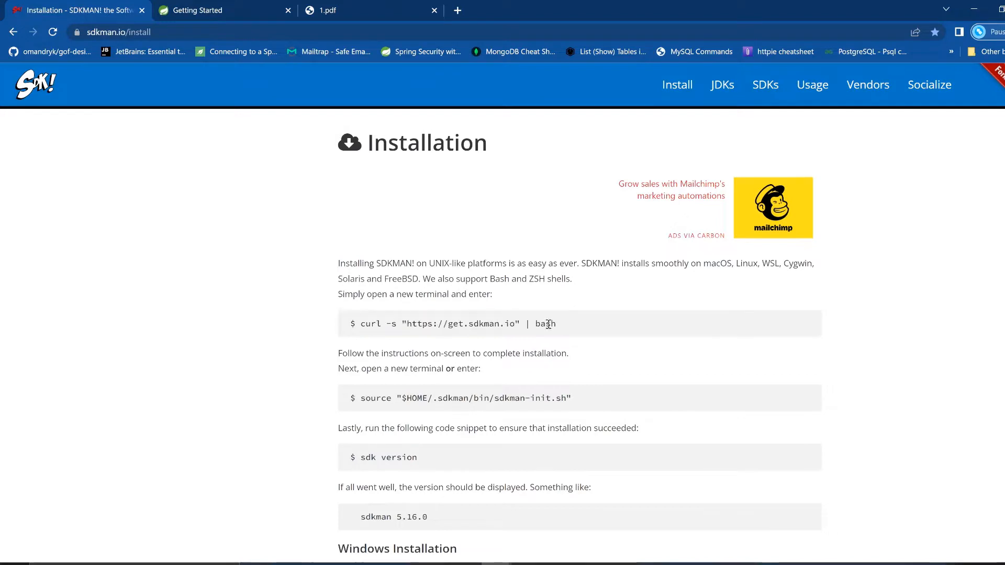
mouse_move(558, 321)
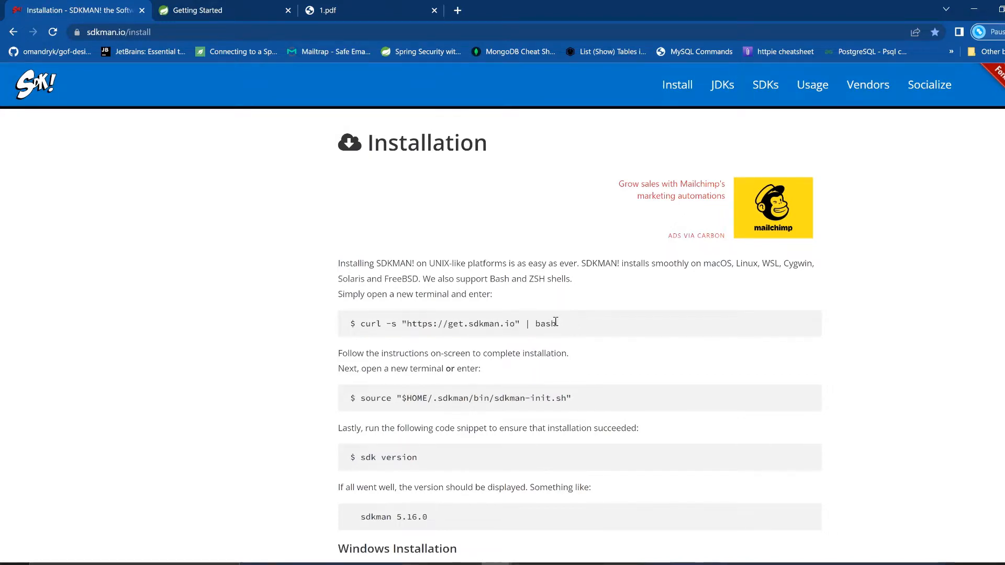
drag(365, 324, 555, 324)
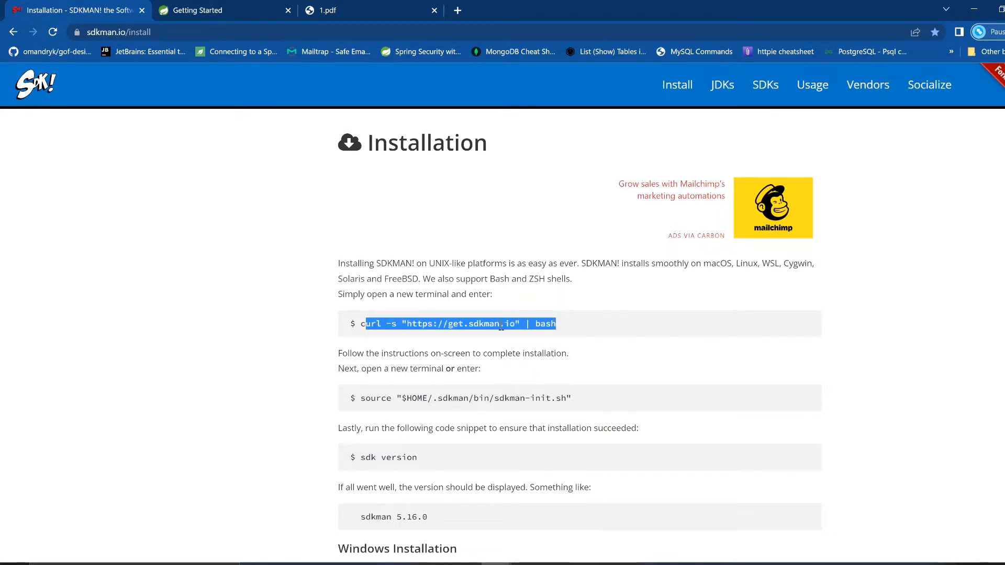
click(551, 325)
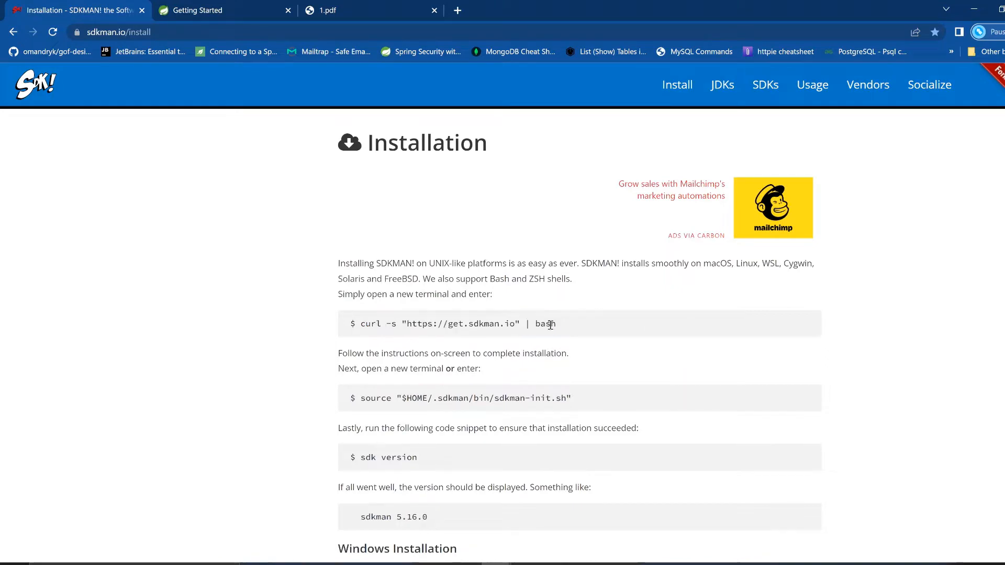
drag(398, 324, 556, 324)
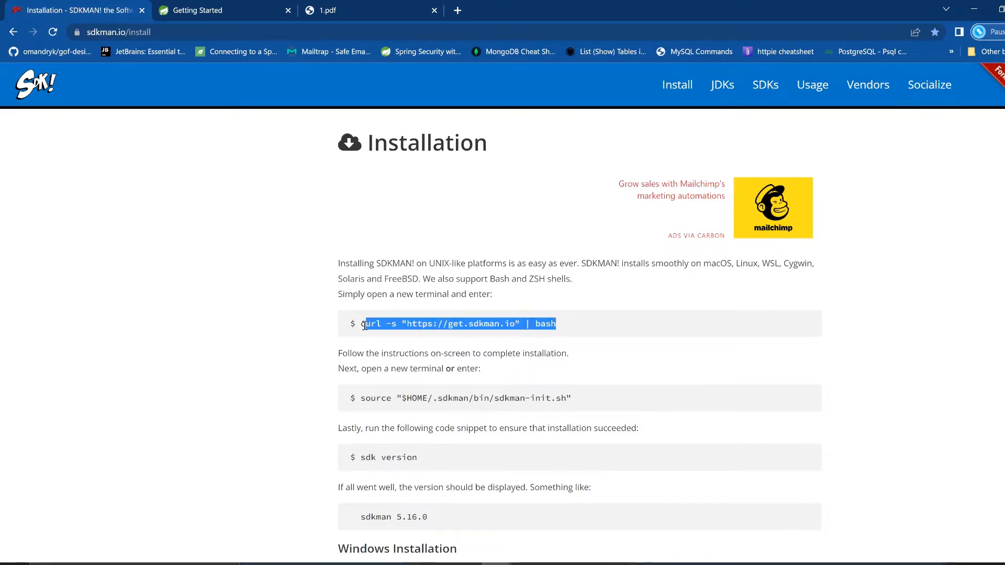
click(538, 323)
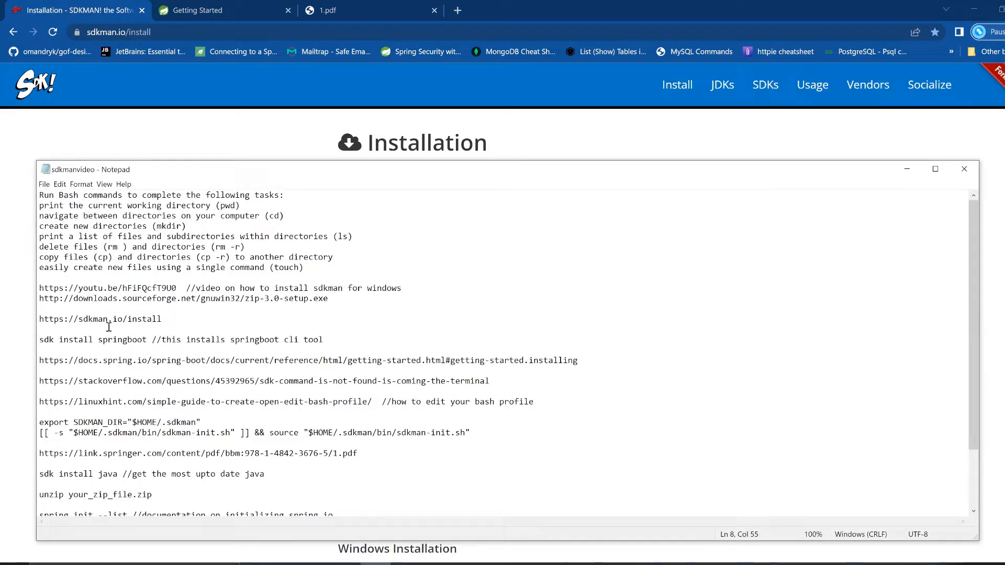
- Highlight the SDKMAN install links, Windows video link and sdk install springboot command
drag(55, 318, 136, 318)
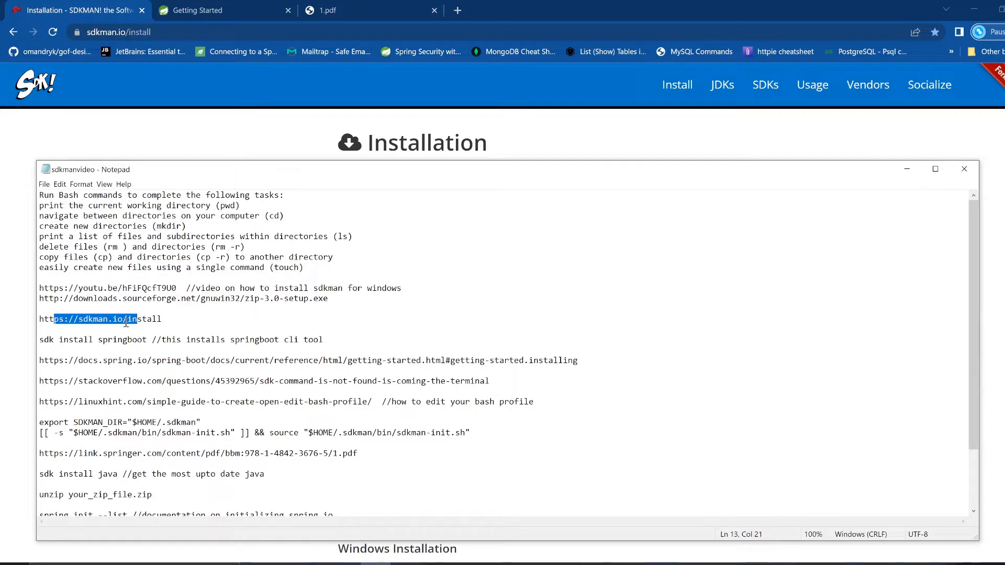
click(163, 320)
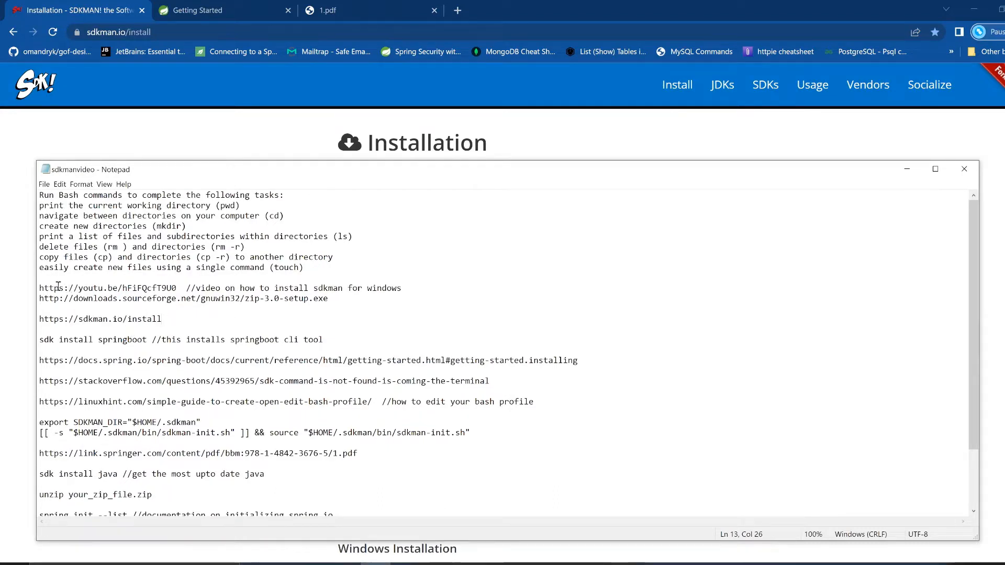
drag(39, 287, 162, 288)
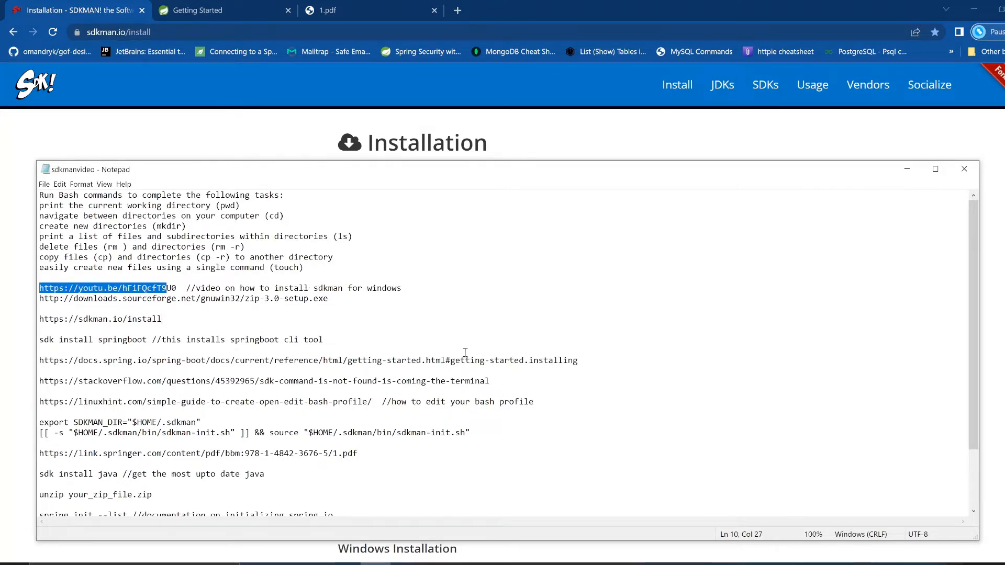
mouse_move(148, 318)
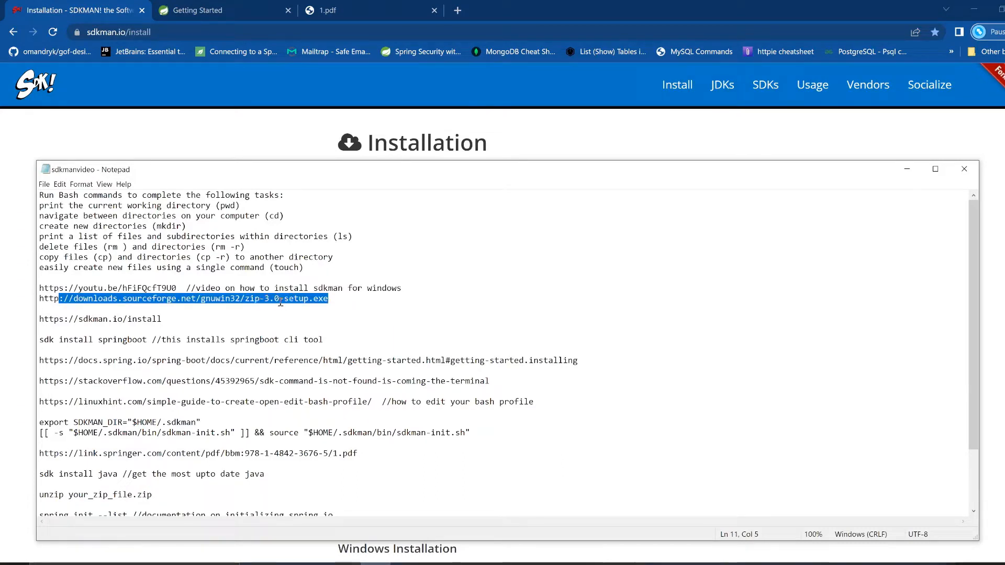
click(168, 330)
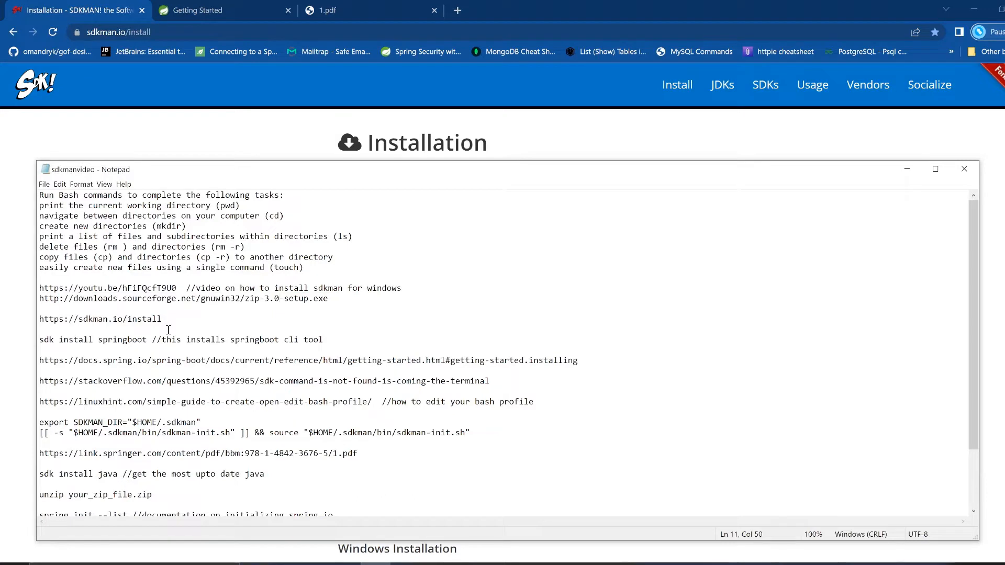
mouse_move(231, 288)
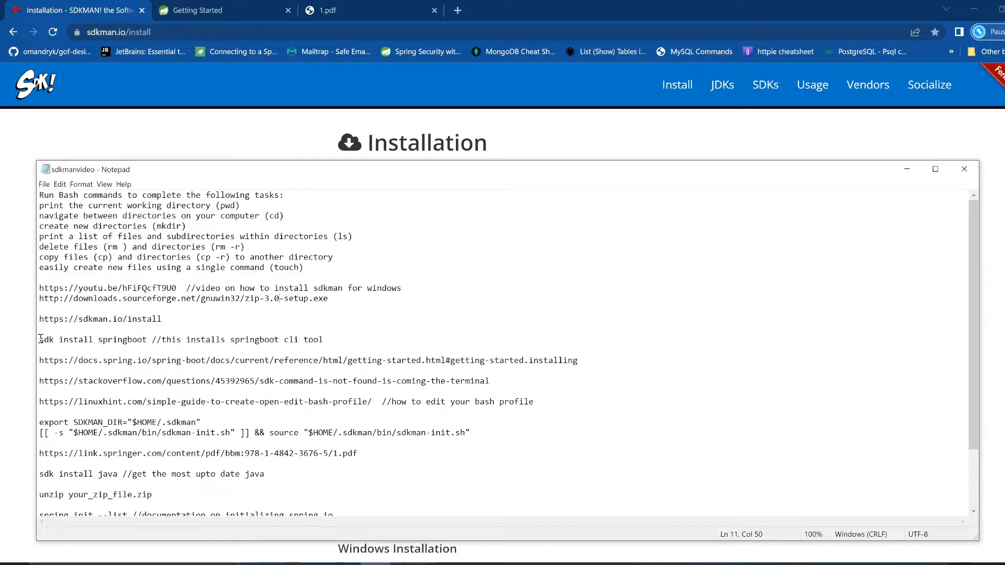
drag(39, 339, 148, 339)
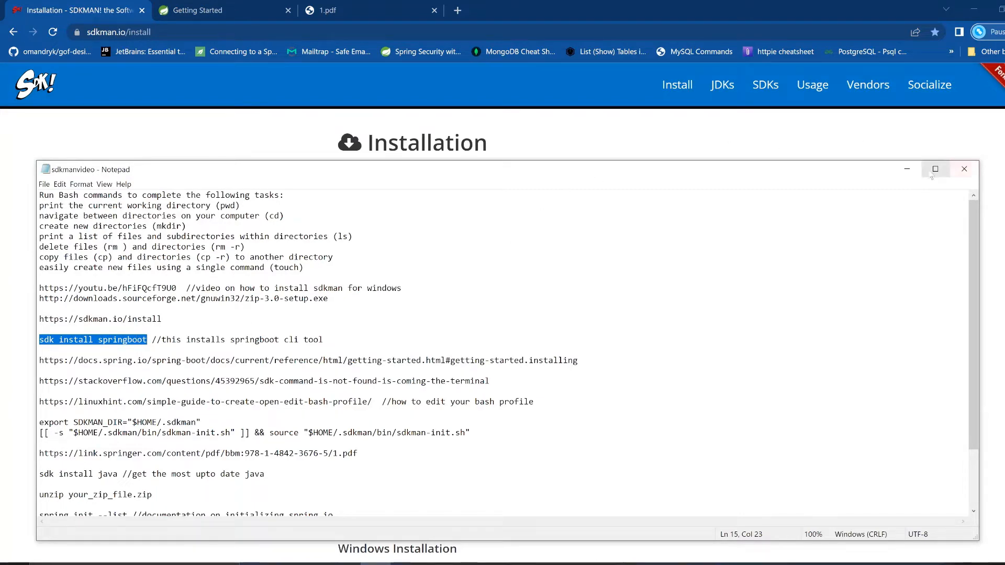
- Review section 3.2.2 Installation with SDKMAN! and select 'springboot' in the sdk ls example
click(199, 11)
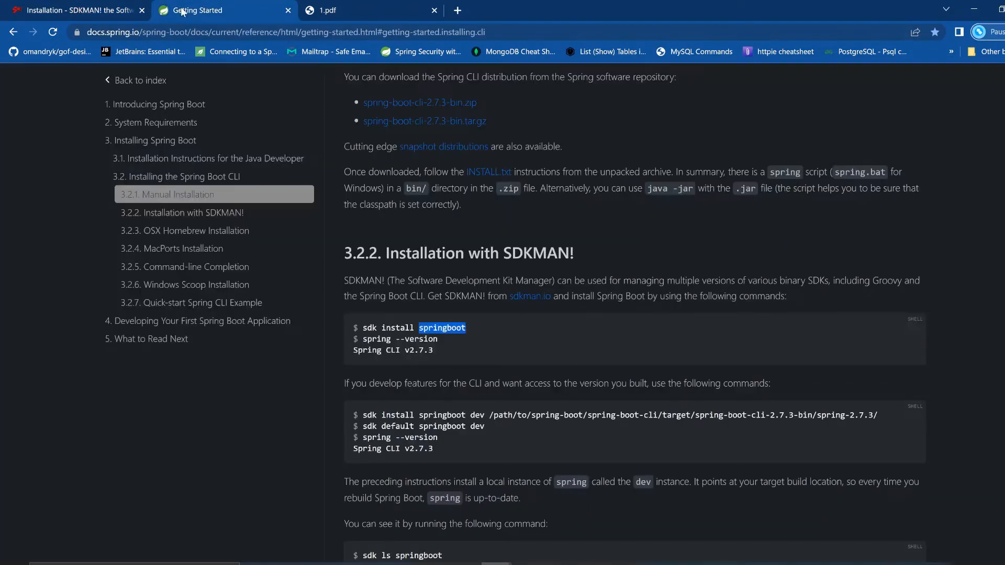
mouse_move(178, 69)
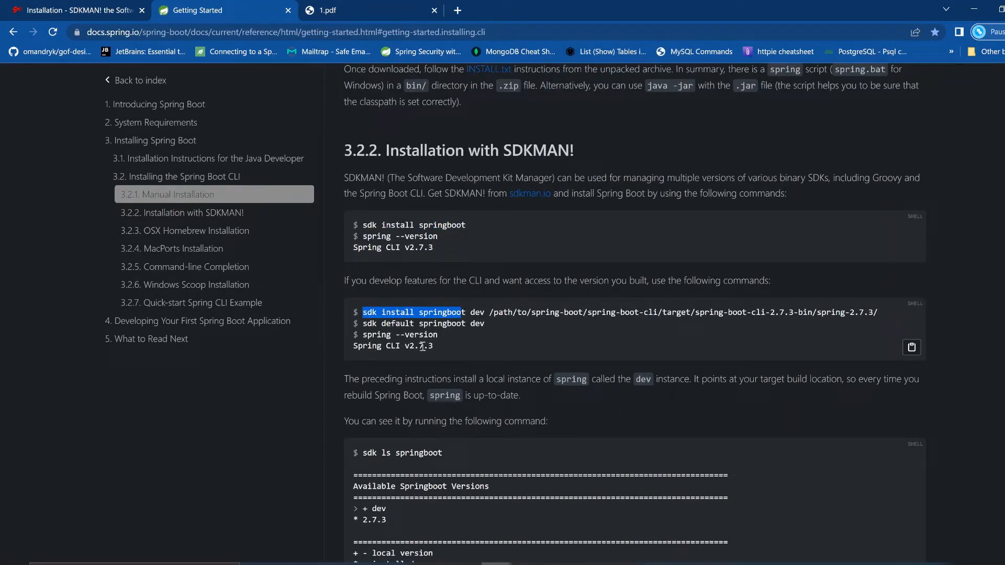
scroll(down, 3)
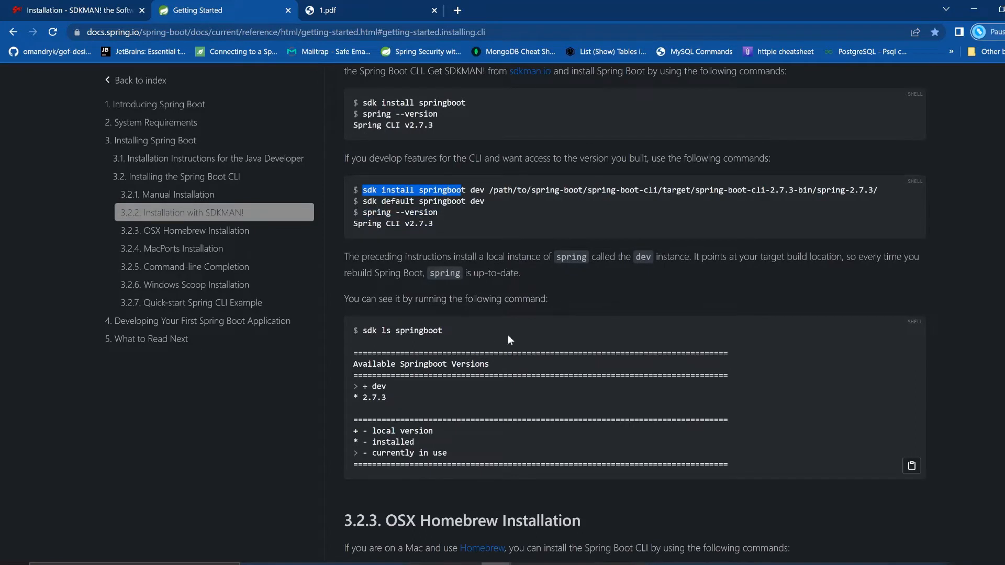
mouse_move(442, 349)
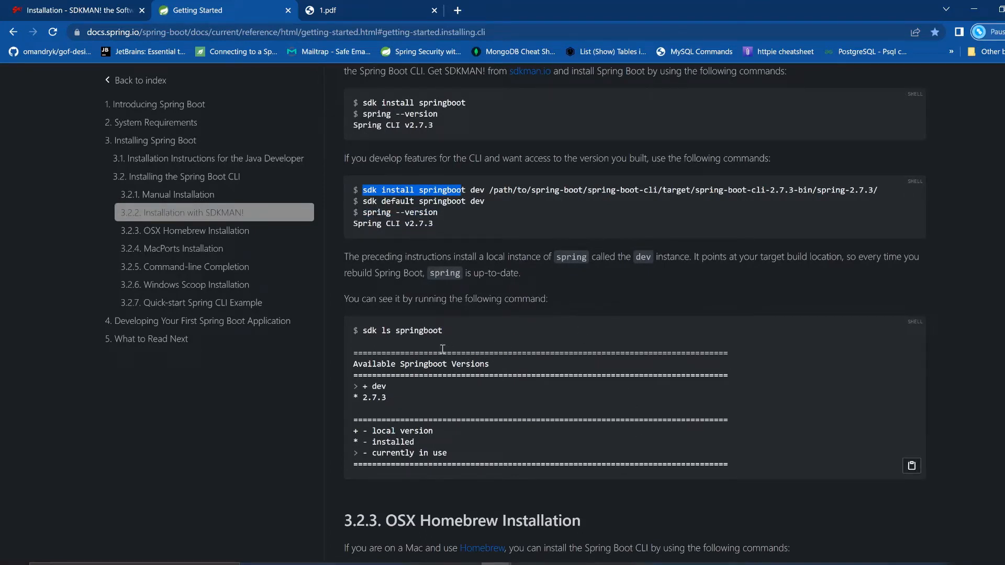
mouse_move(534, 353)
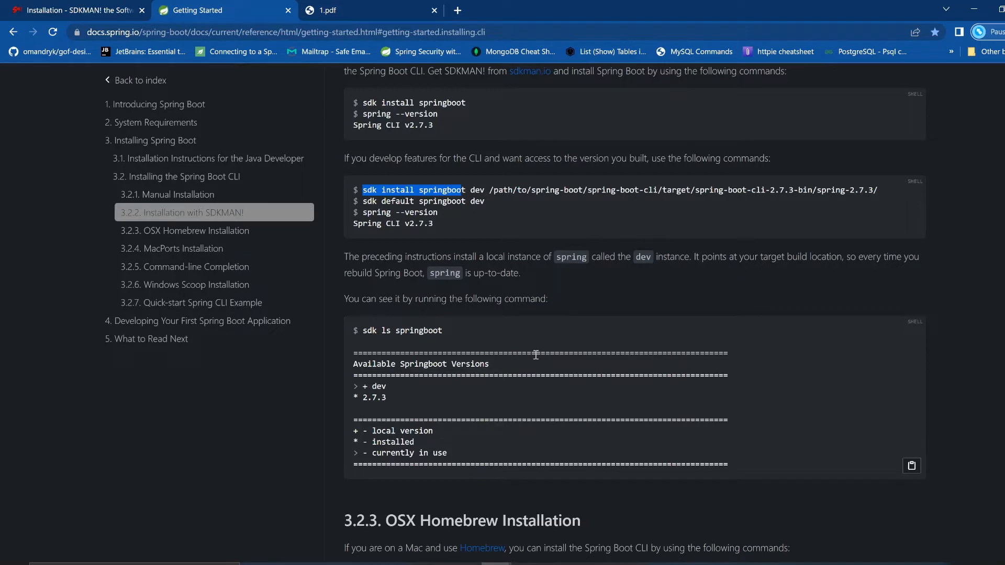
mouse_move(430, 366)
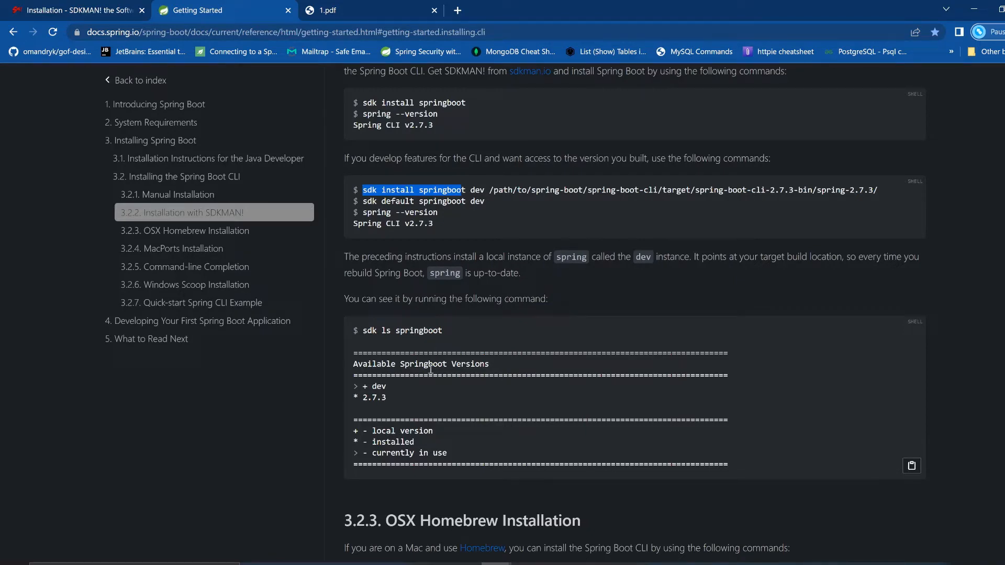
mouse_move(431, 318)
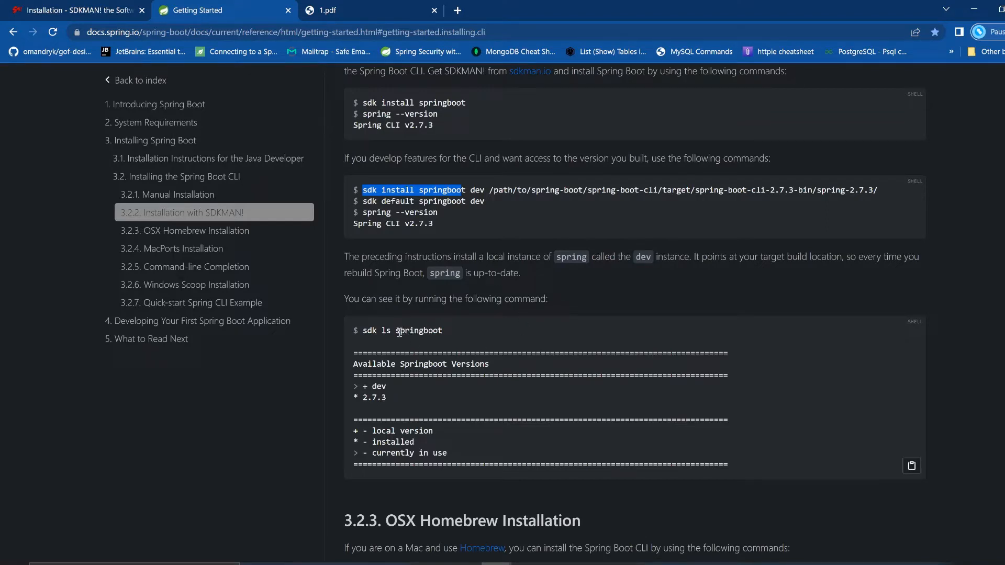
double_click(419, 331)
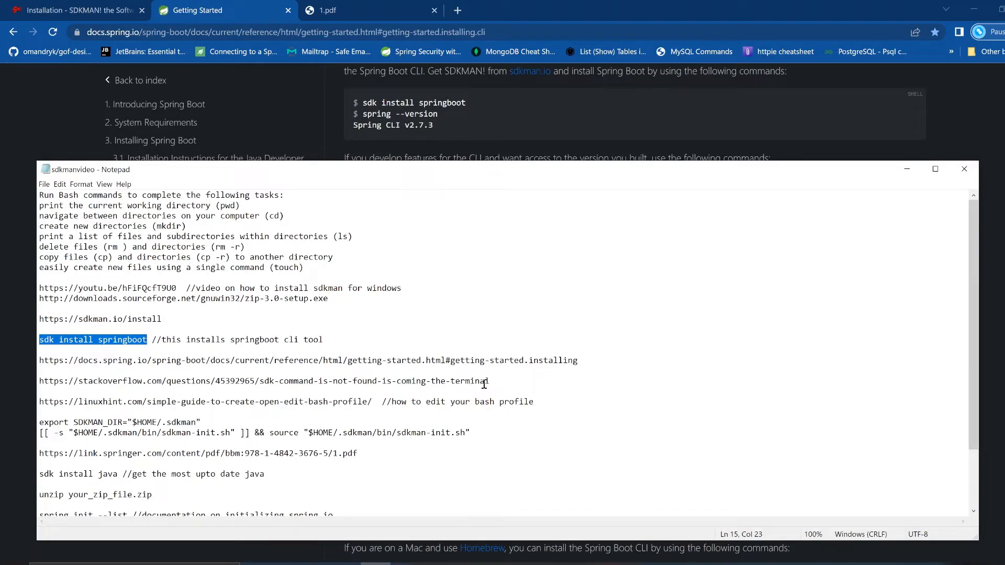
drag(368, 381, 489, 381)
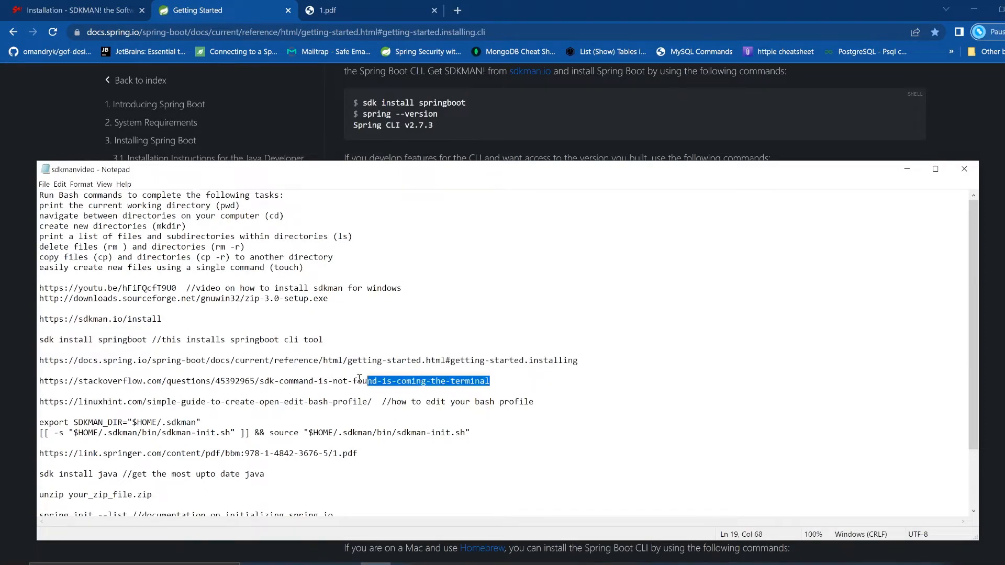
drag(358, 381, 50, 381)
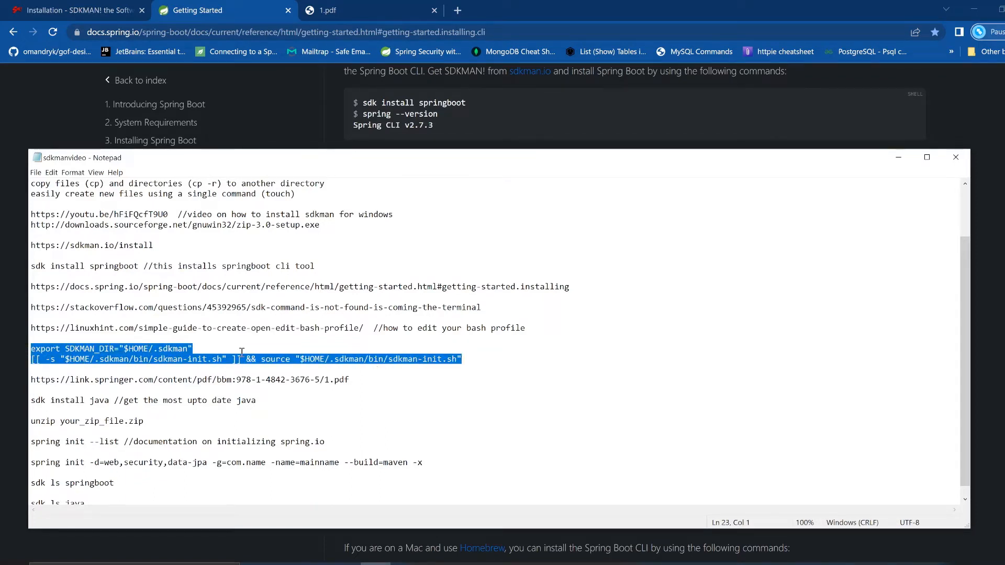
double_click(413, 359)
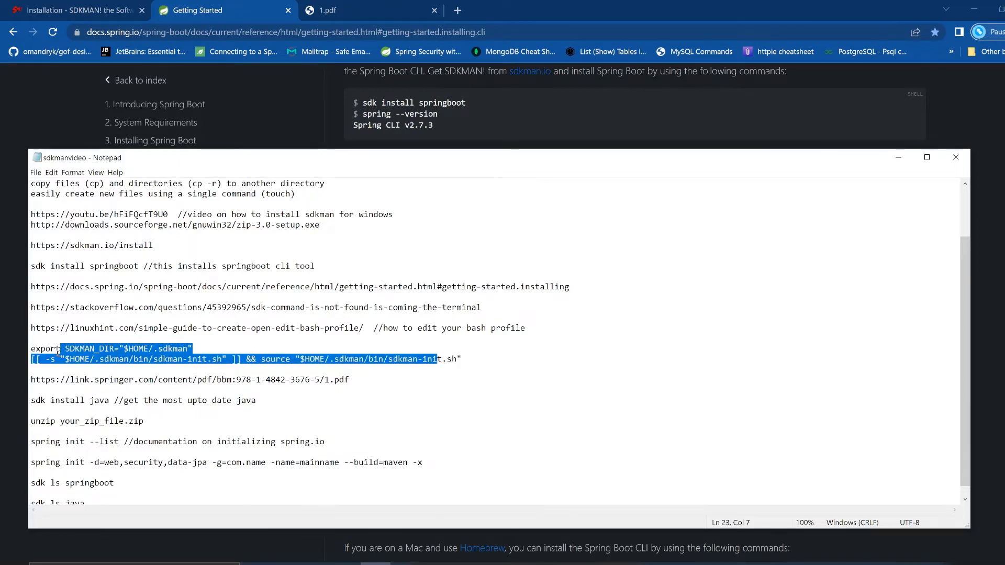
click(48, 349)
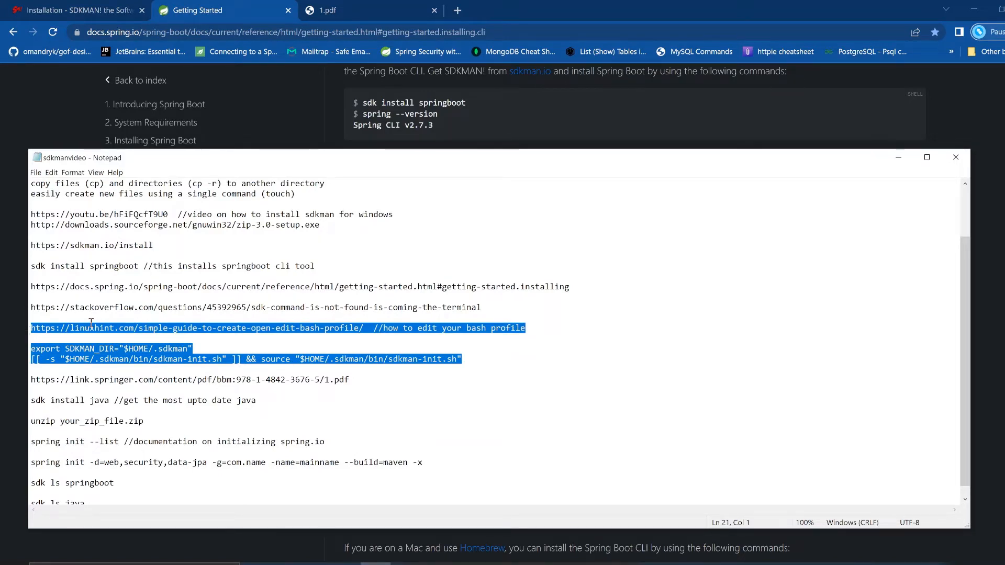
mouse_move(772, 170)
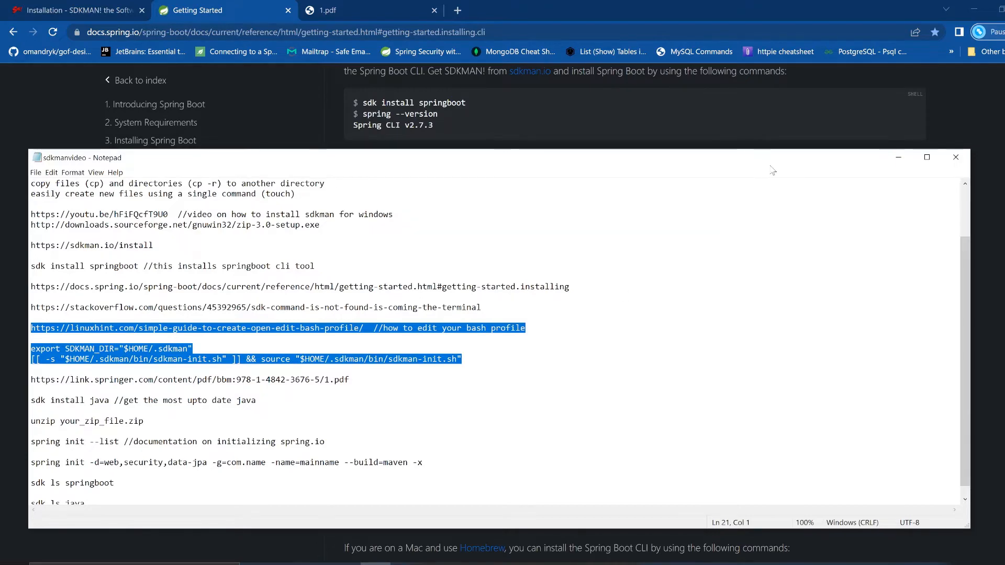
mouse_move(858, 173)
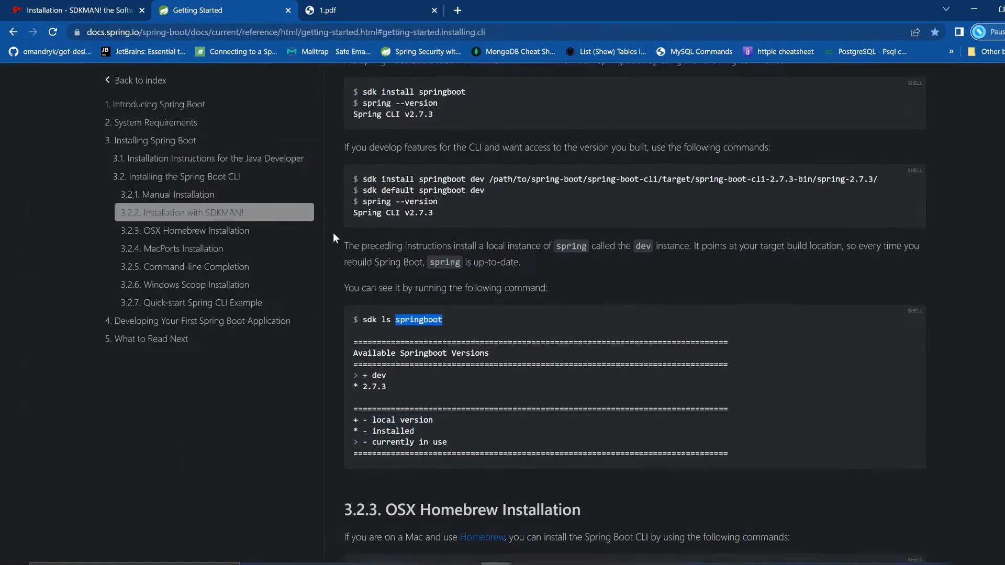
- Jump to page 18 of the book and highlight the 'spring init --list' command text
scroll(down, 3)
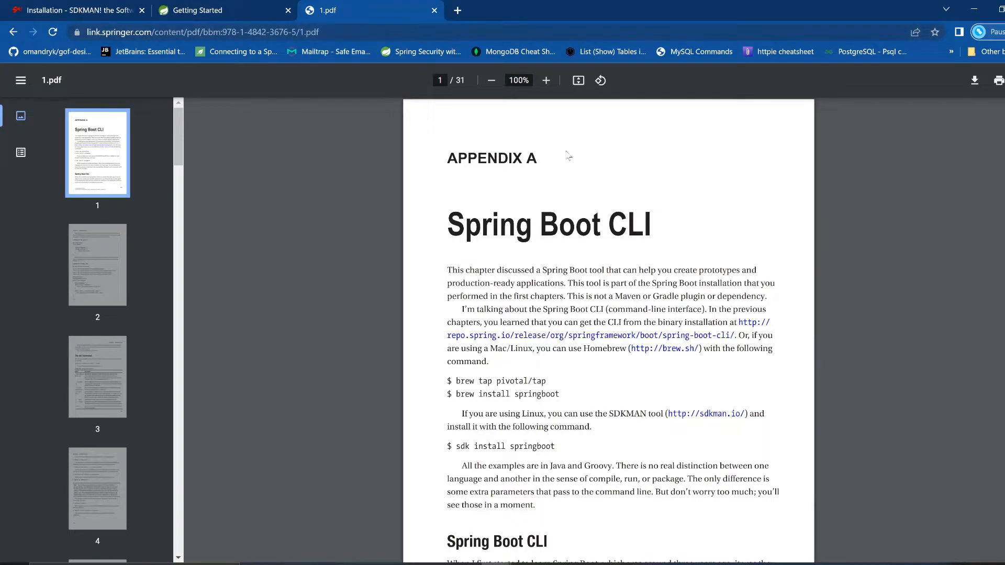
scroll(down, 3)
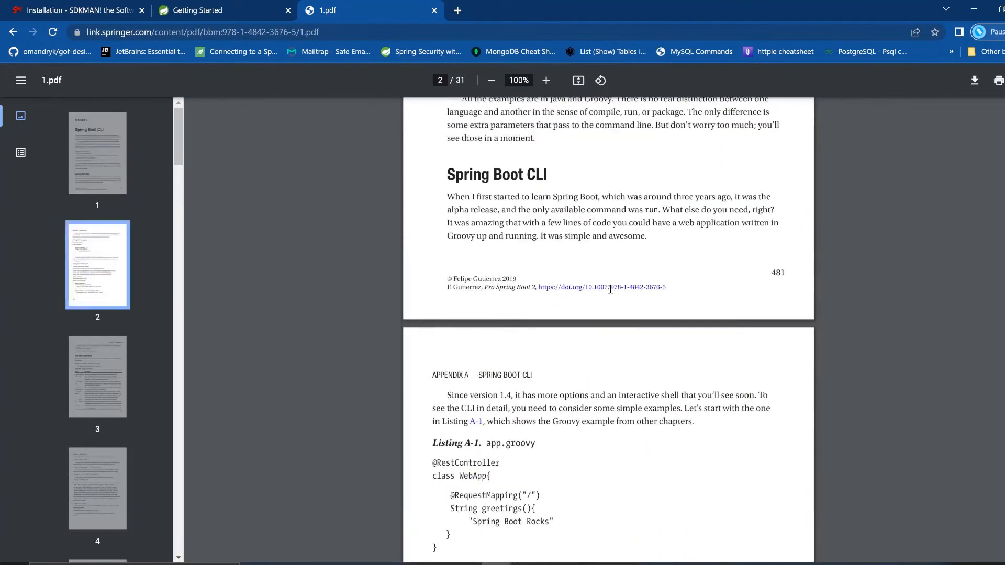
scroll(down, 3)
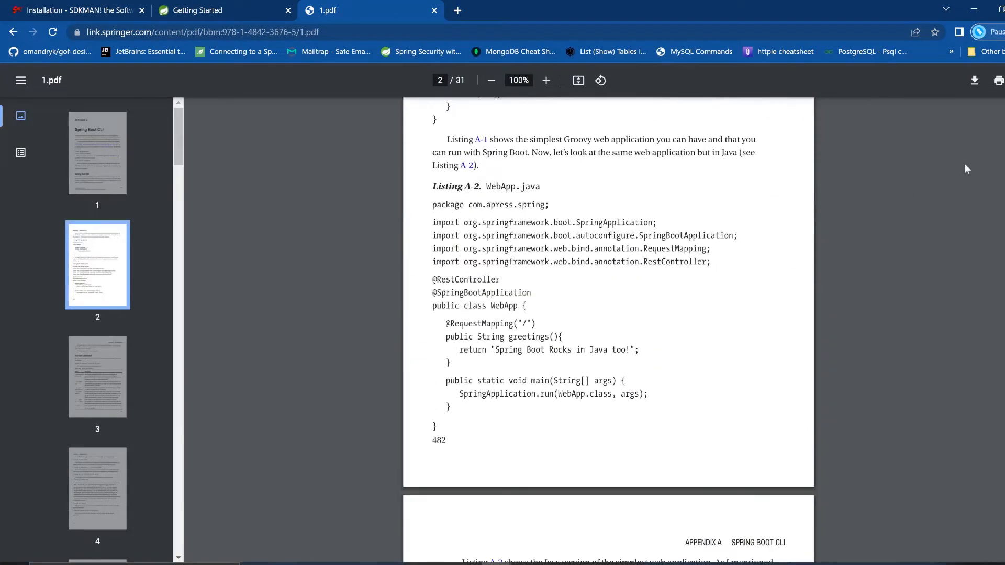
scroll(down, 3)
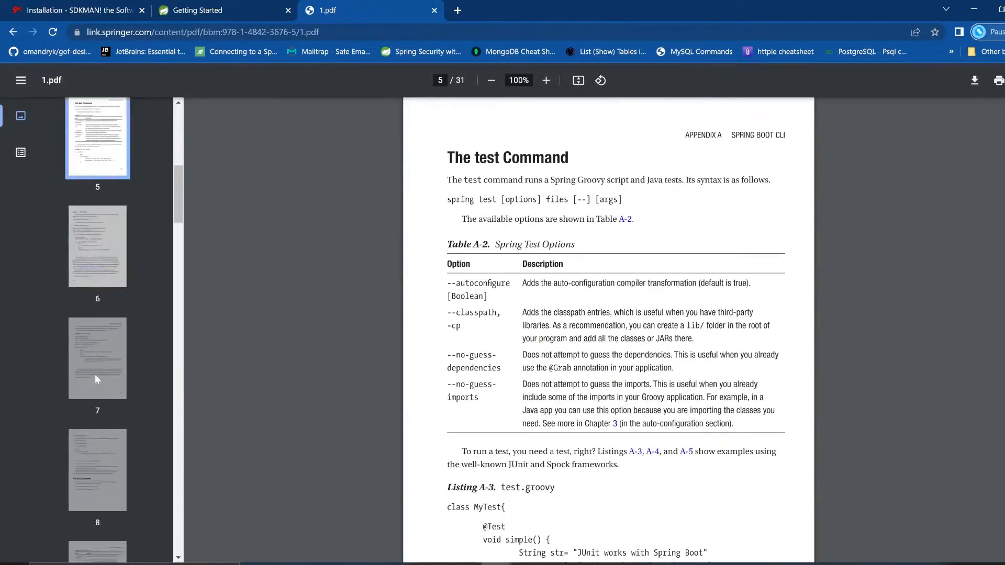
scroll(down, 3)
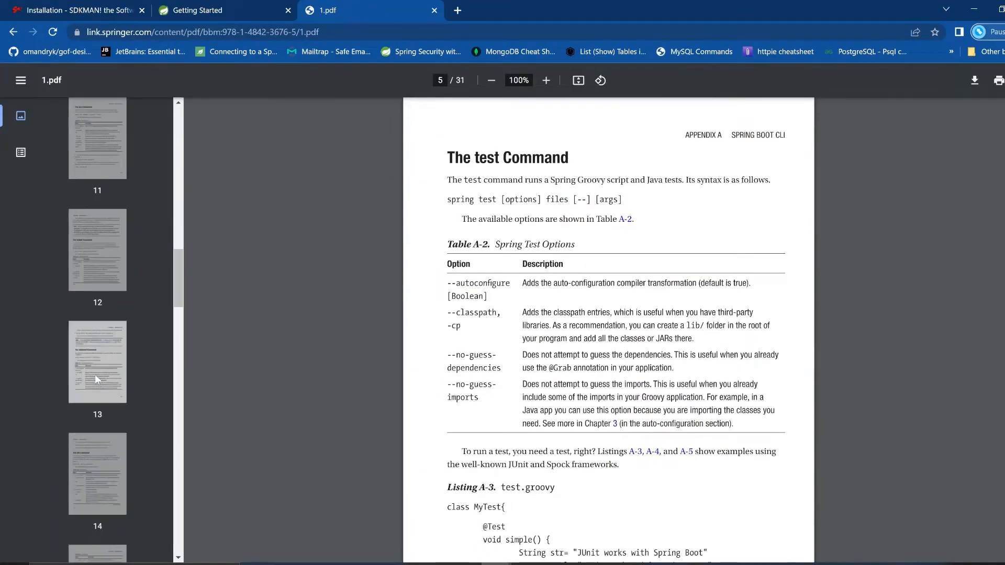
scroll(down, 3)
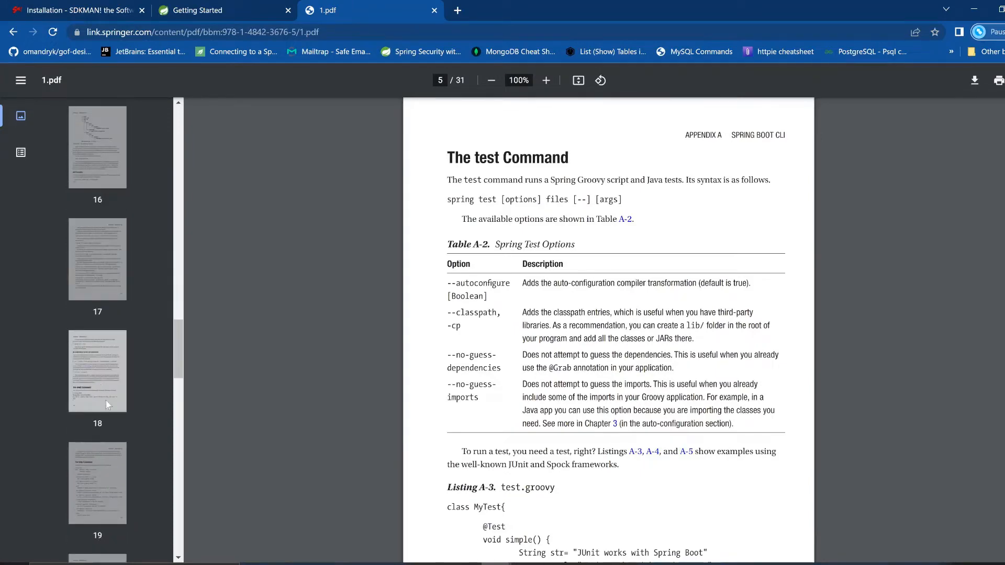
click(98, 371)
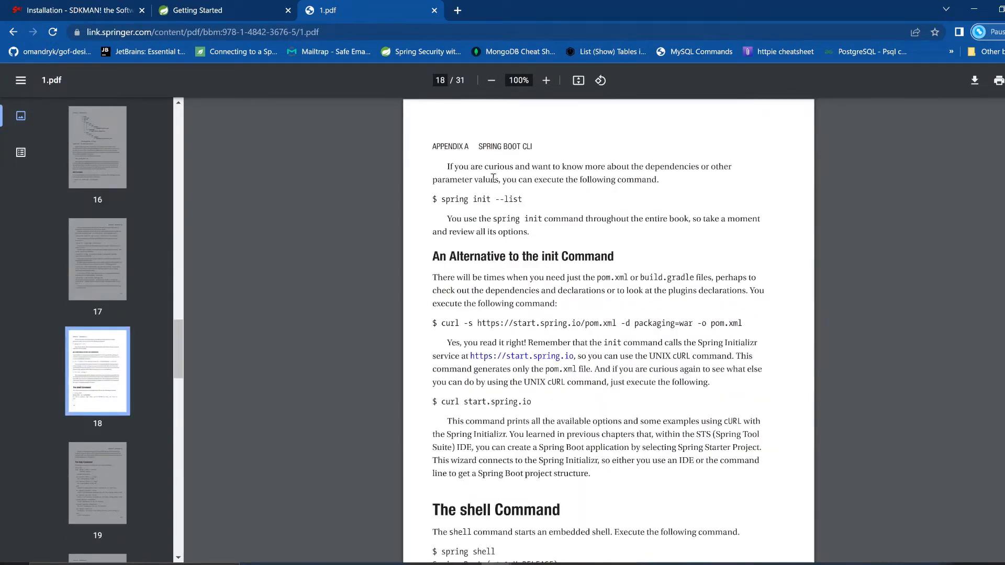
mouse_move(523, 199)
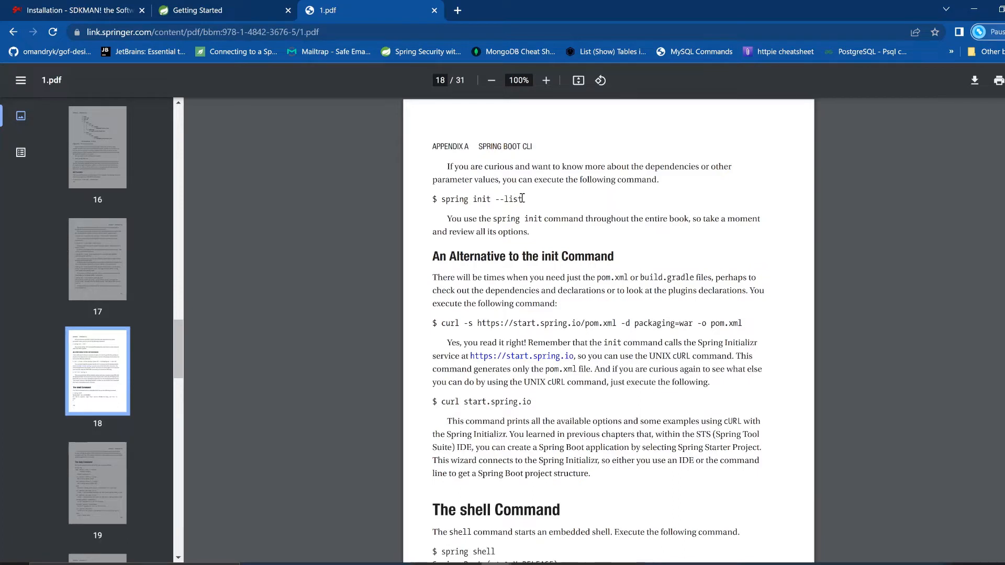
drag(438, 199, 522, 199)
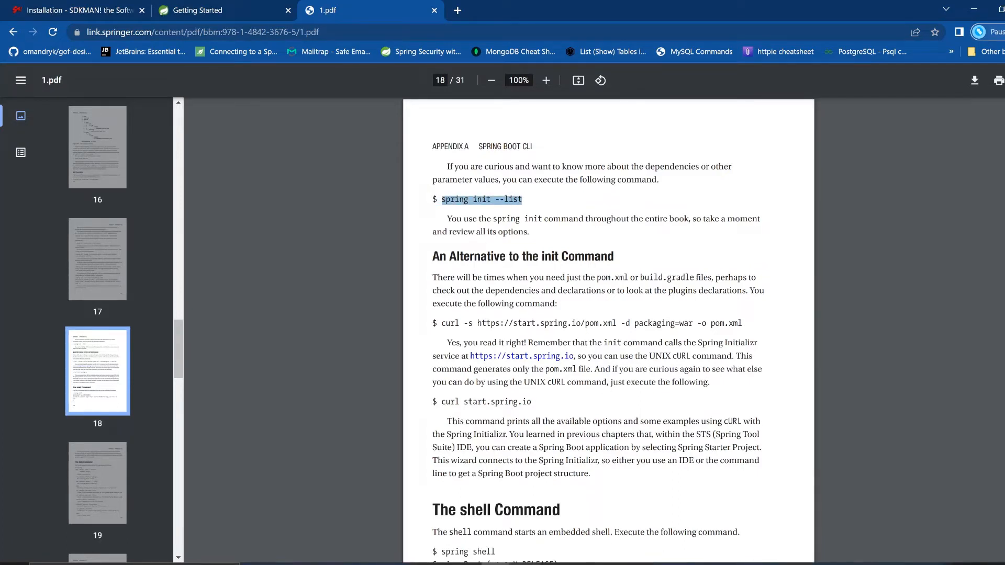
mouse_move(567, 358)
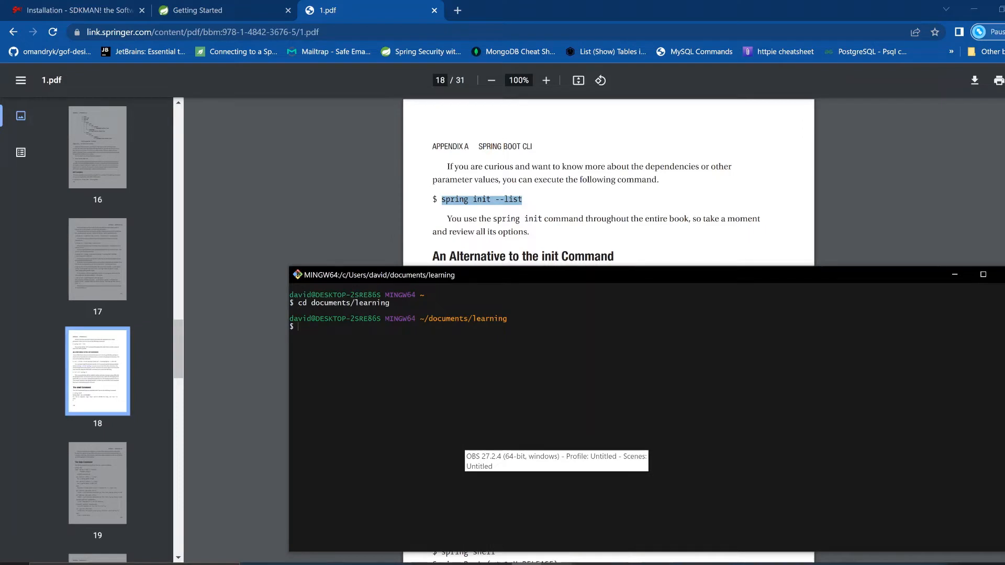
- Run 'sdk ls springboot' to list available Spring Boot versions, then return to the prompt
text(sdk)
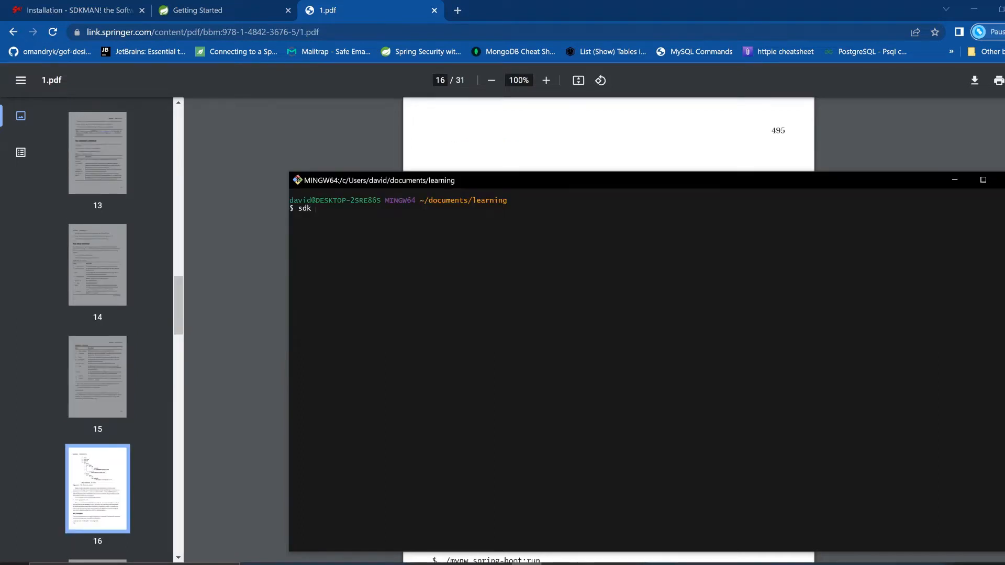
text(l)
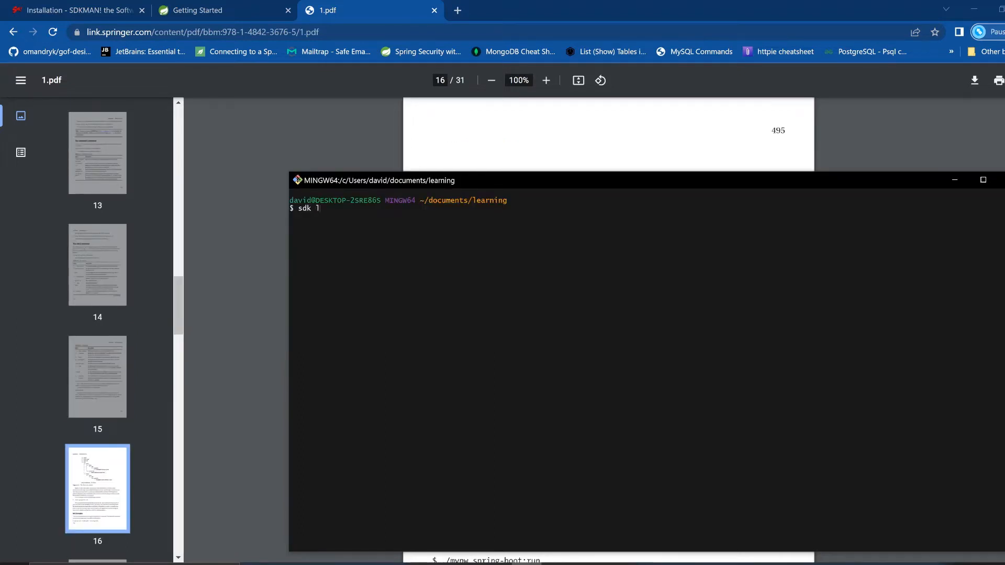
text(s spring)
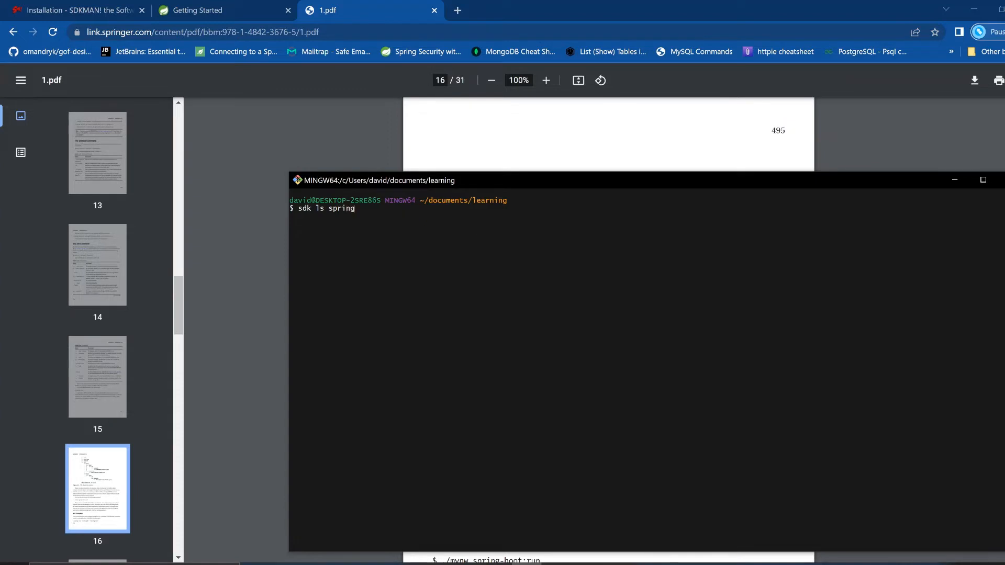
text(boot)
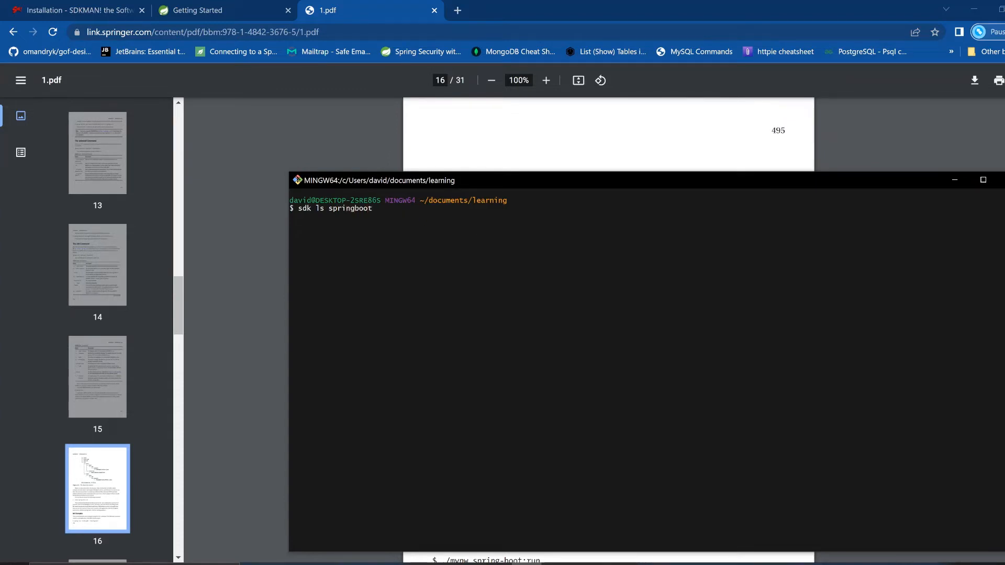
key(Enter)
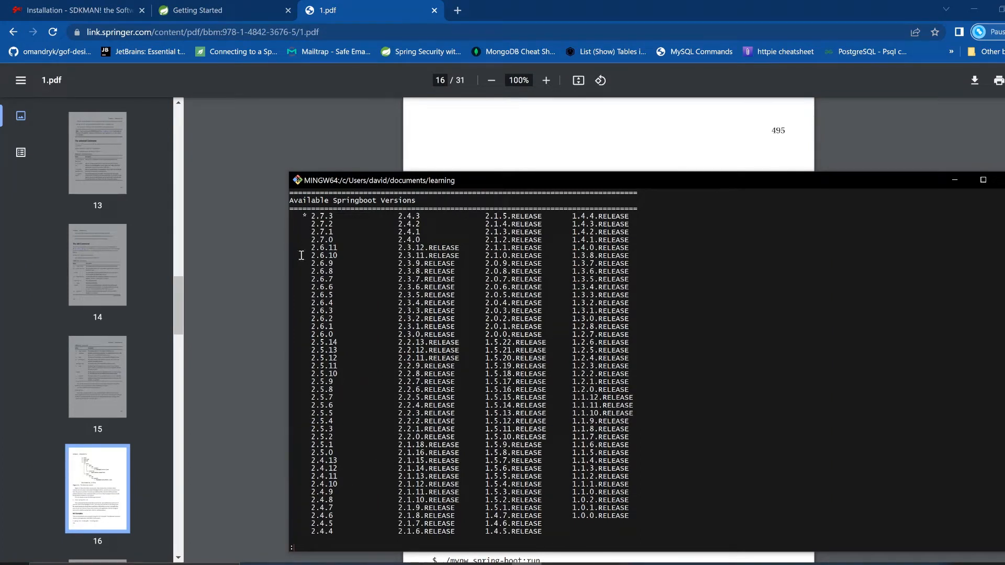
scroll(down, 3)
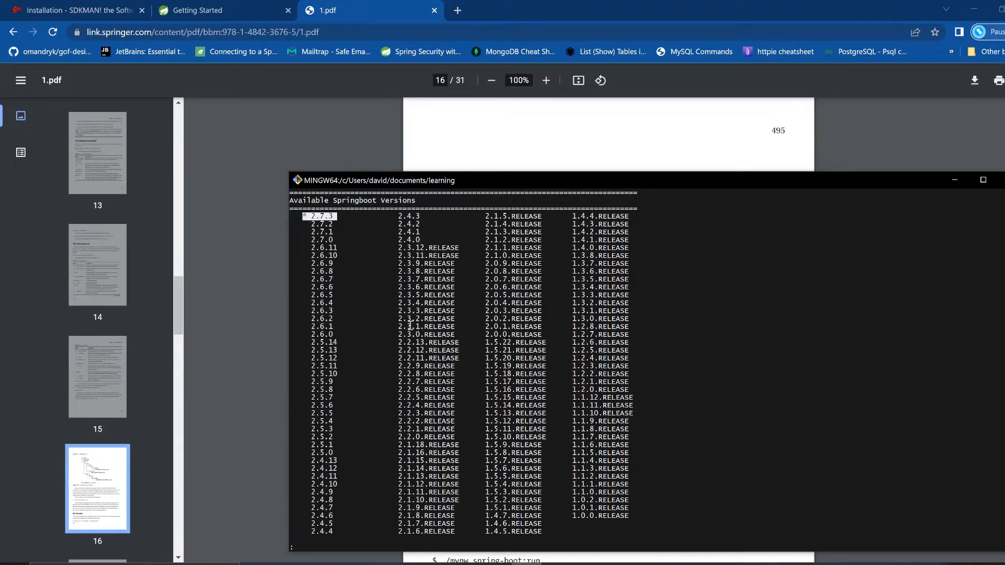
mouse_move(413, 334)
text(sdk ls springboot)
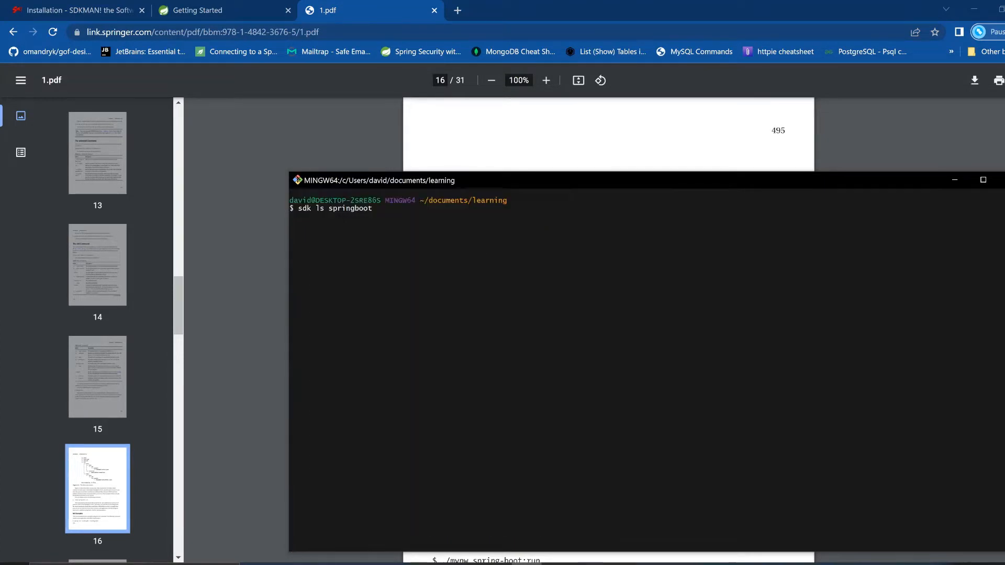
key(Enter)
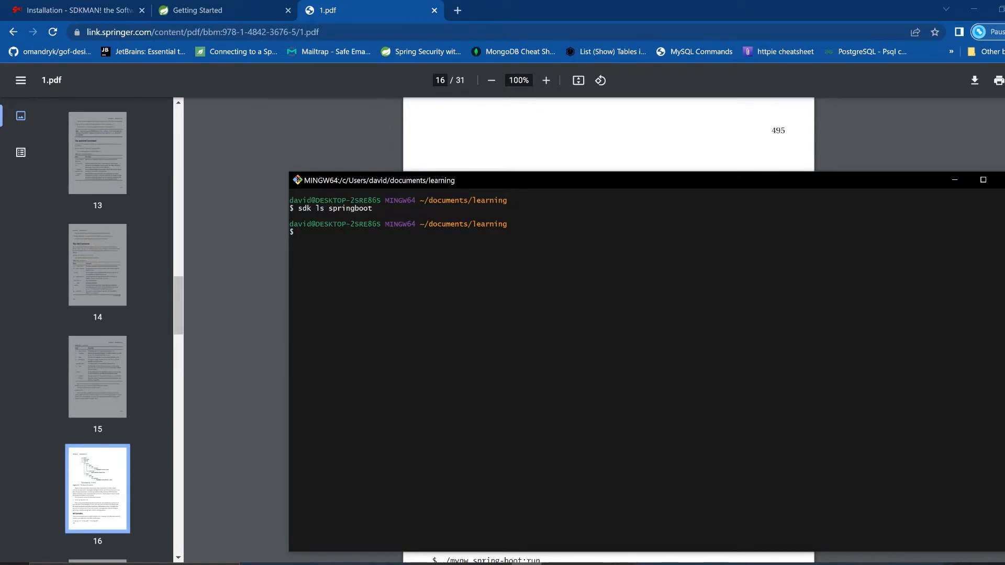
- Run 'sdk ls java' to list available Java versions
text(sdk)
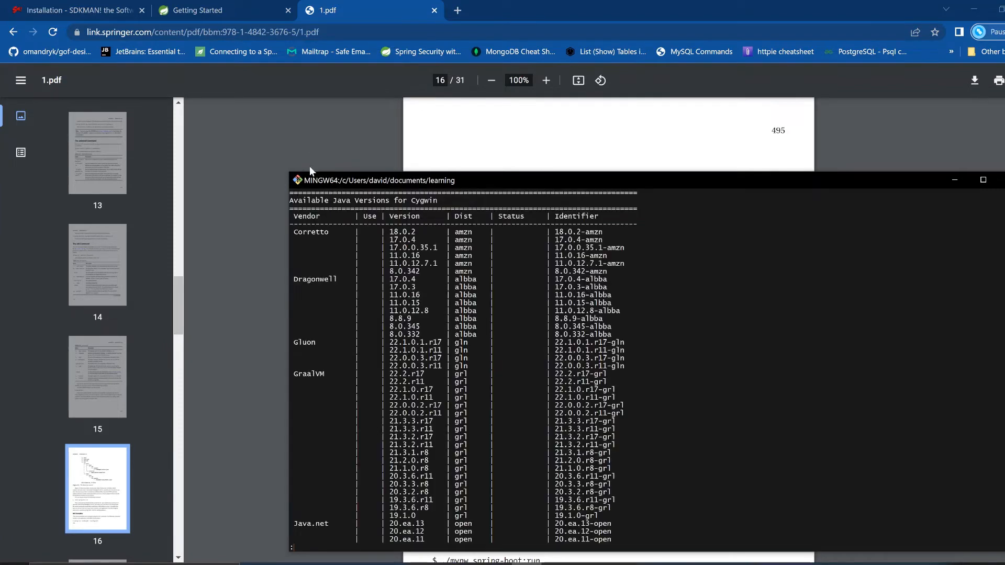
mouse_move(461, 381)
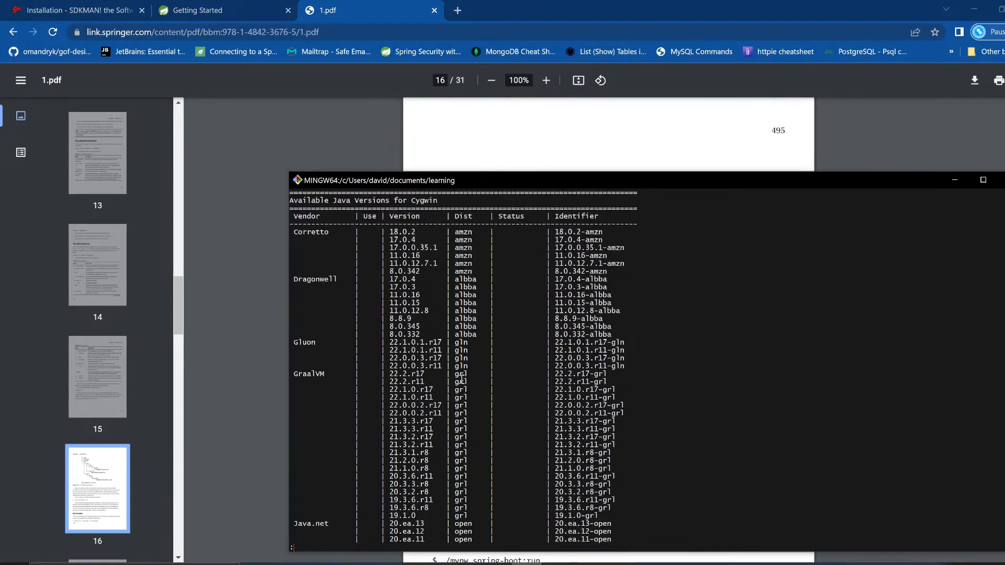
mouse_move(467, 381)
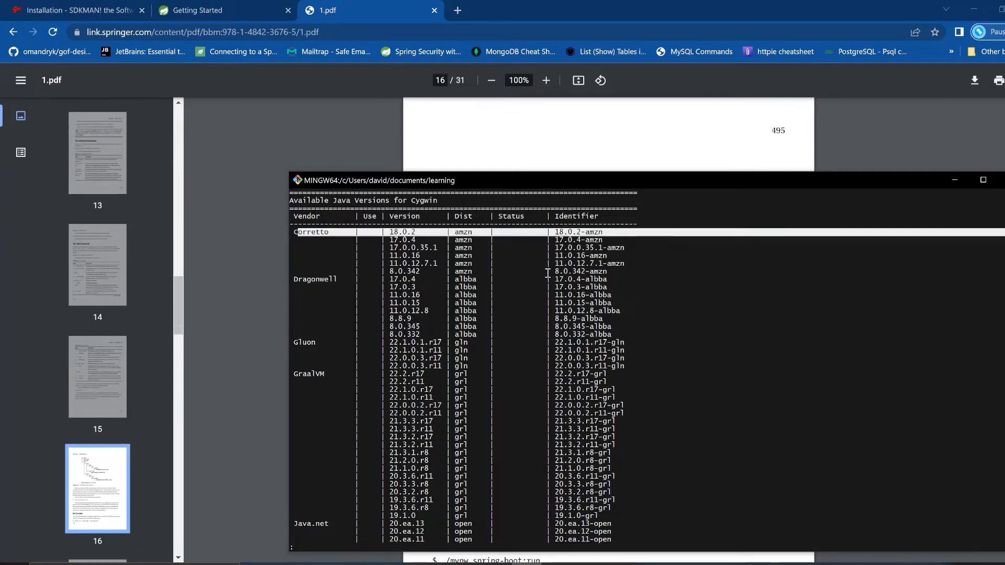
mouse_move(475, 268)
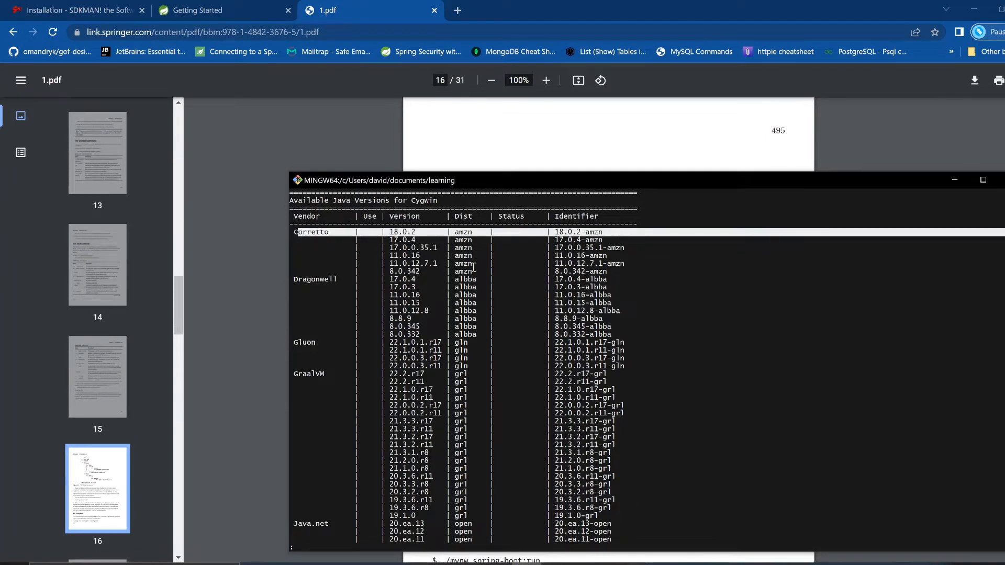
scroll(down, 3)
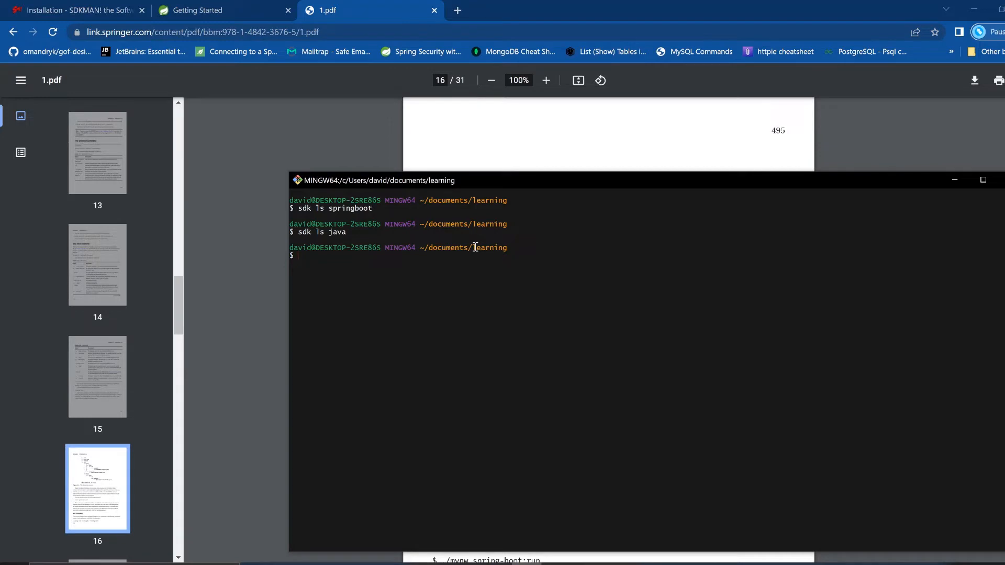
- Create a youtubeSpringCliDemo folder with mkdir
text(mkdir)
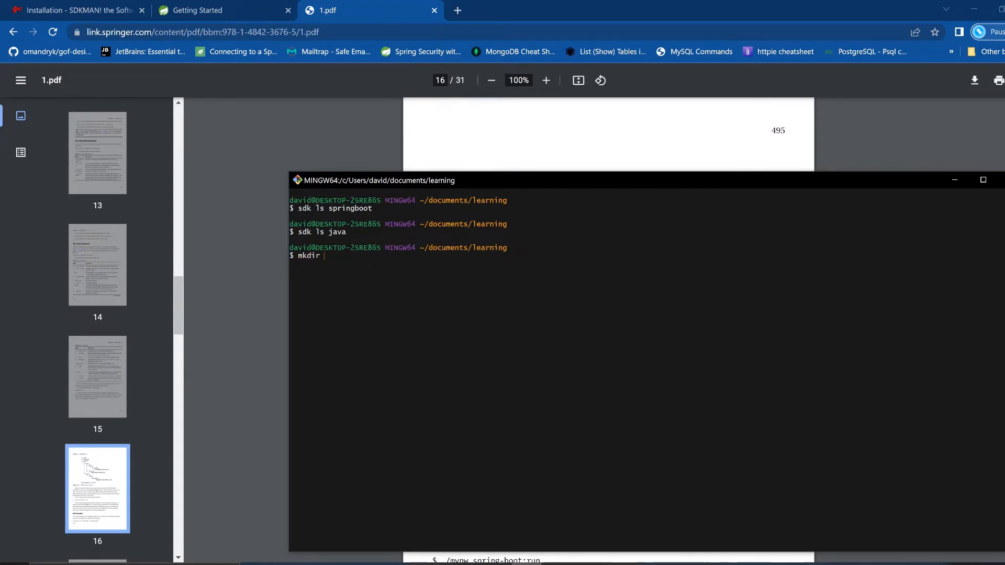
text(youtub)
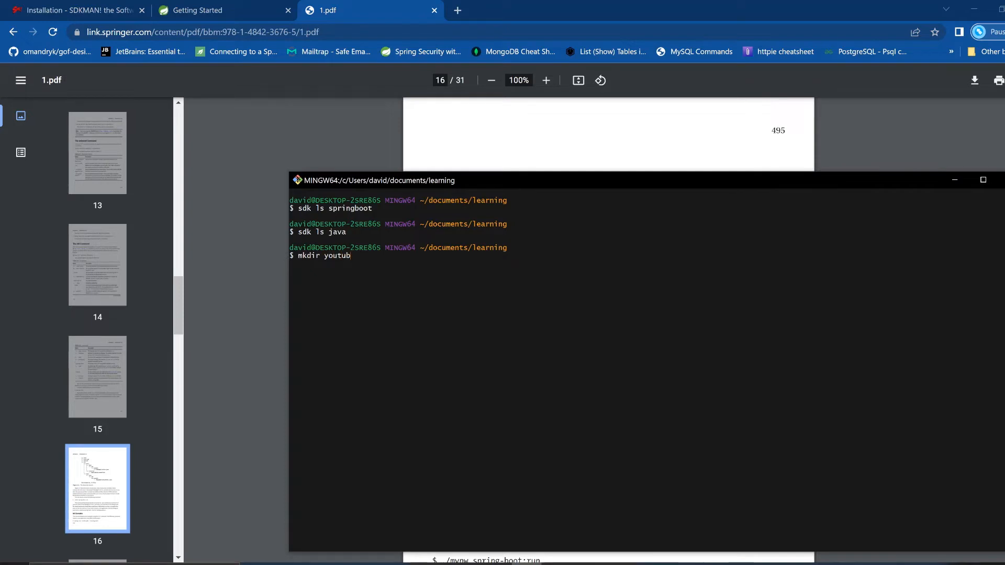
text(SpringDe)
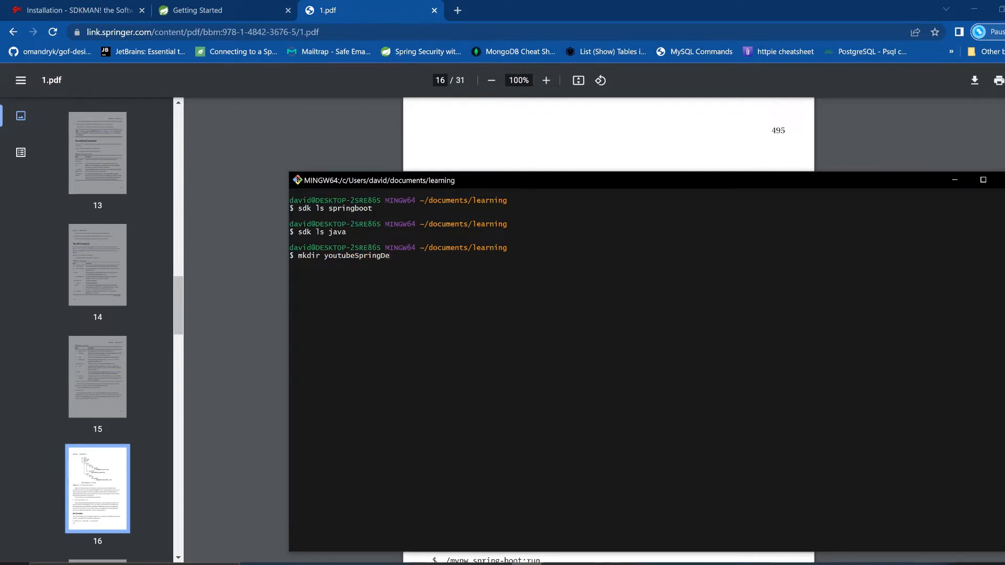
text(mo)
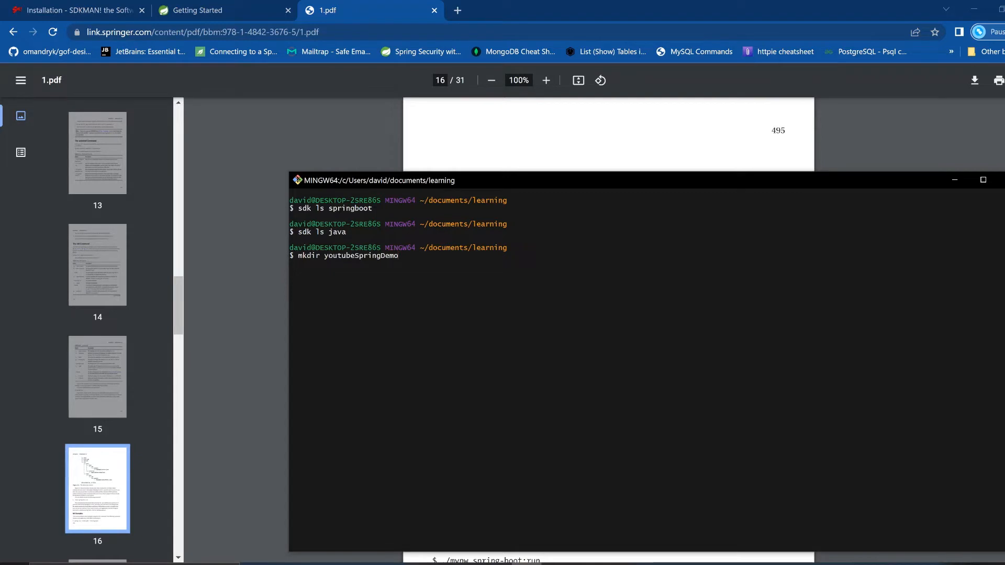
key(Backspace)
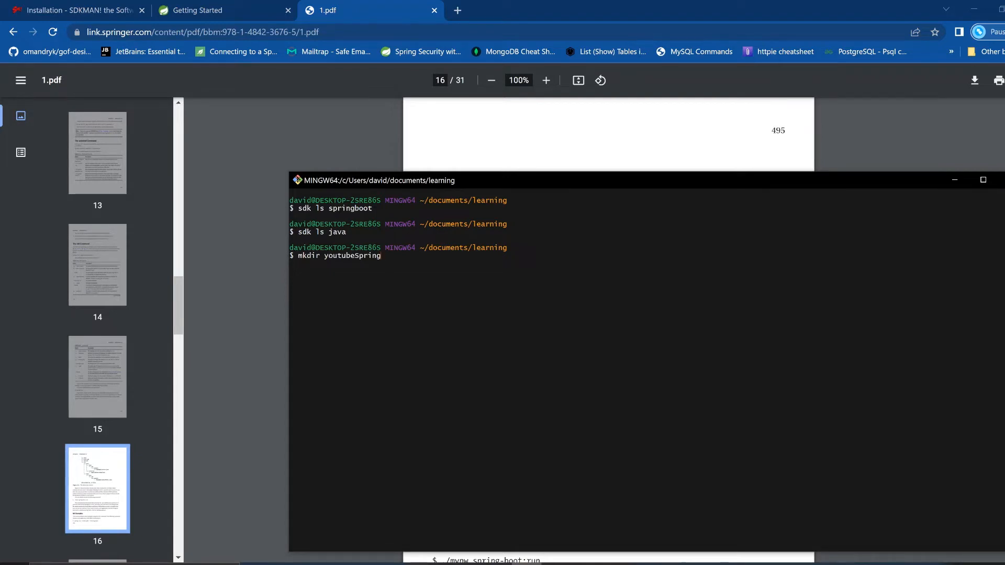
text(C)
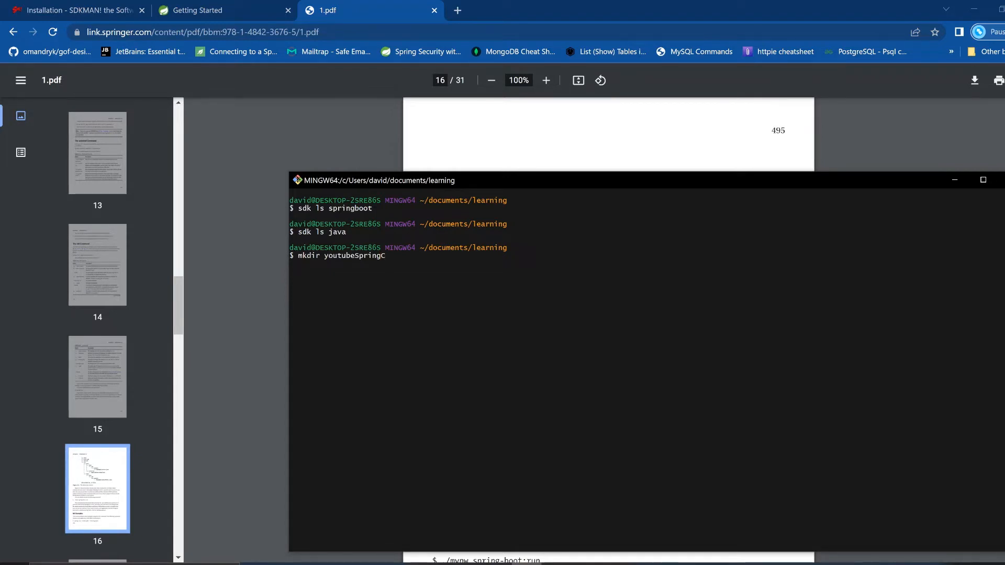
text(liDemo)
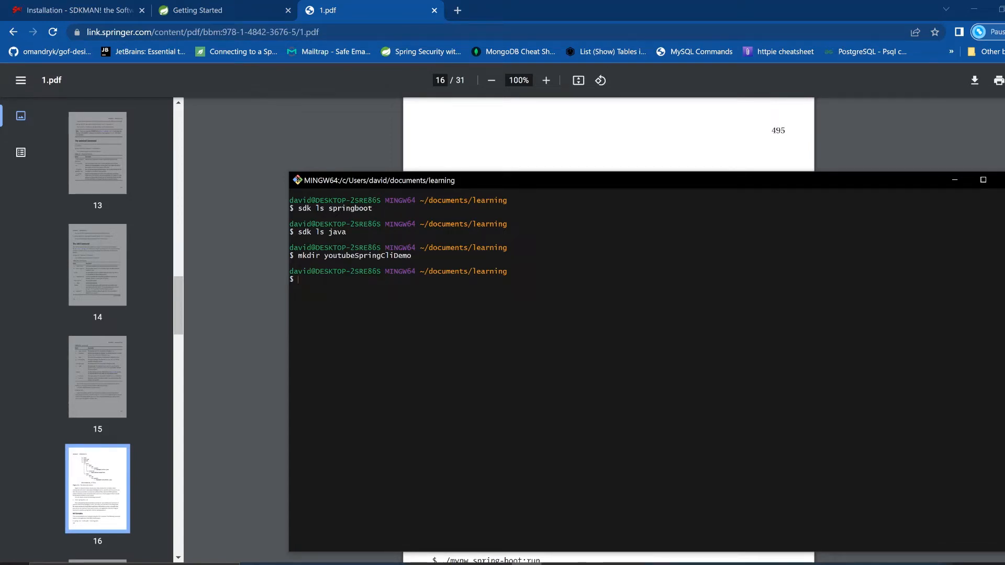
- Change into the youtubeSpringCliDemo folder using cd with Tab completion
text(cd)
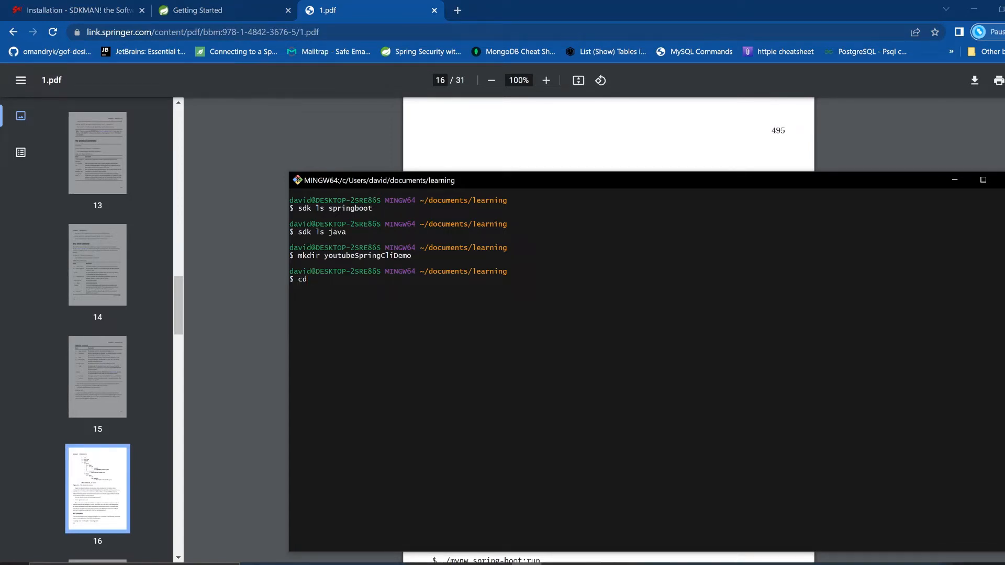
text(youtube)
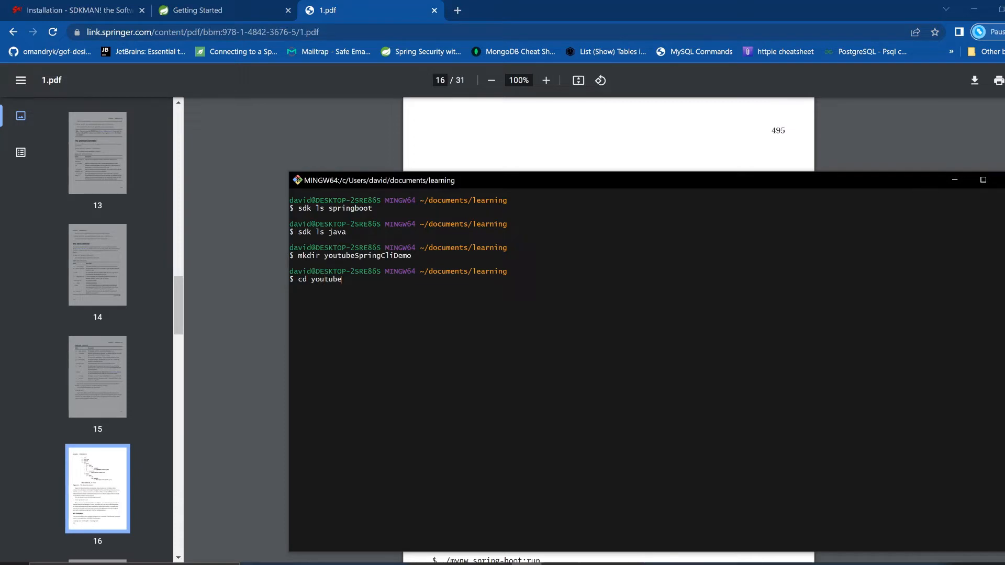
key(Tab)
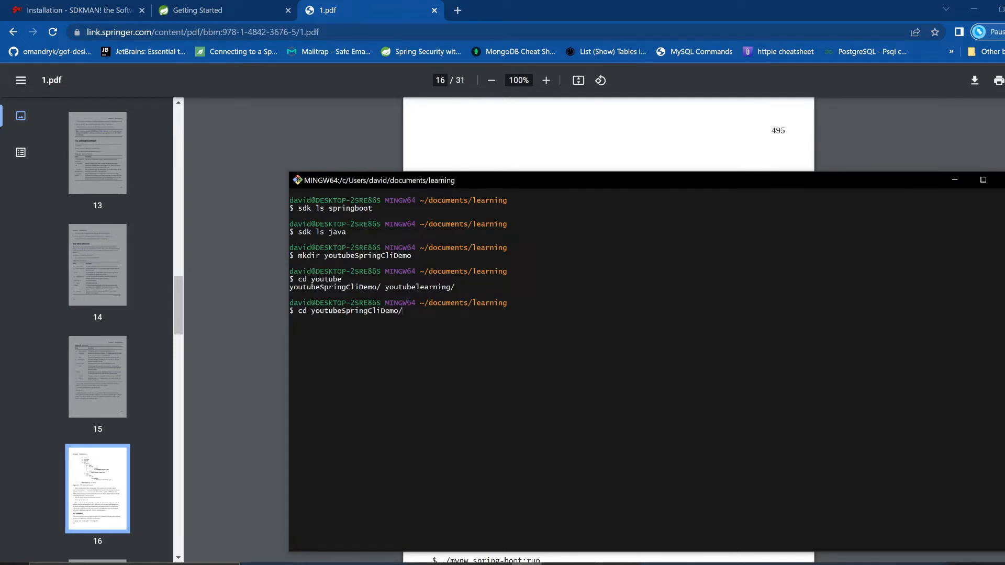
key(Enter)
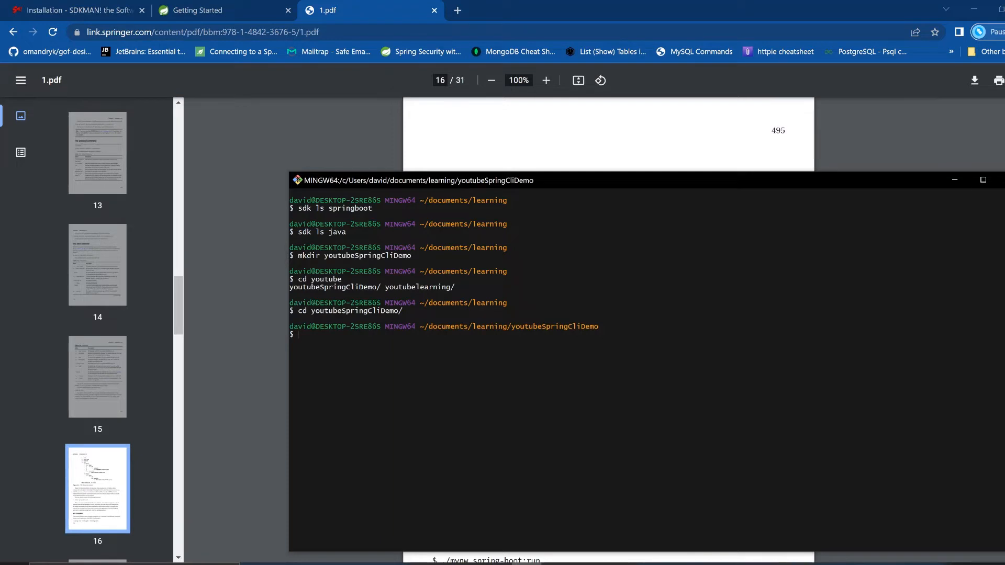
mouse_move(443, 5)
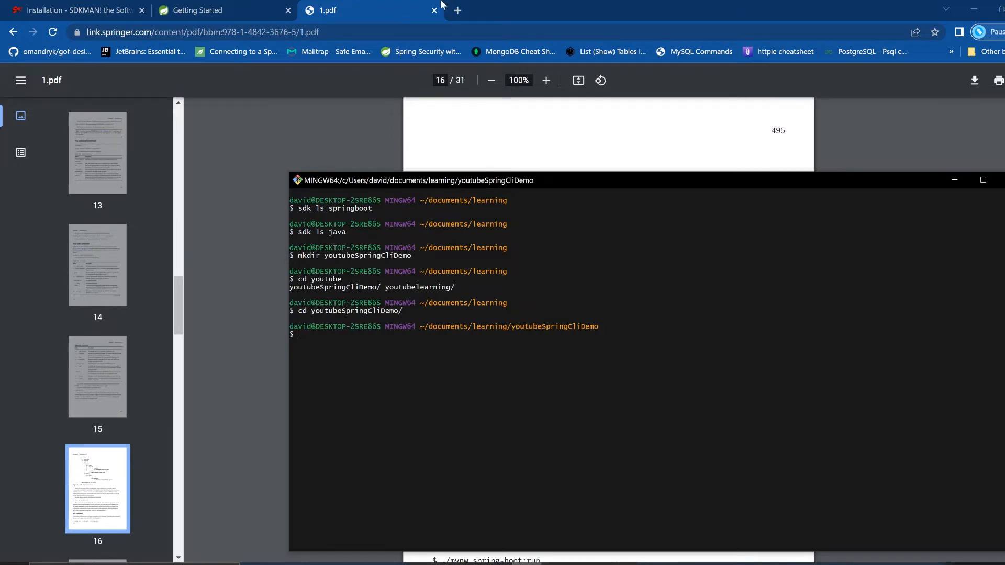
mouse_move(456, 11)
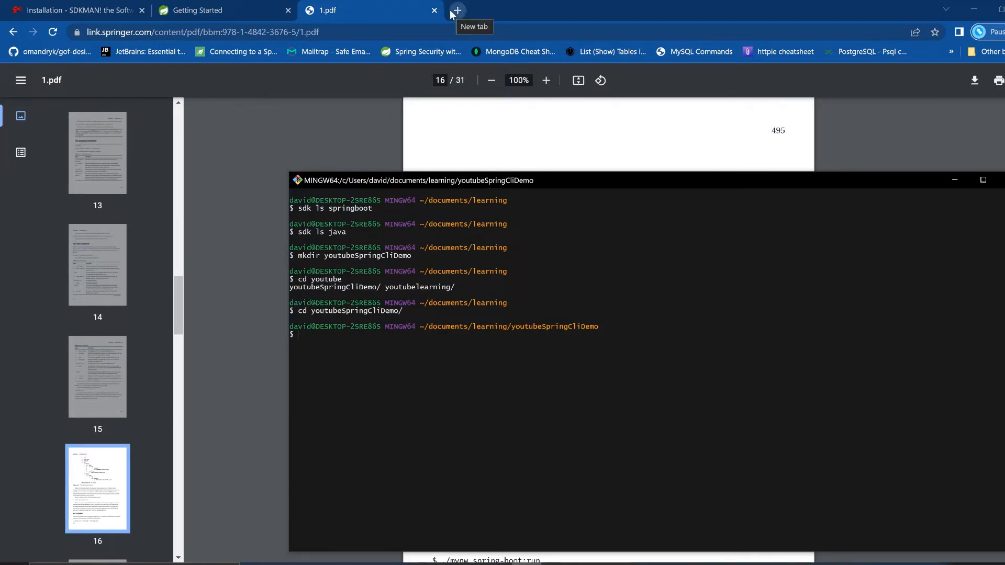
- Run 'spring init --help' and 'spring init --list' and browse the supported dependencies table
text(spring)
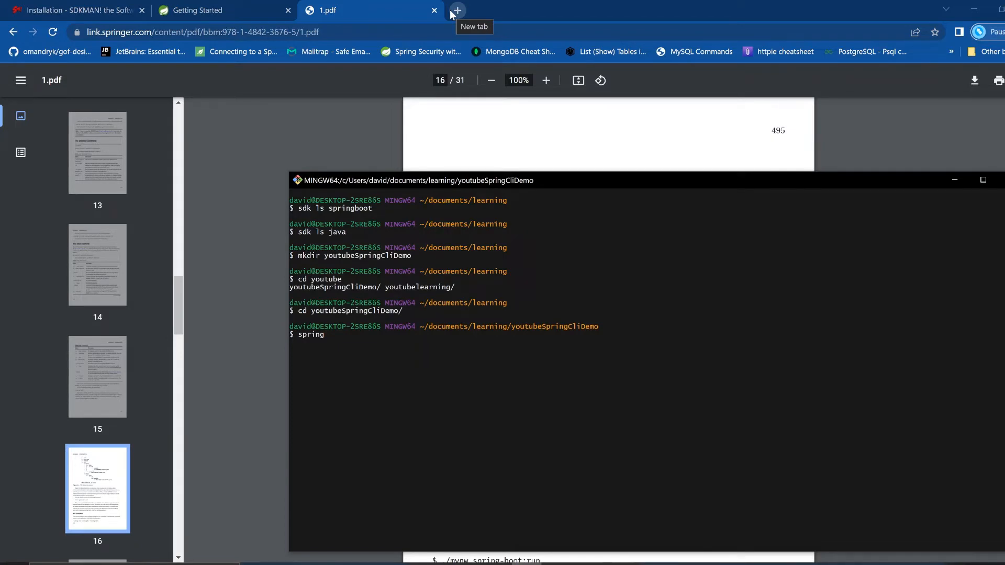
text(i)
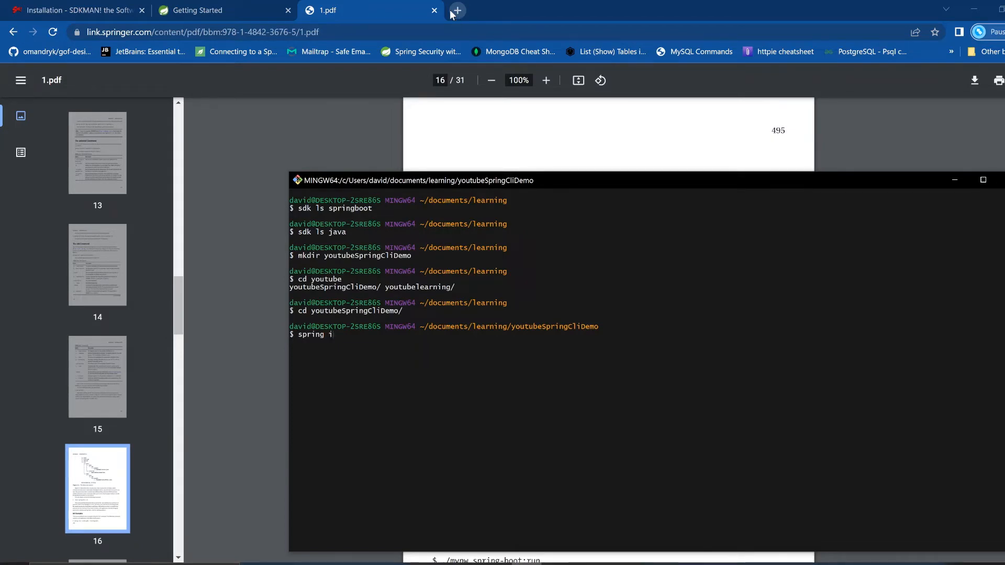
text(nit --help)
text(spring init --list)
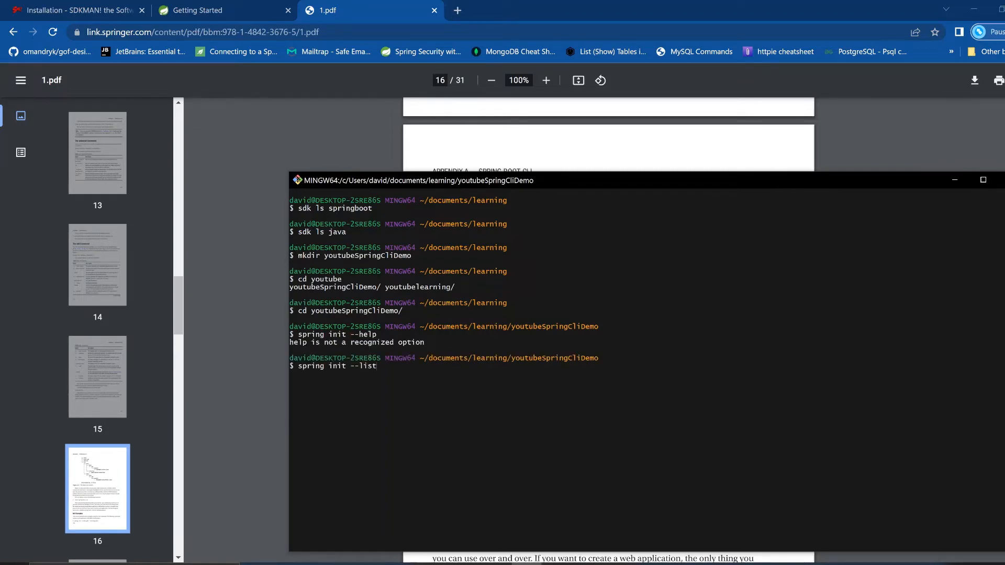
mouse_move(393, 322)
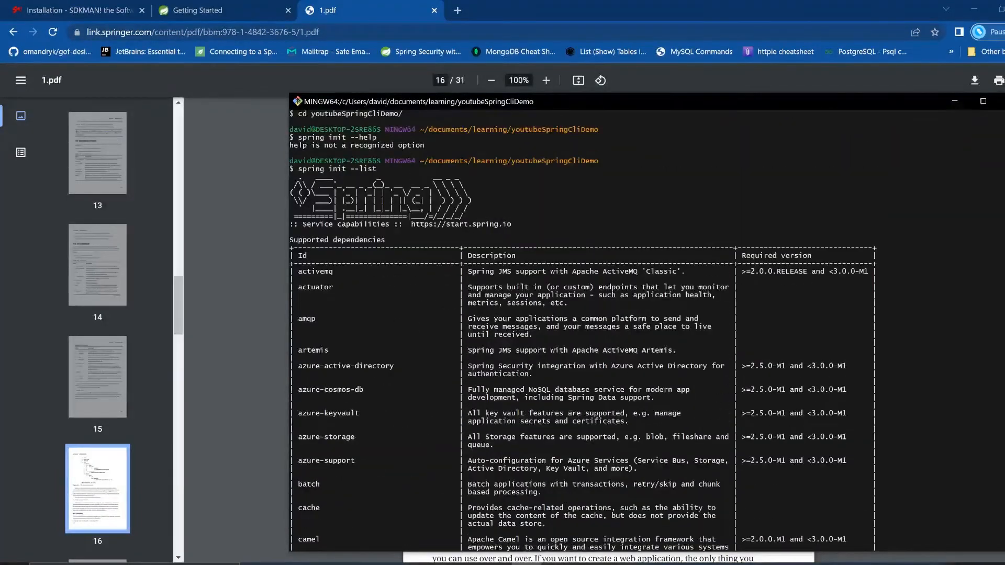
scroll(down, 3)
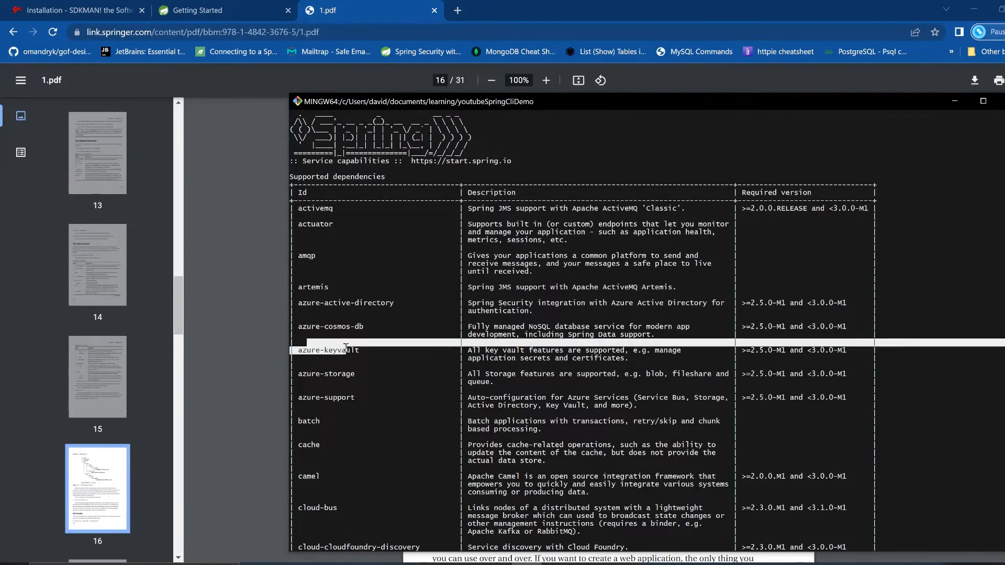
scroll(down, 3)
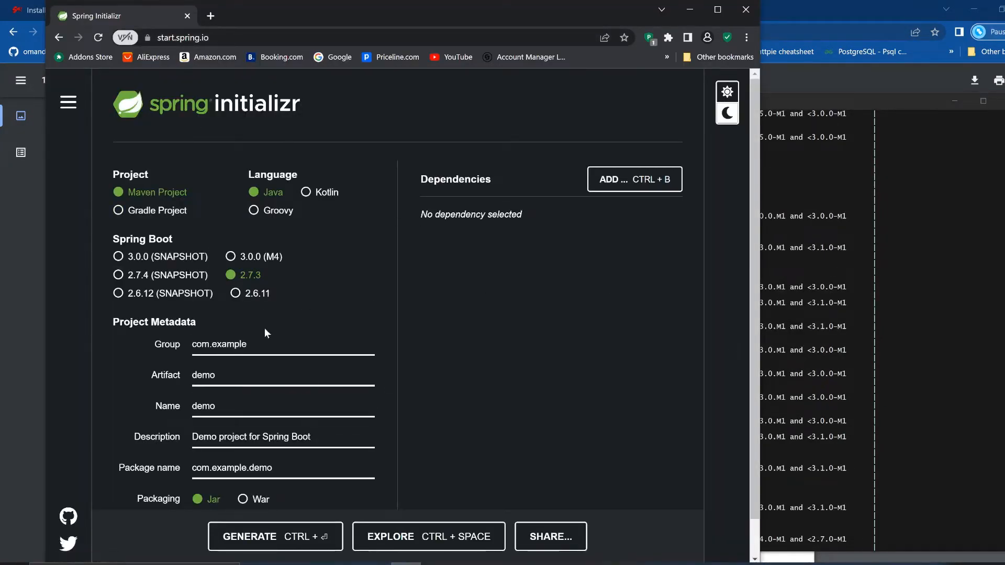
- Show the ADD dependencies picker on start.spring.io listing developer tools like Lombok
scroll(down, 3)
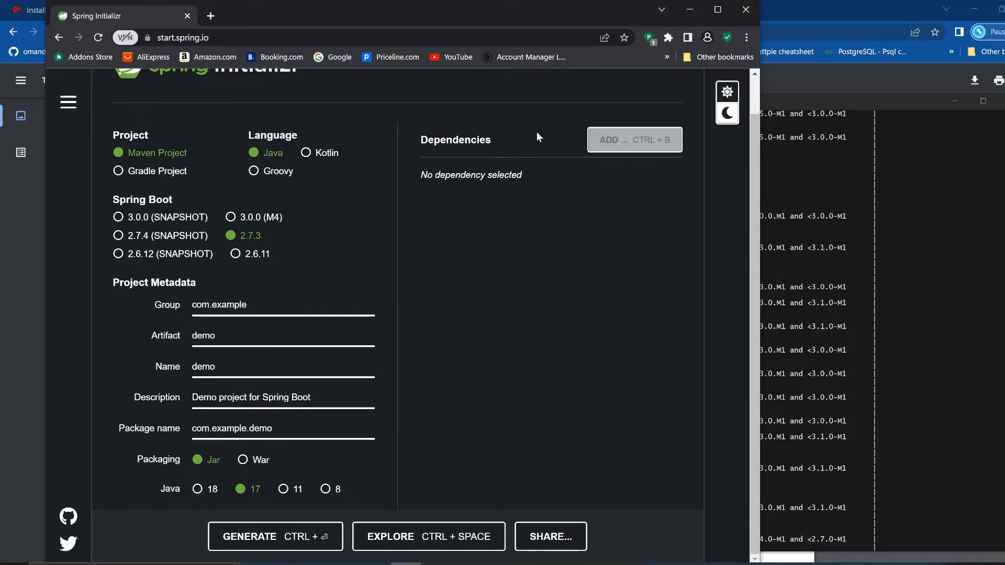
click(634, 140)
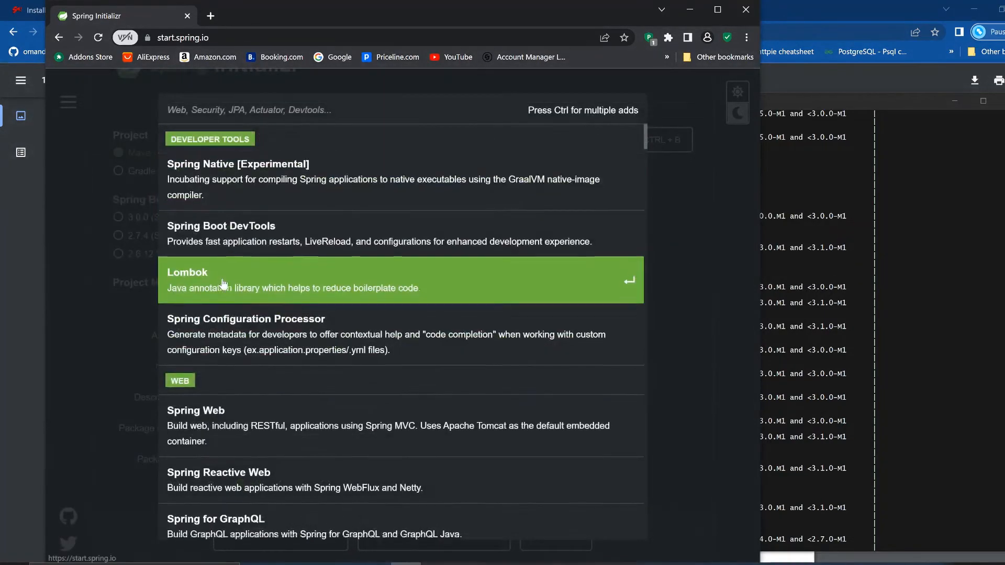
scroll(down, 3)
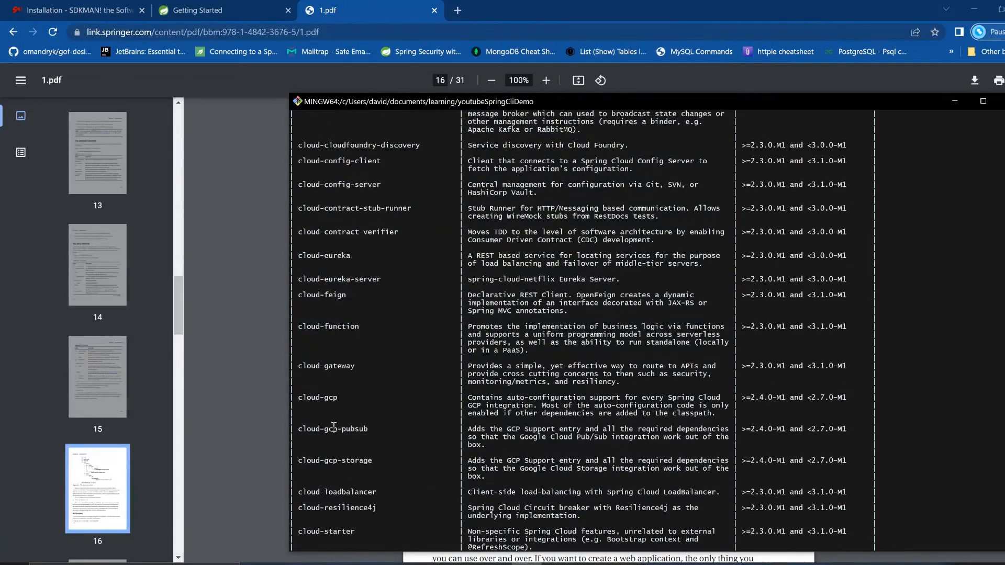
scroll(down, 3)
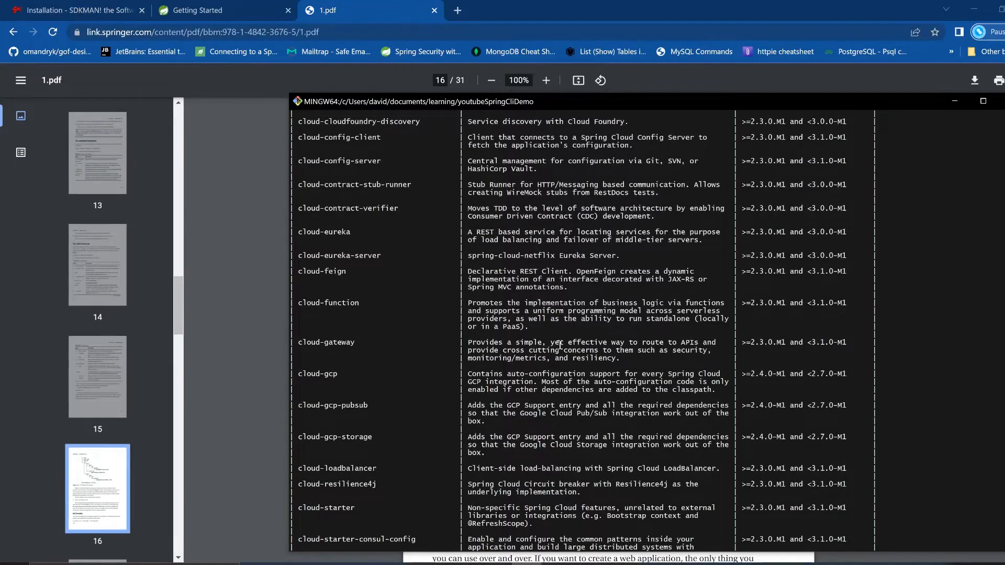
scroll(down, 3)
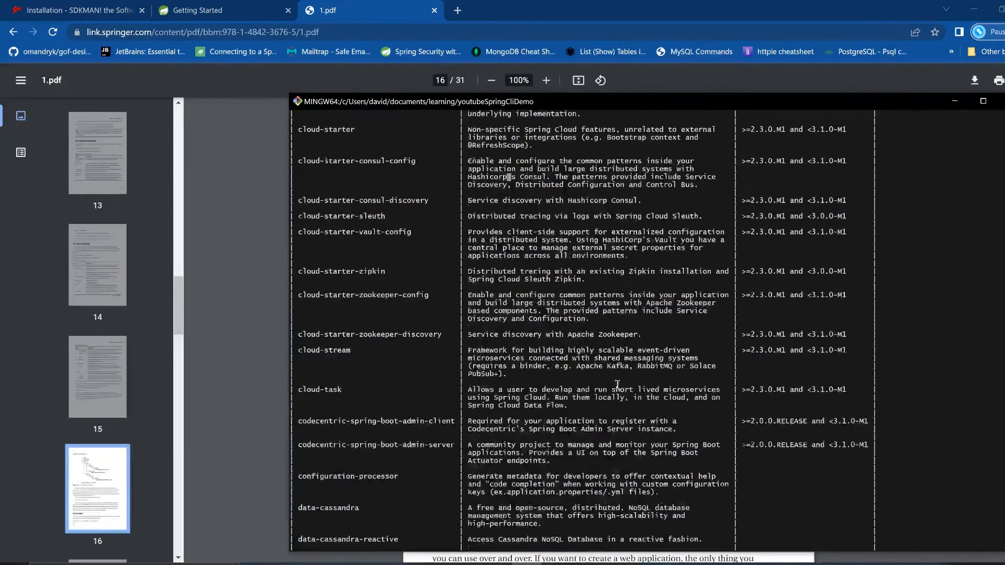
scroll(down, 3)
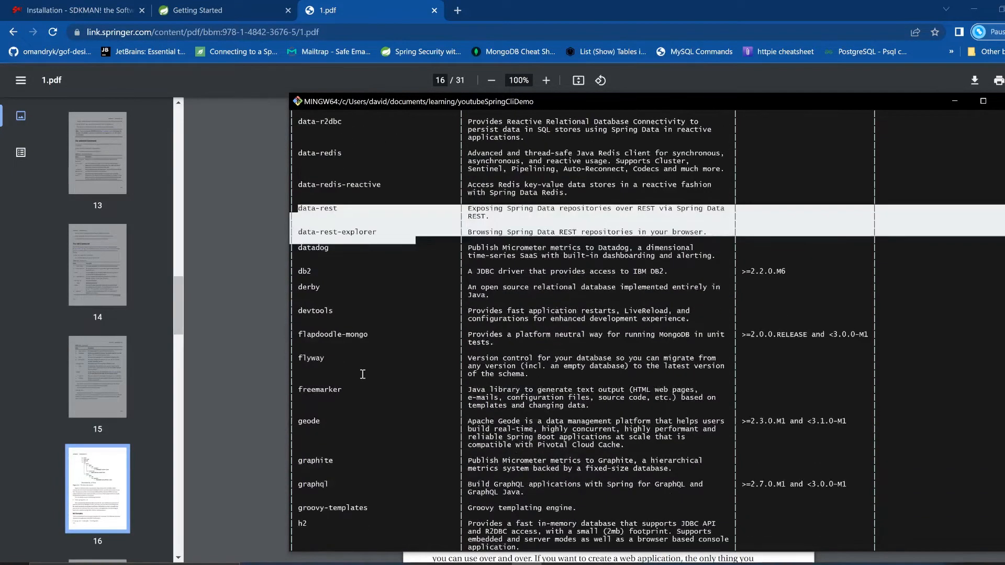
scroll(down, 3)
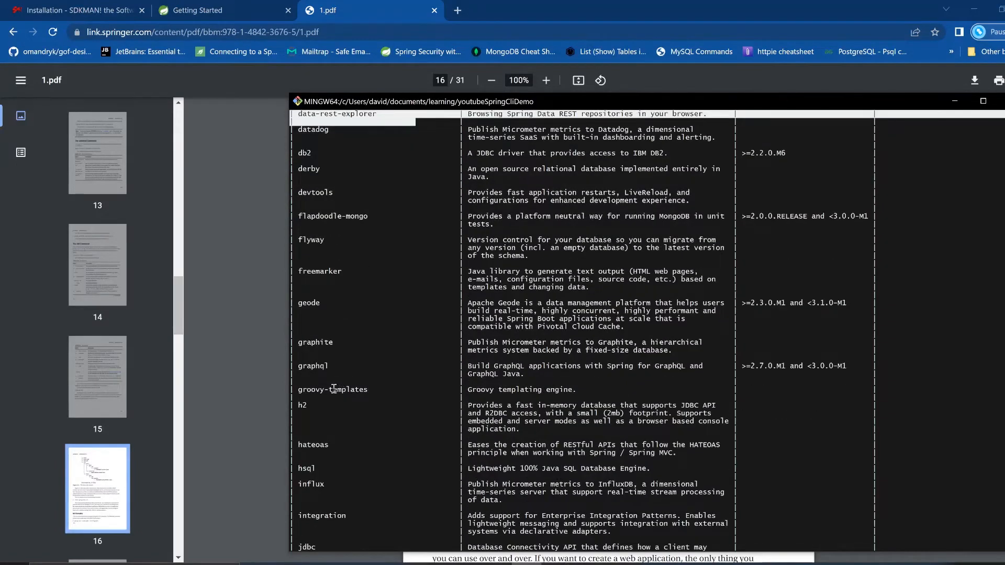
scroll(down, 3)
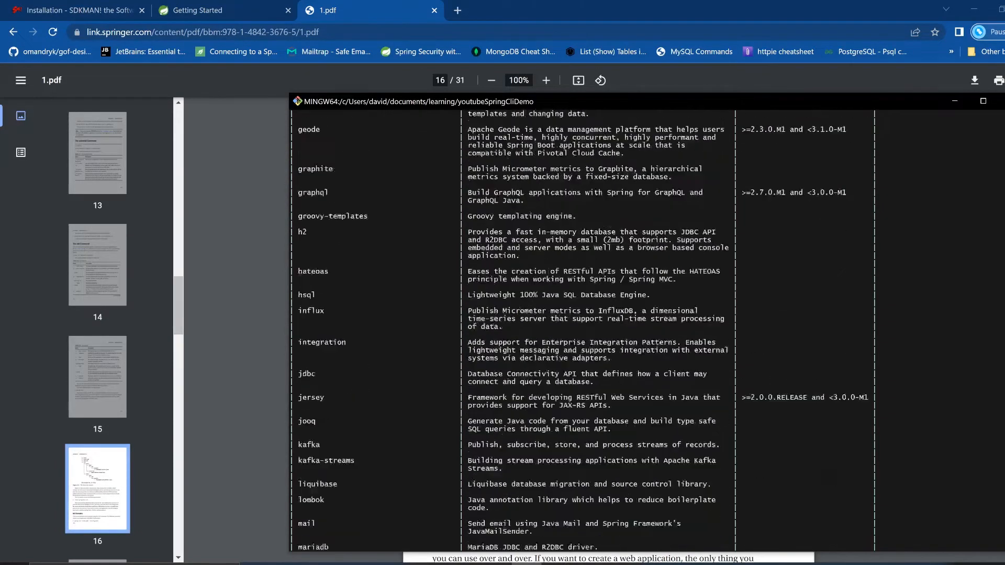
scroll(down, 3)
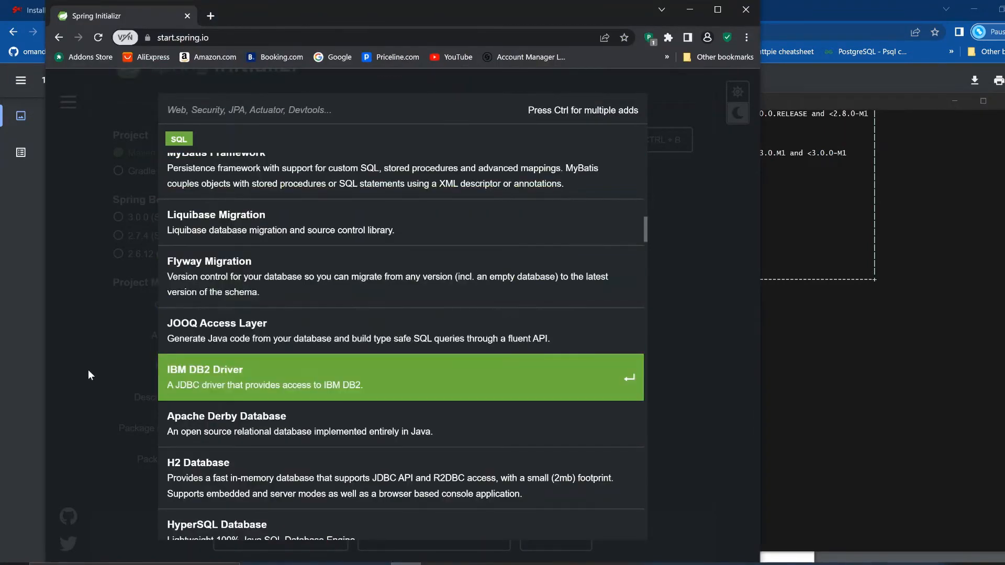
- Dismiss the dependency picker leaving no dependency selected
key(Escape)
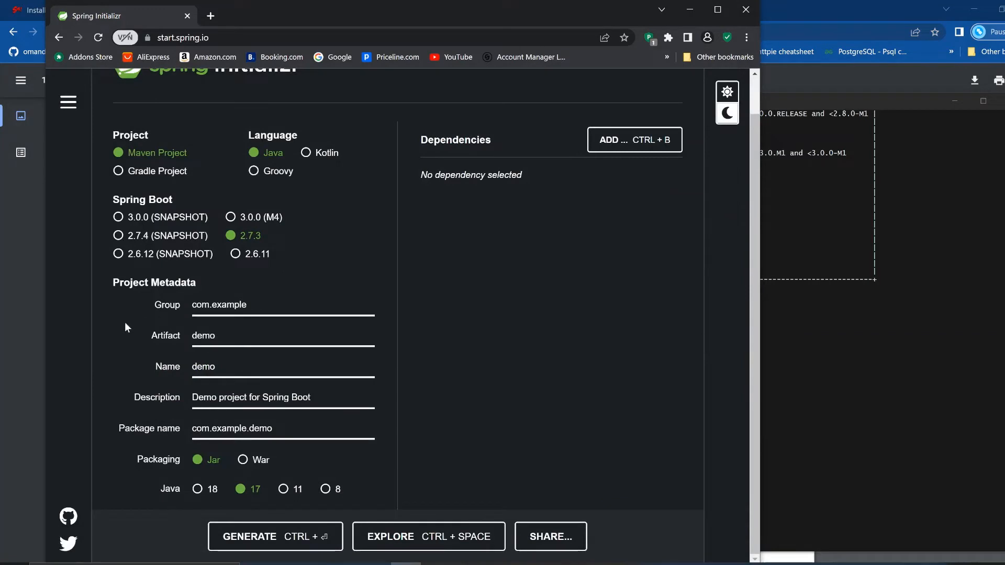
mouse_move(196, 425)
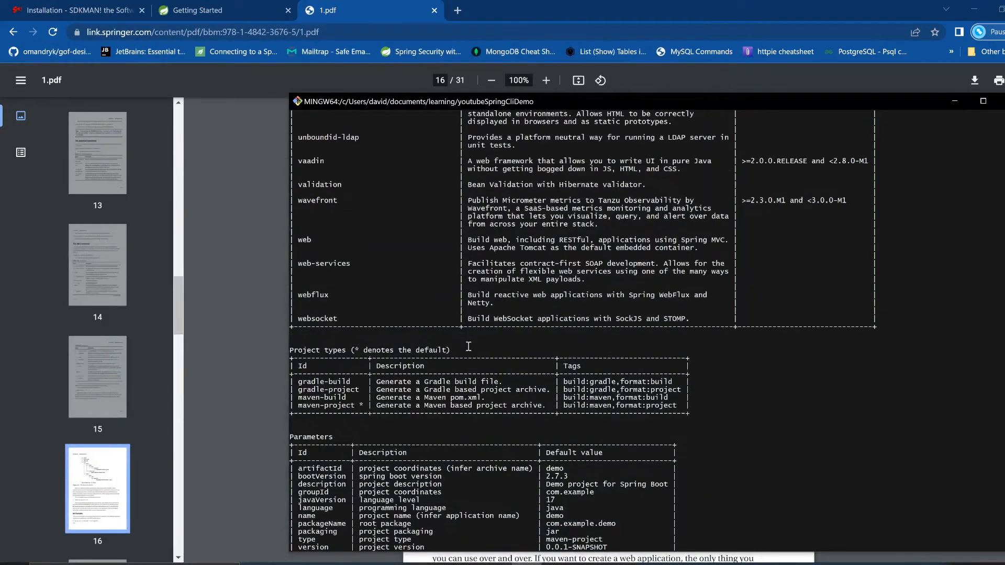
- Scroll the spring init --list output to the Project types and Parameters section
scroll(down, 3)
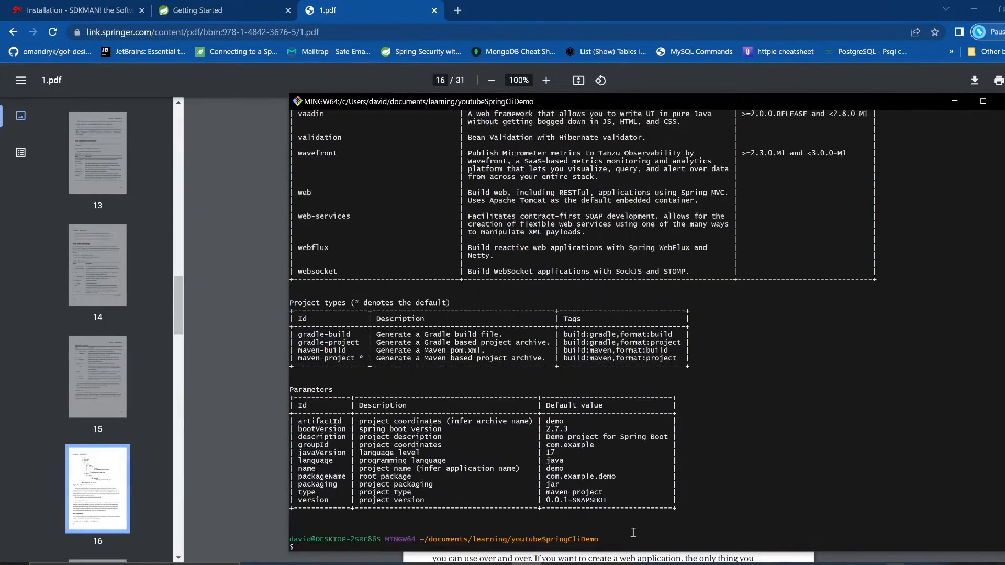
text(spring init --list //documentation on initializing spring.io)
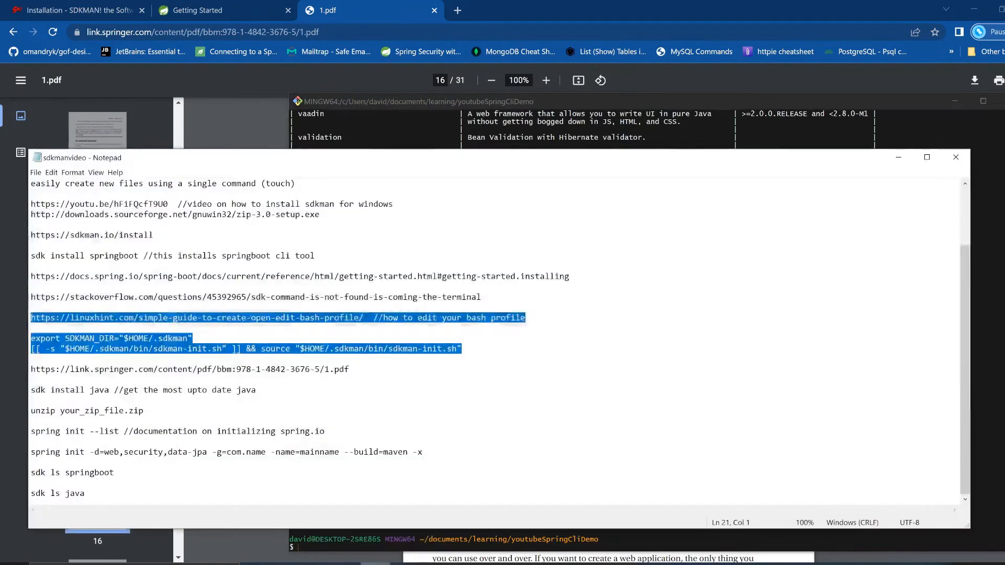
- Edit the spring init note to use group com.logic and name YoutubeSpringCliDemo, then copy the line
click(427, 468)
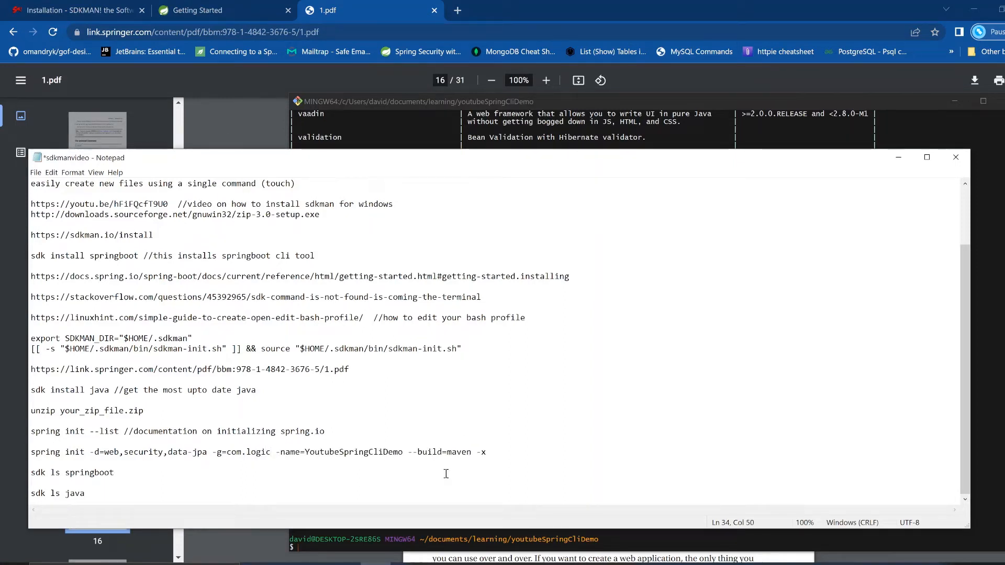
mouse_move(488, 453)
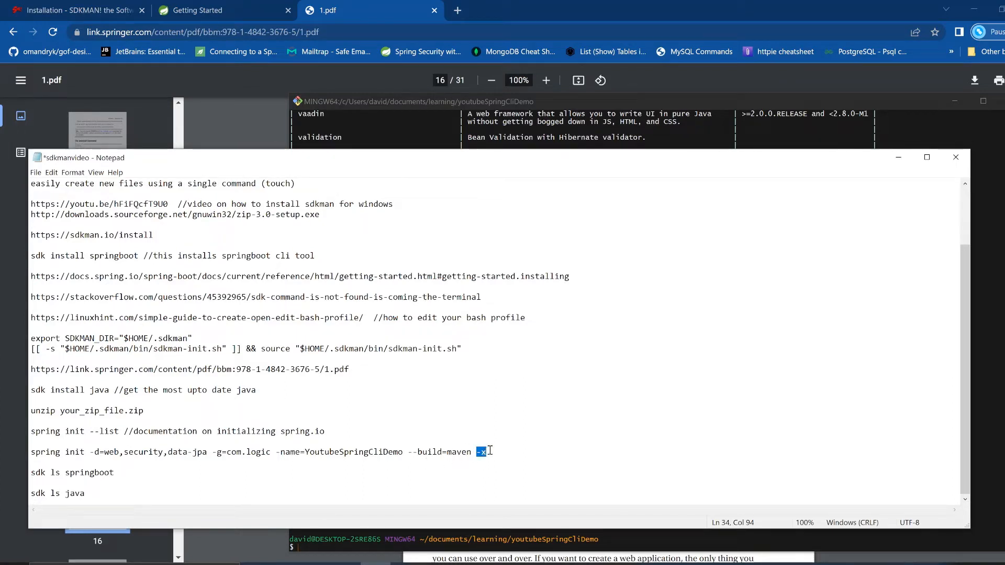
mouse_move(555, 540)
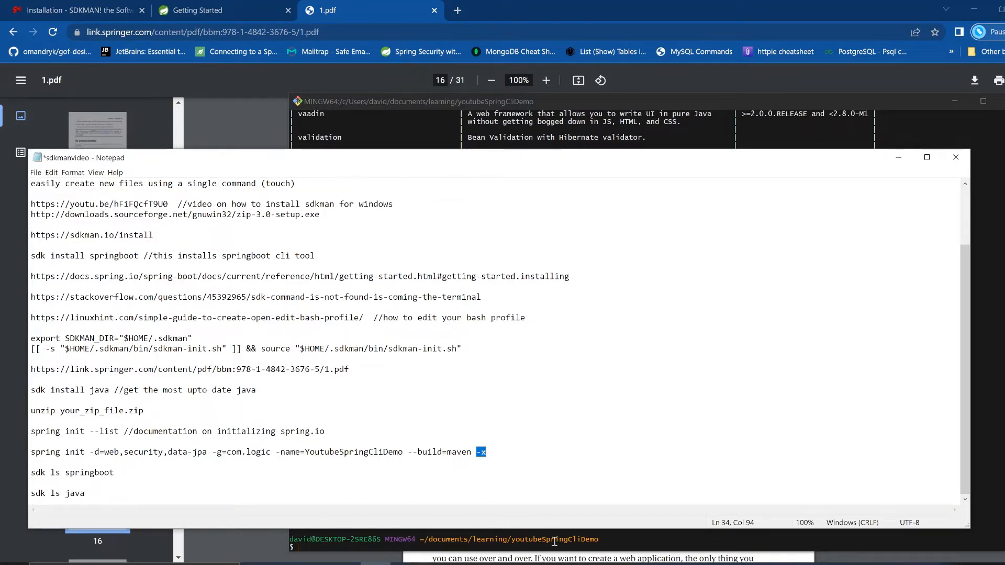
mouse_move(565, 549)
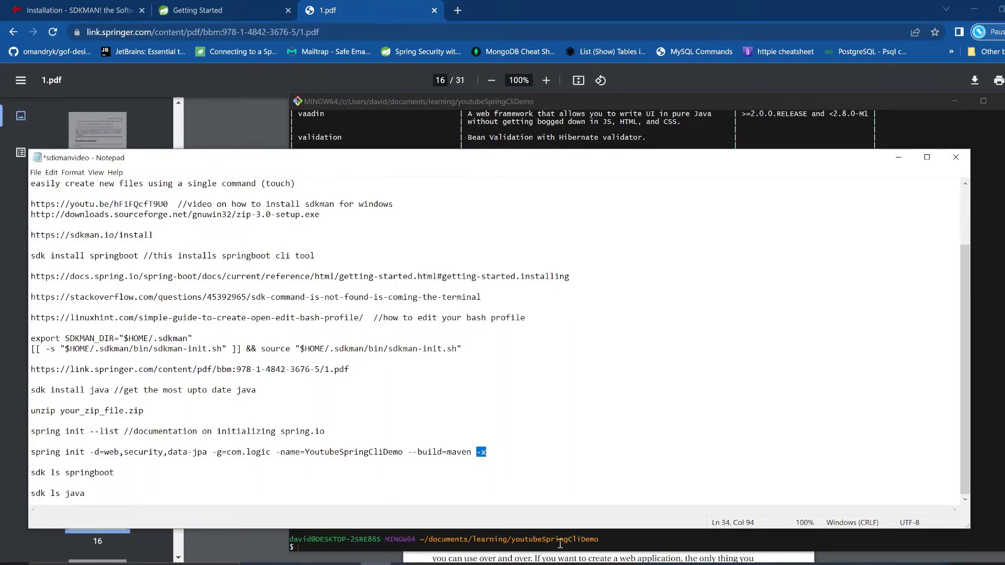
mouse_move(593, 542)
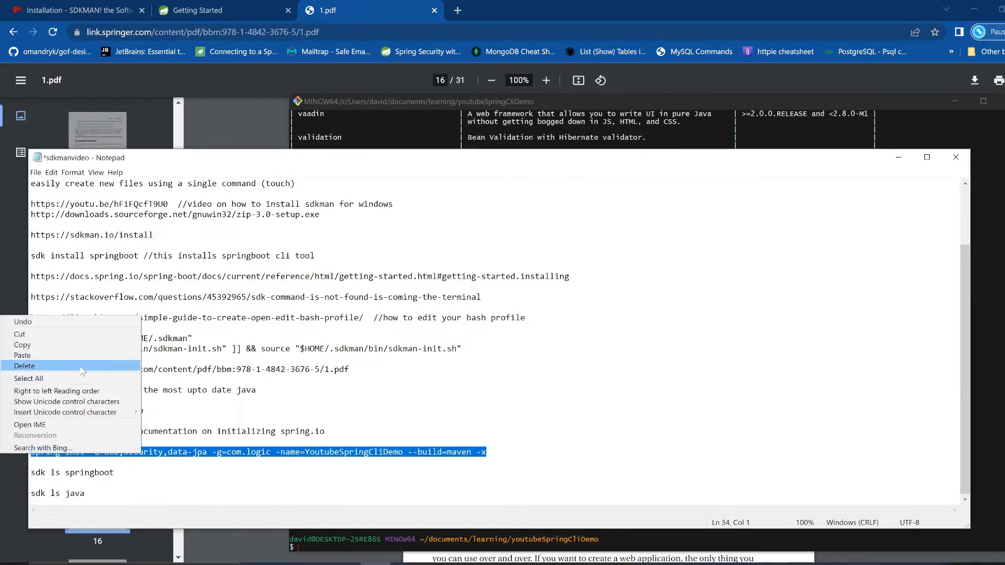
click(59, 460)
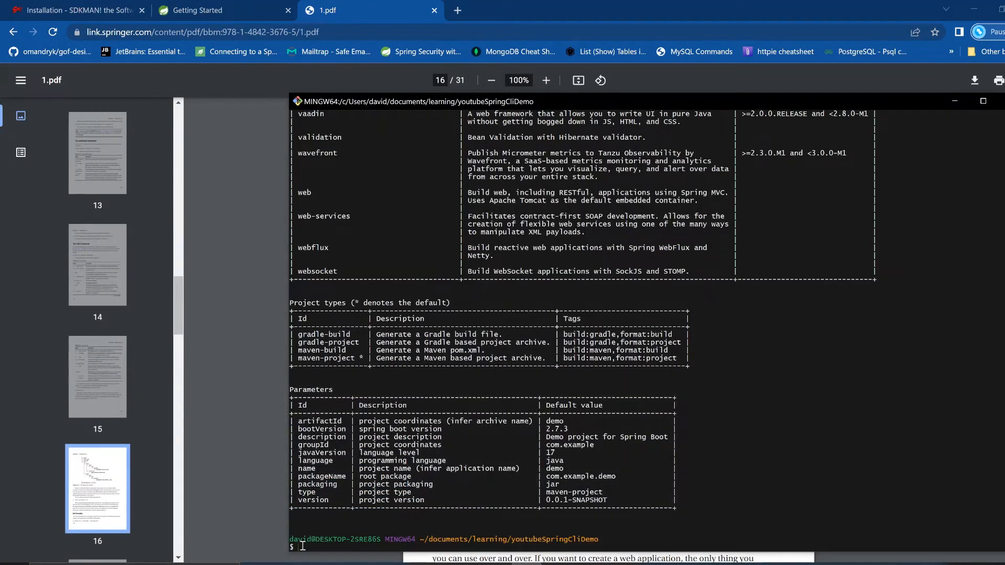
- Run spring init -d=web,security,data-jpa to generate the YoutubeSpringCliDemo Maven project
text(spring)
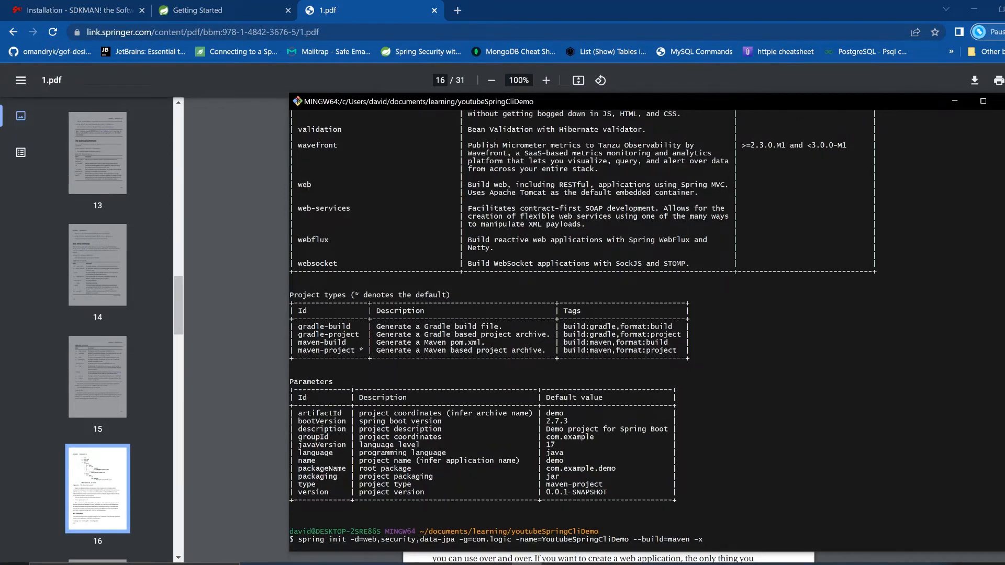
scroll(down, 3)
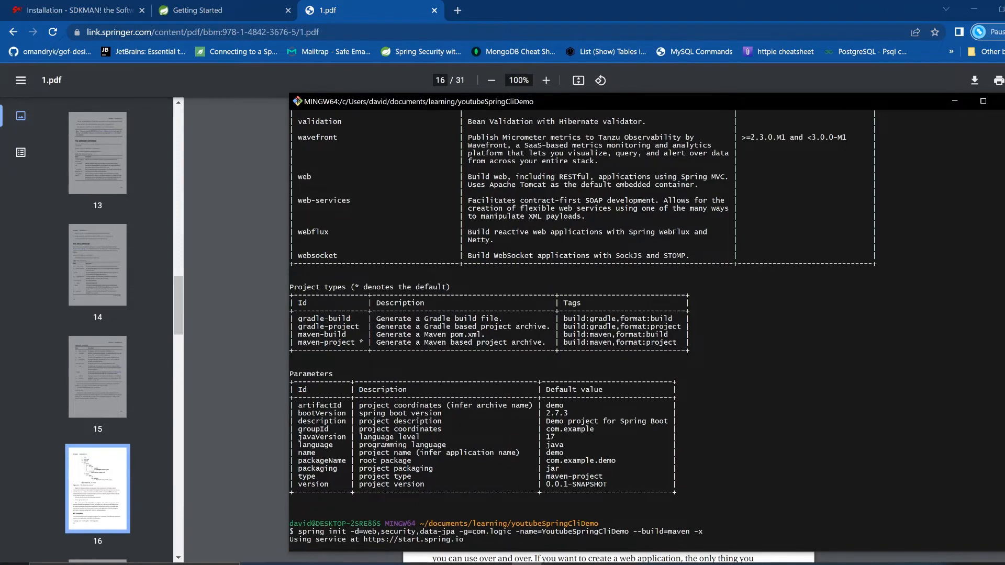
scroll(down, 3)
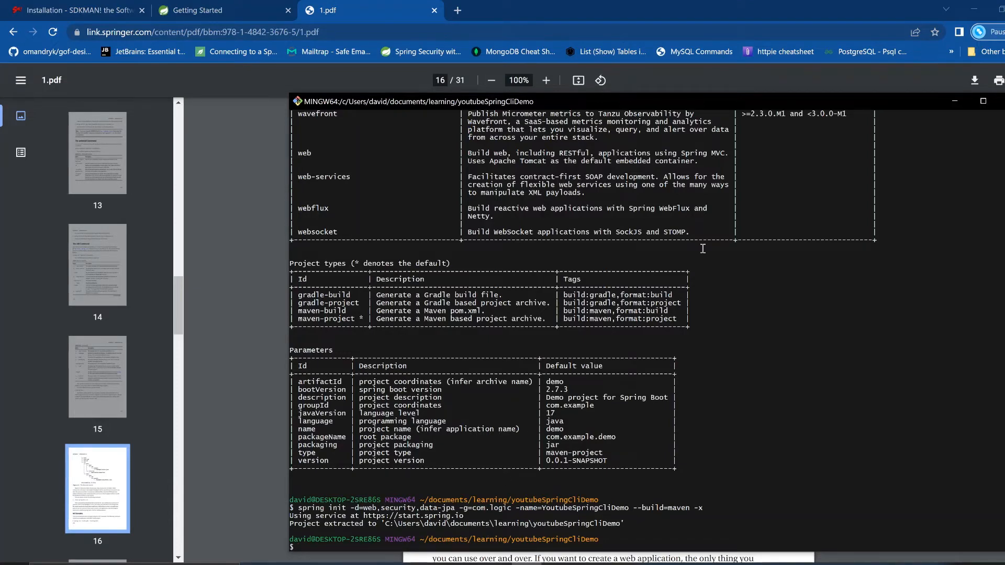
mouse_move(816, 32)
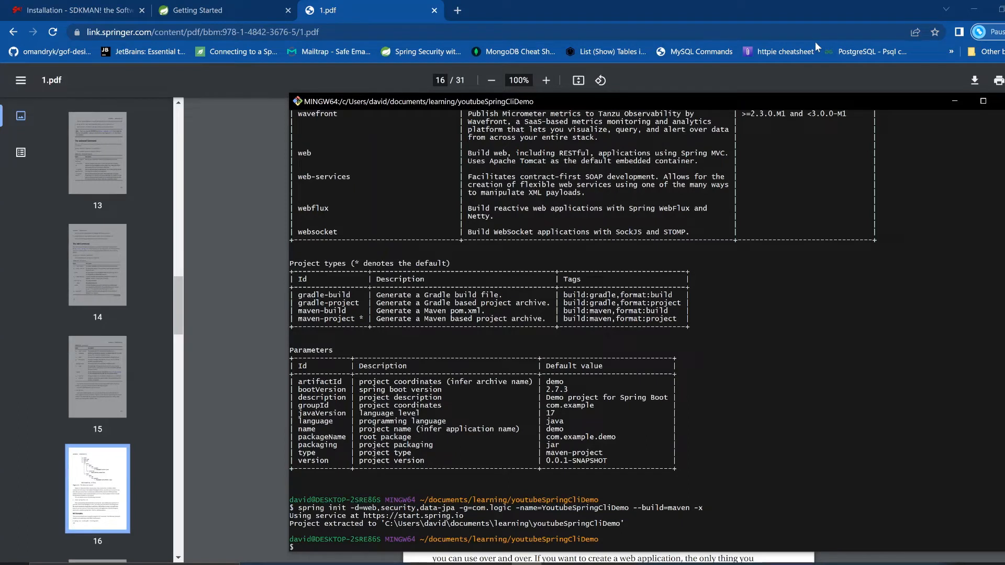
- Start typing 'idea .' to open the project in IntelliJ IDEA
text(idea)
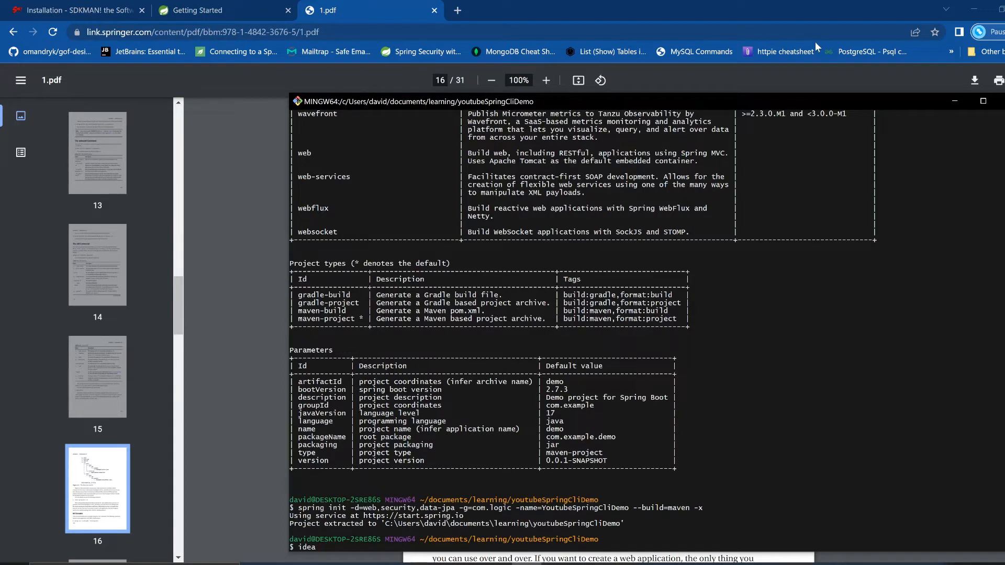
text(.)
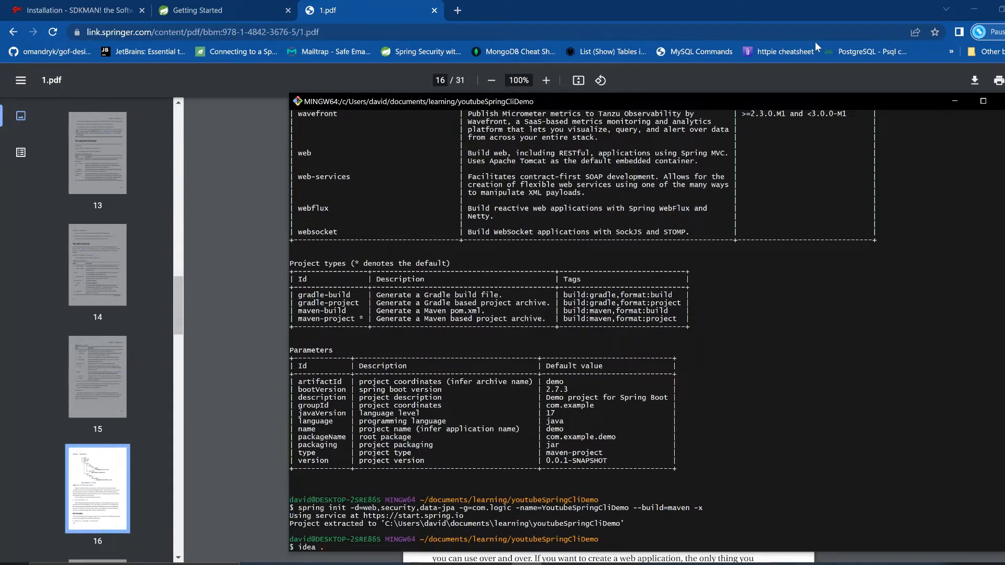
- From PowerShell inside youtubeSpringCliDemo, launch IntelliJ IDEA on the folder with 'idea .'
scroll(down, 3)
text(cd .\youtubeSpringCliDemo\)
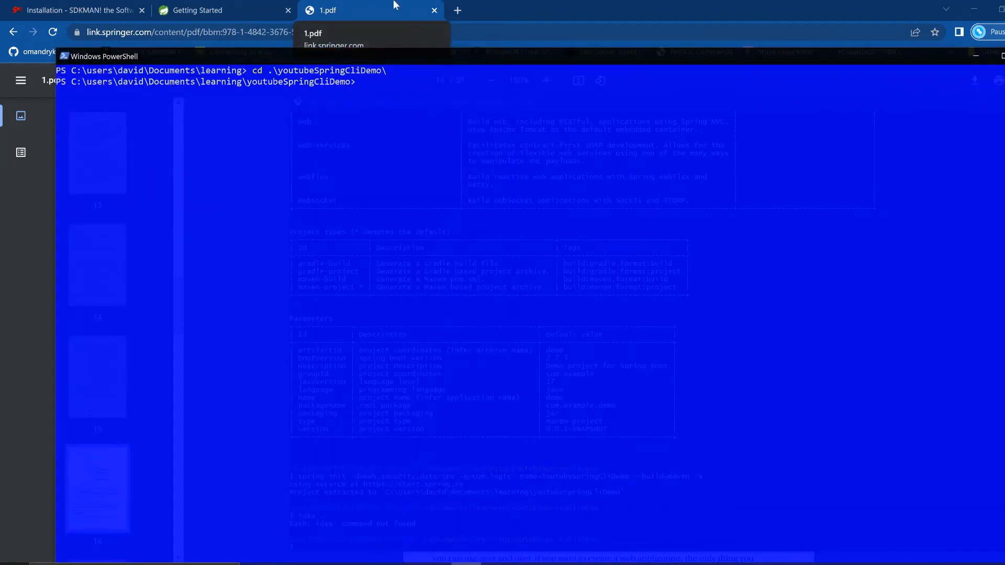
text(idea .)
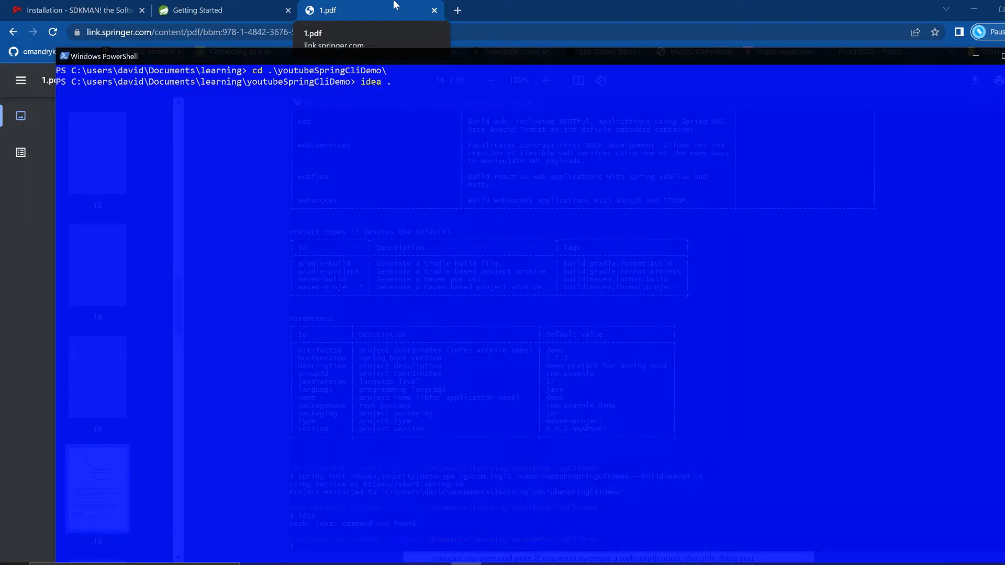
mouse_move(414, 123)
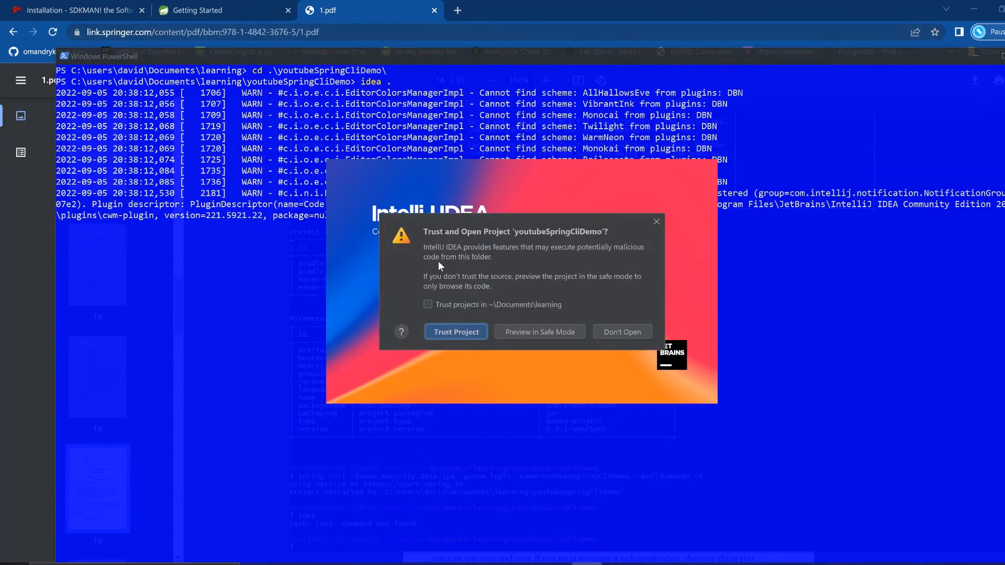
- Trust the youtubeSpringCliDemo project and bring up a PowerShell terminal in the project folder
click(456, 332)
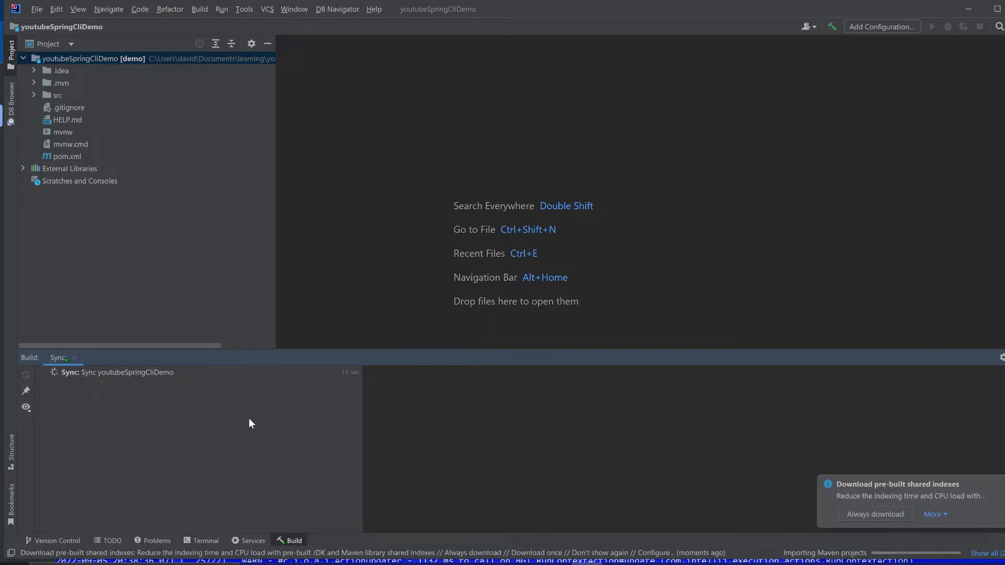
click(205, 540)
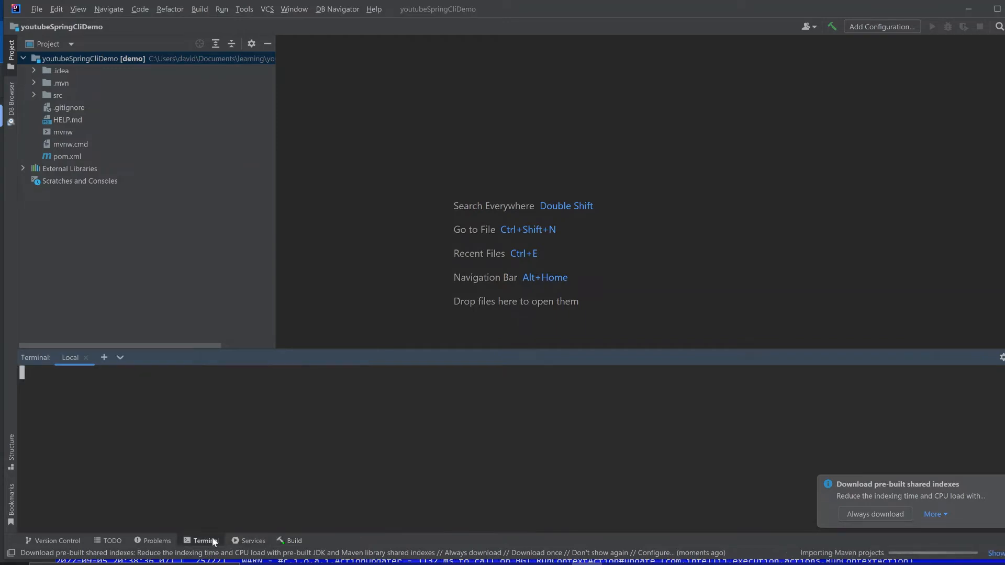
click(119, 358)
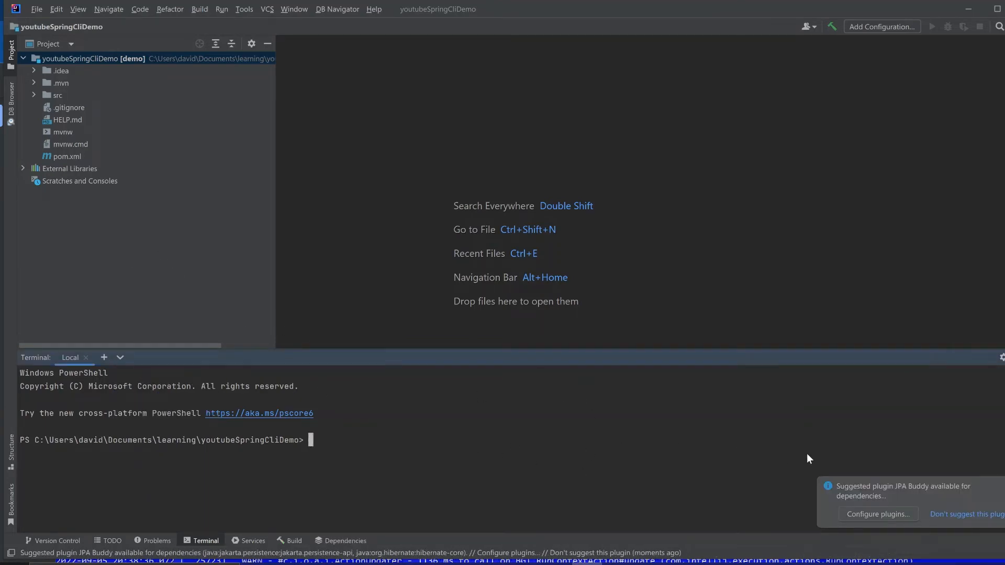
mouse_move(811, 426)
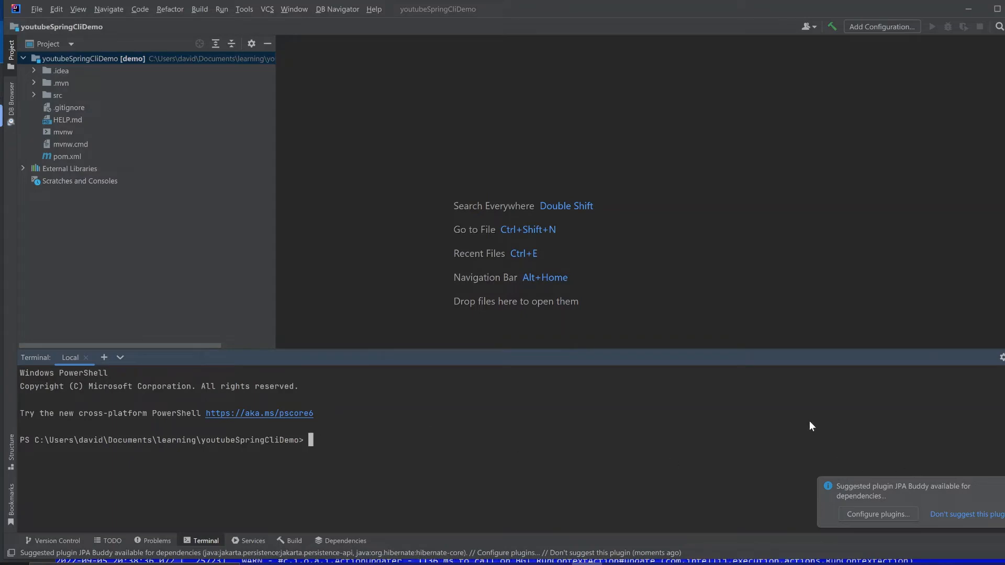
mouse_move(796, 421)
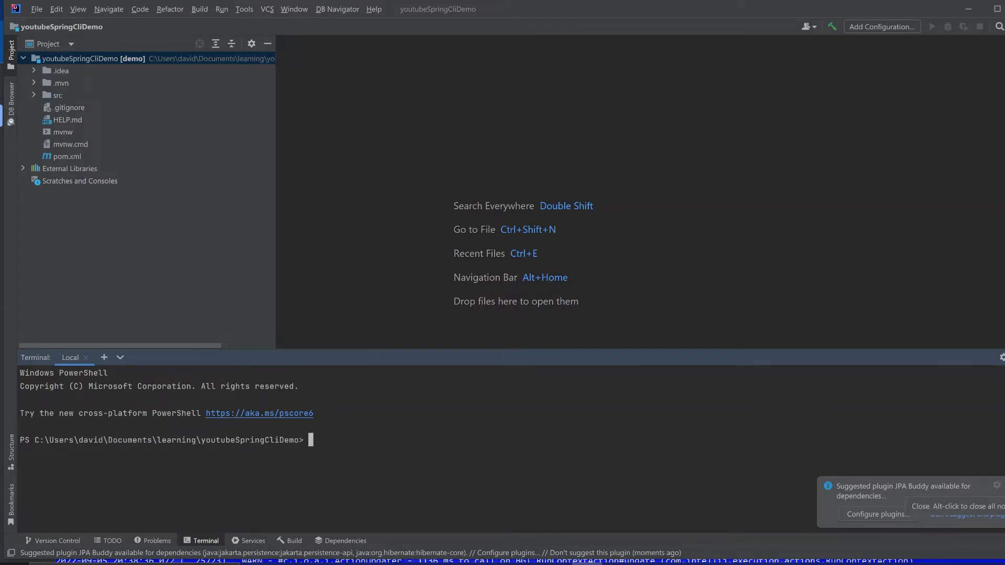
- View the generated pom.xml in the editor, scrolling through its dependencies
click(67, 157)
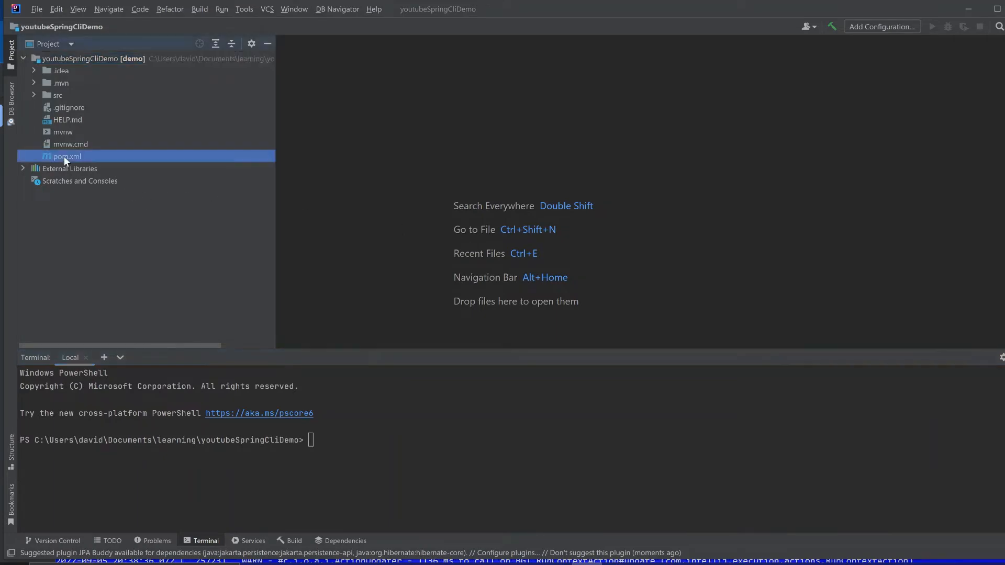
double_click(67, 156)
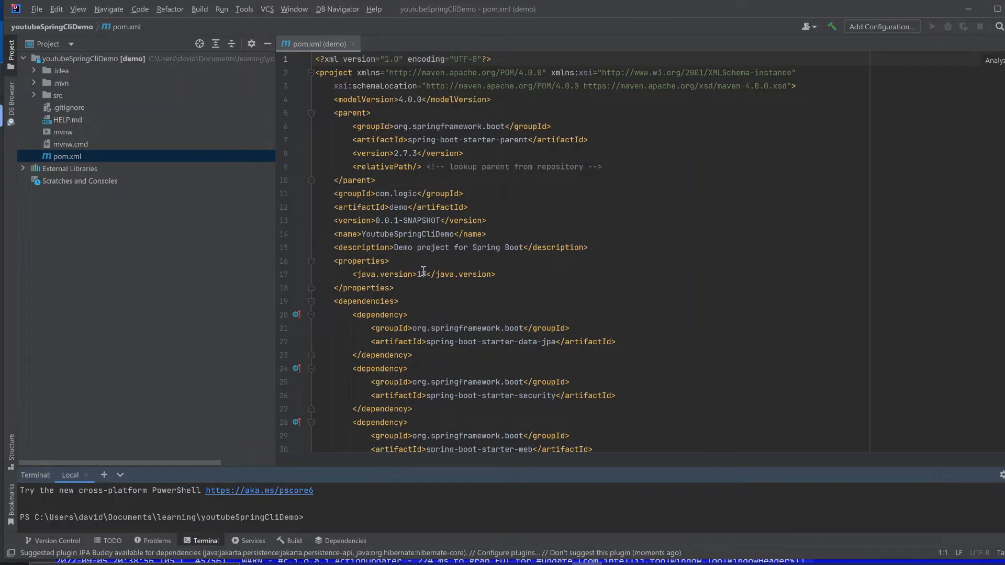
scroll(down, 3)
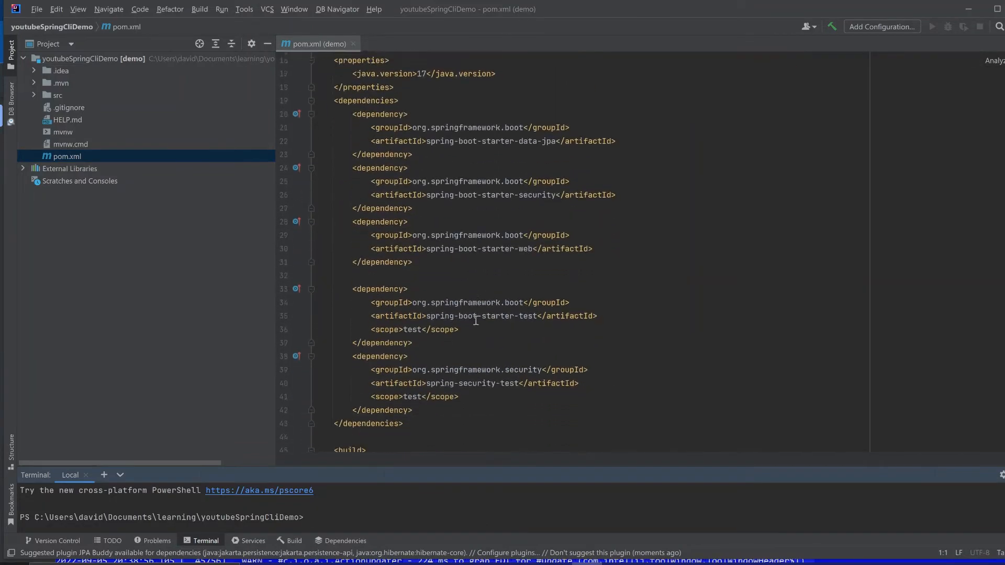
scroll(down, 3)
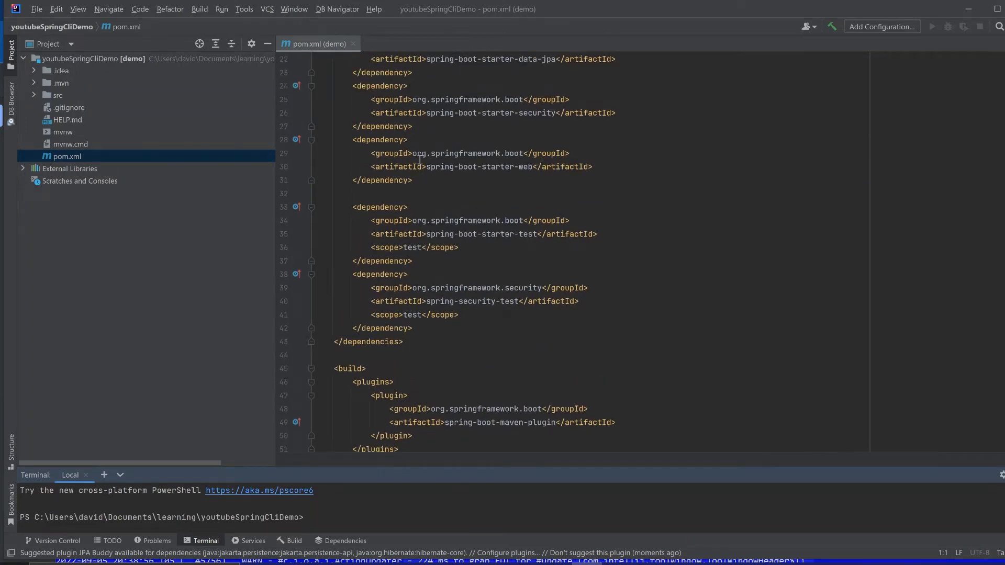
mouse_move(625, 200)
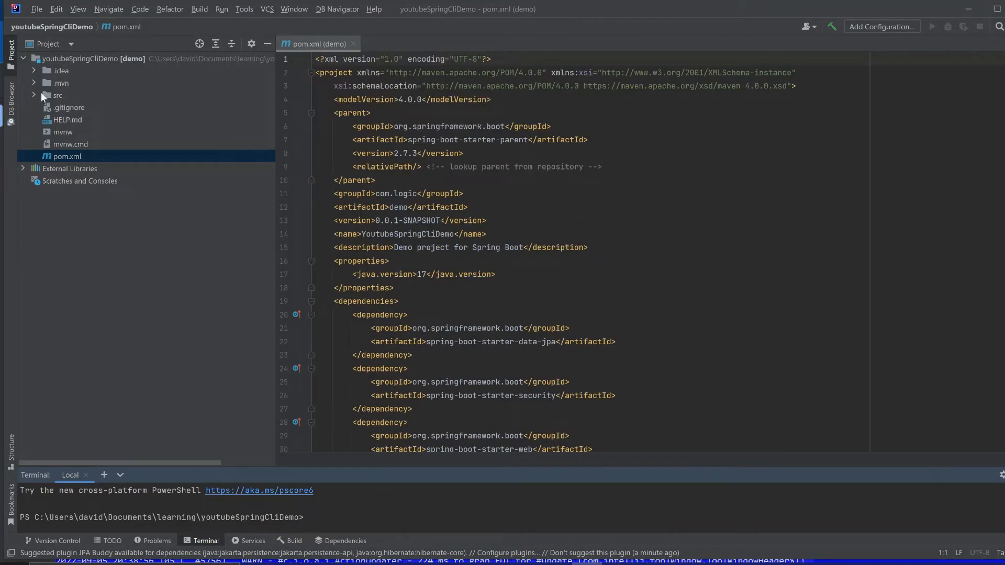
- Expand src/main/java and view the YoutubeSpringCliDemoApplication main class
click(34, 95)
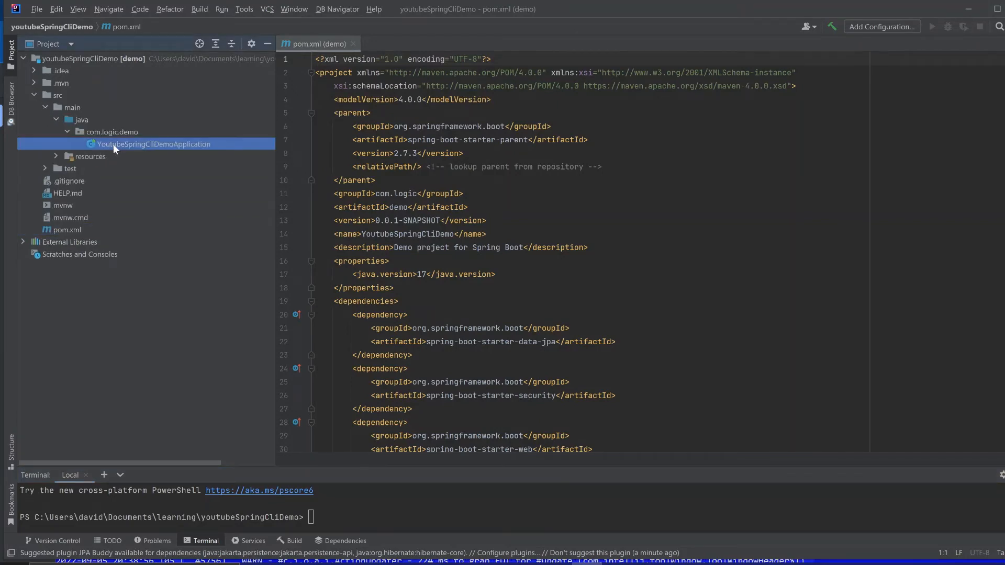
double_click(154, 144)
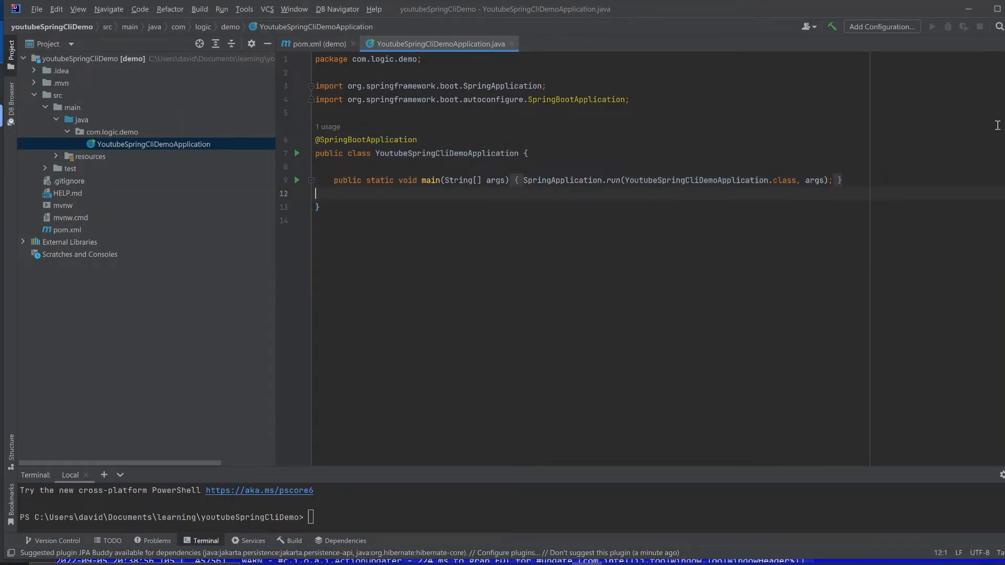
mouse_move(365, 471)
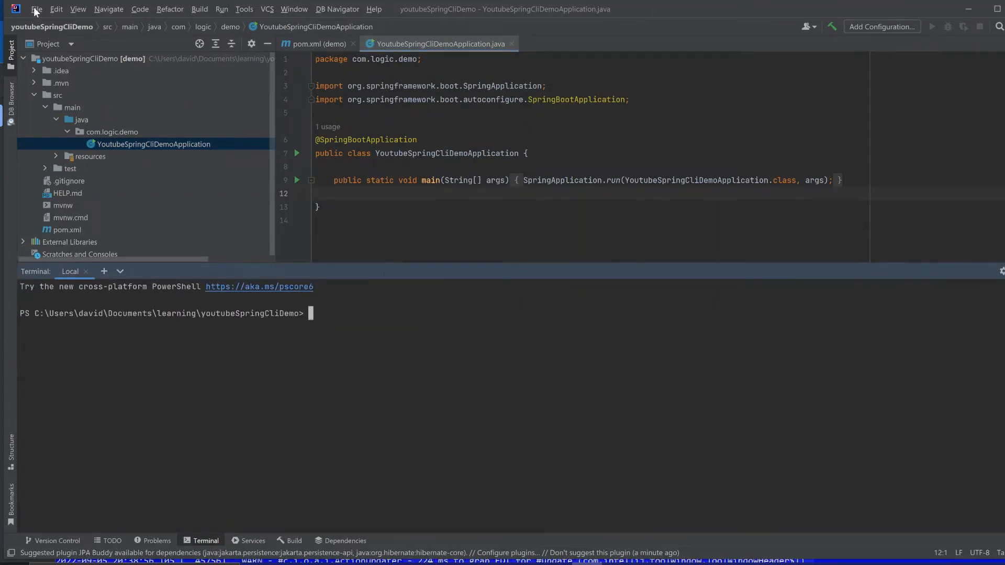
click(40, 9)
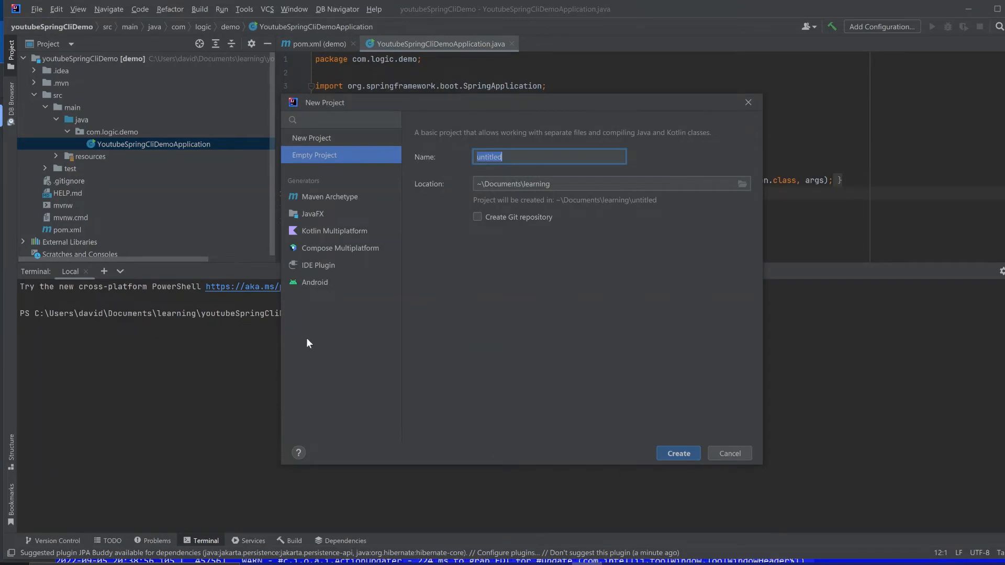
mouse_move(317, 176)
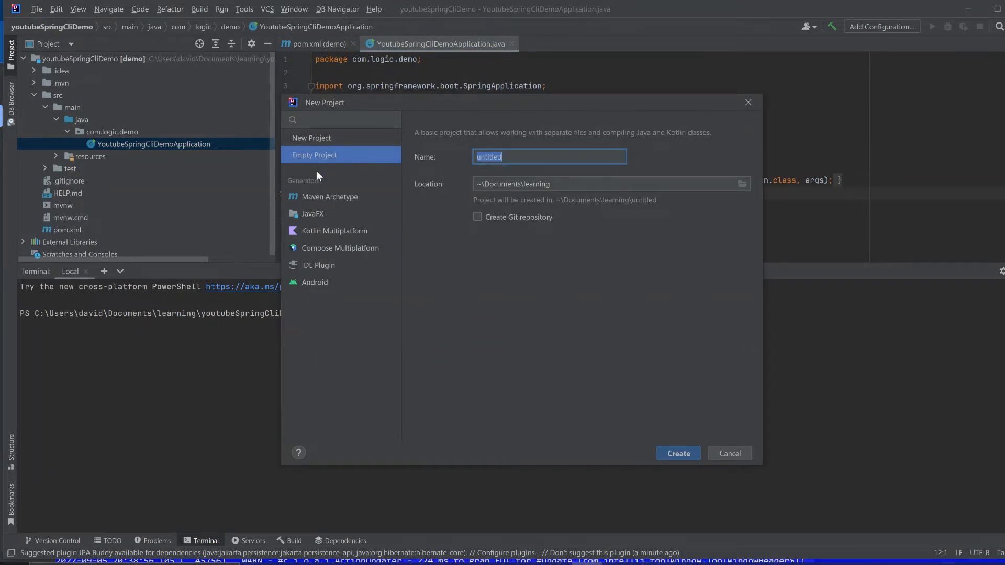
mouse_move(326, 239)
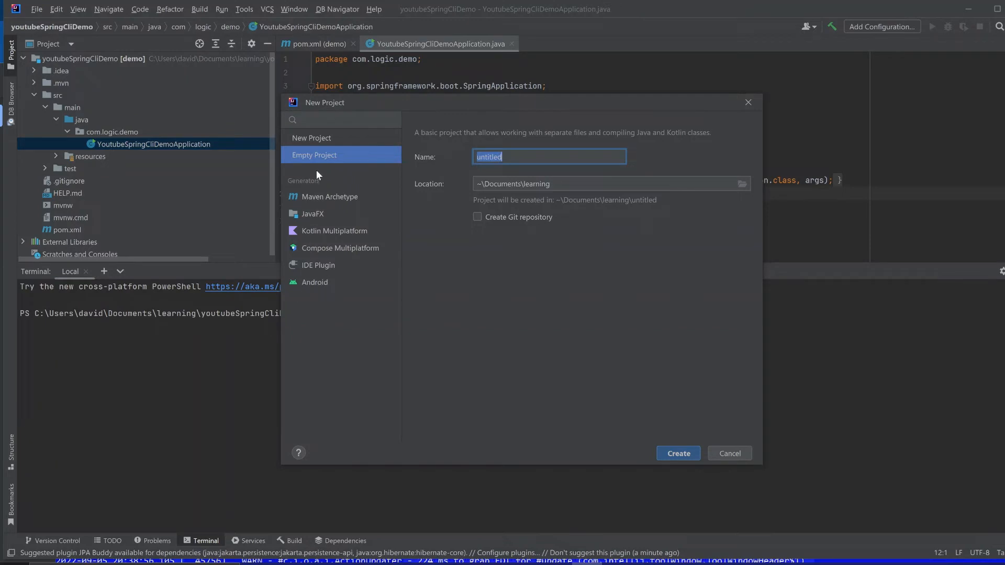
mouse_move(417, 242)
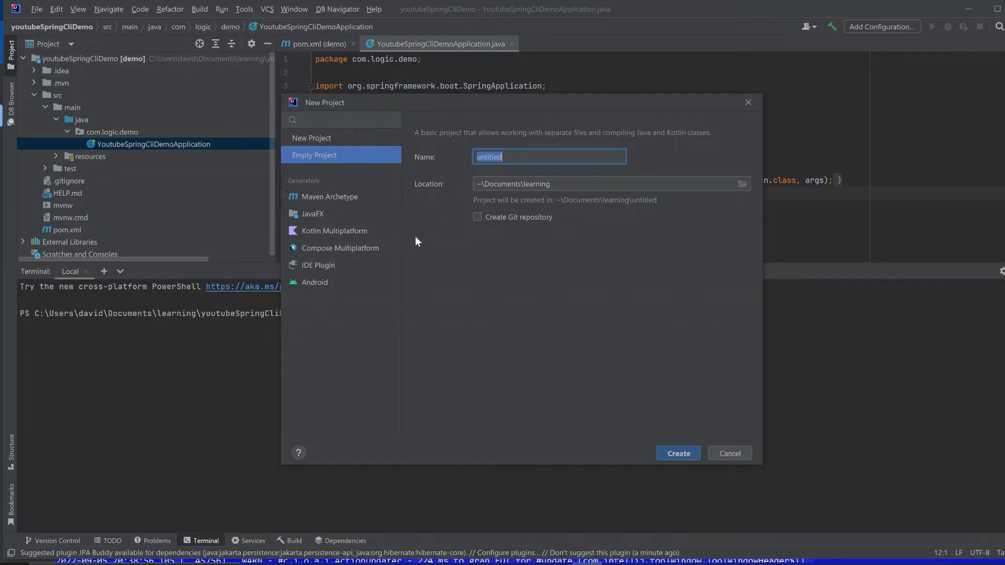
mouse_move(291, 335)
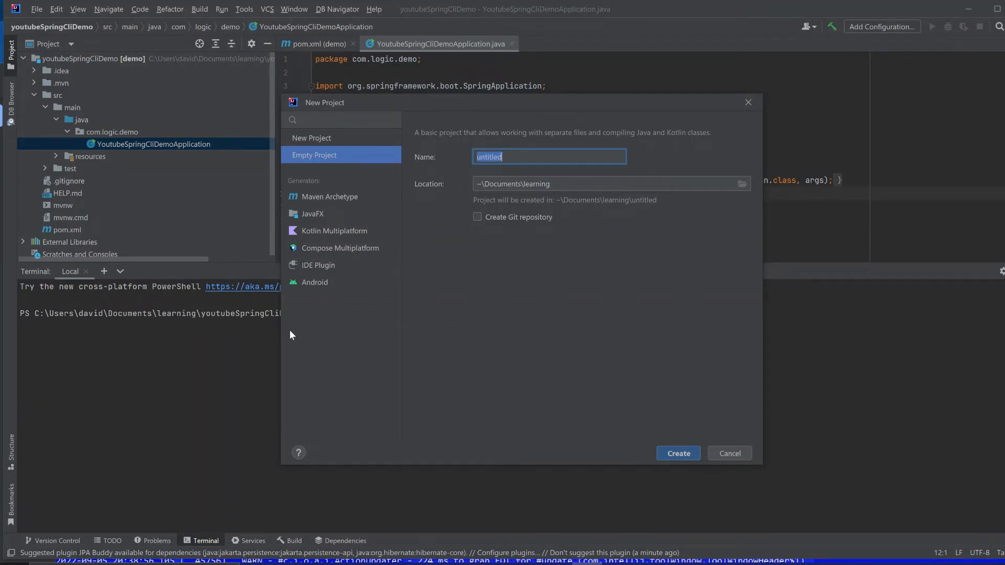
mouse_move(719, 135)
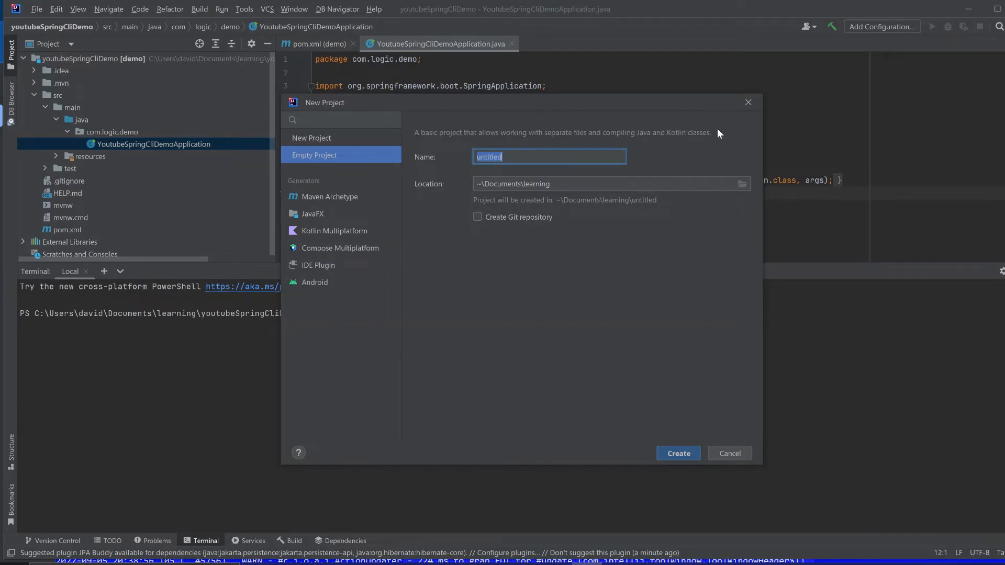
click(729, 453)
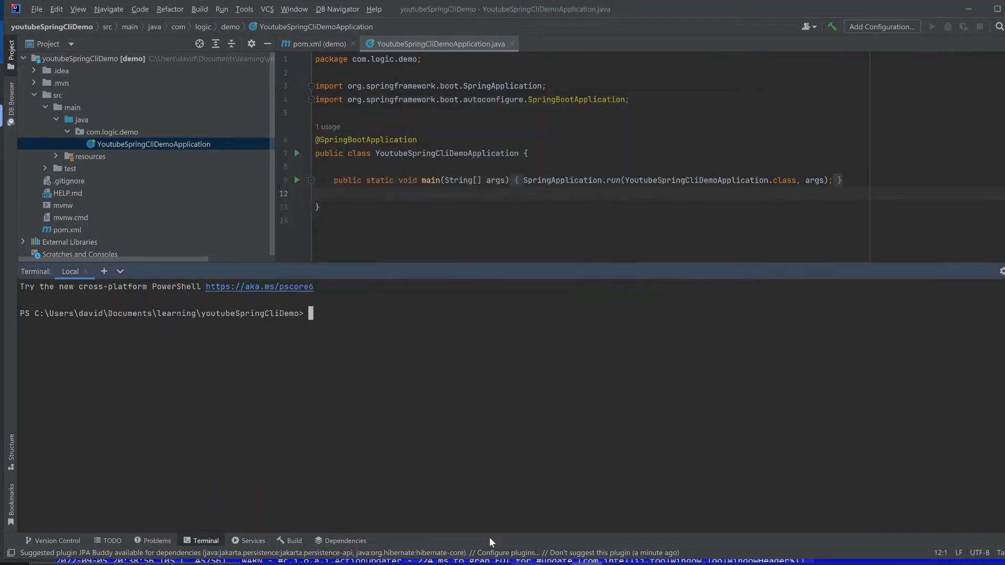
mouse_move(535, 556)
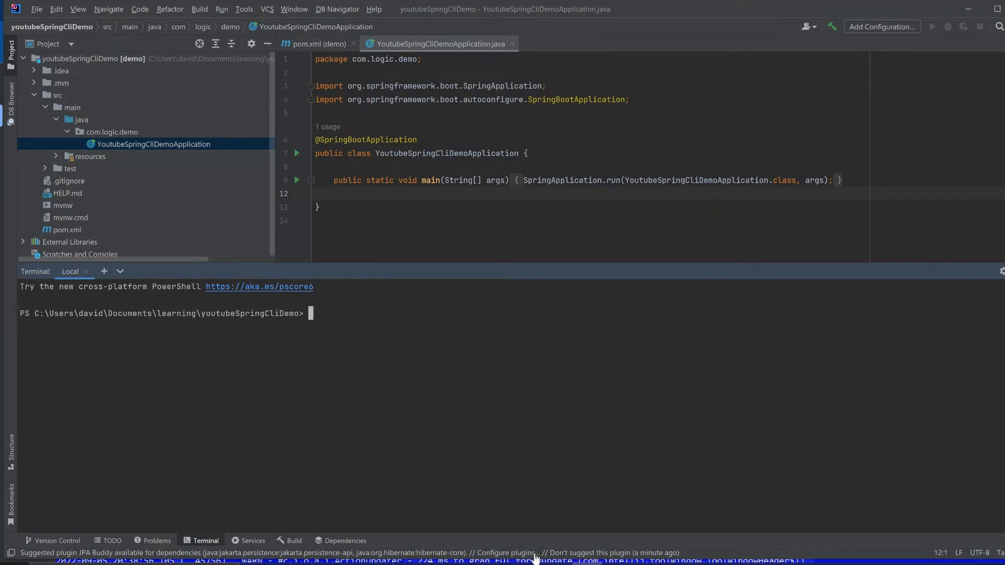
mouse_move(544, 448)
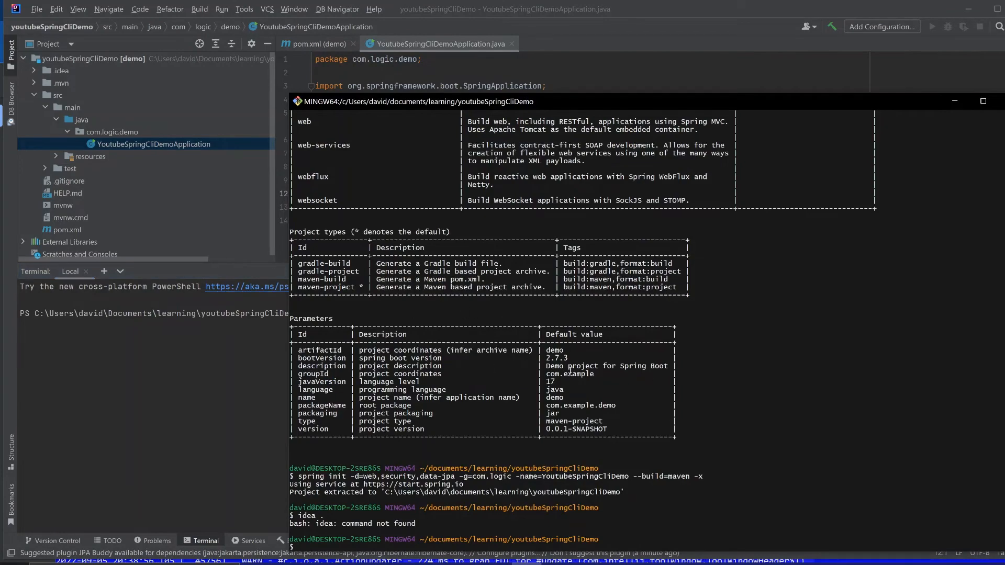
scroll(up, 3)
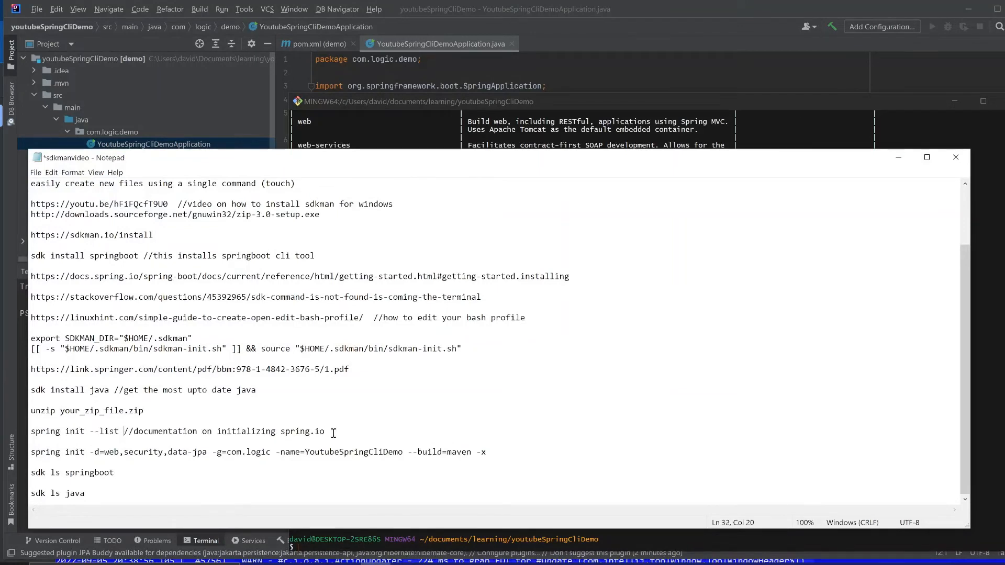
mouse_move(222, 425)
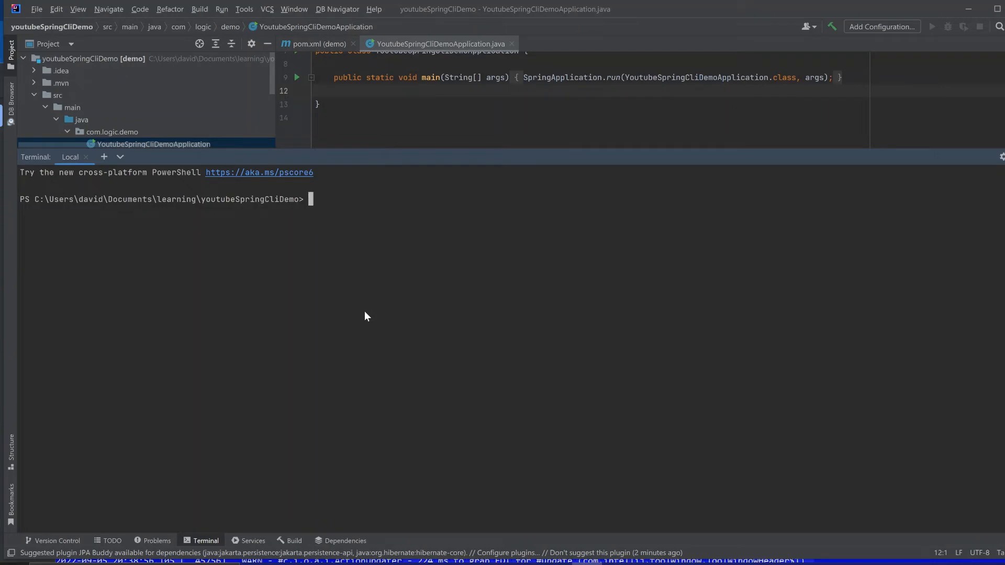
mouse_move(295, 189)
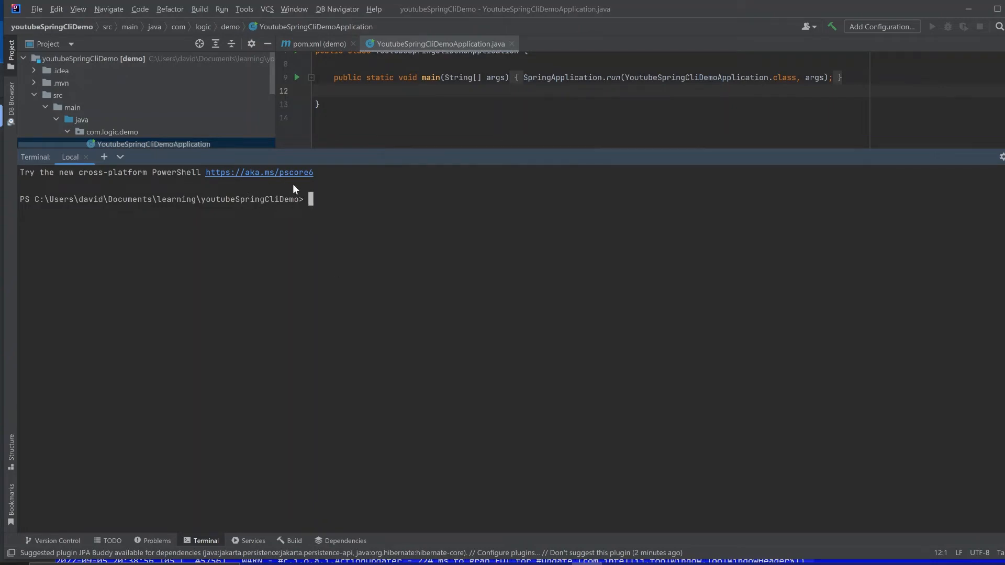
mouse_move(316, 297)
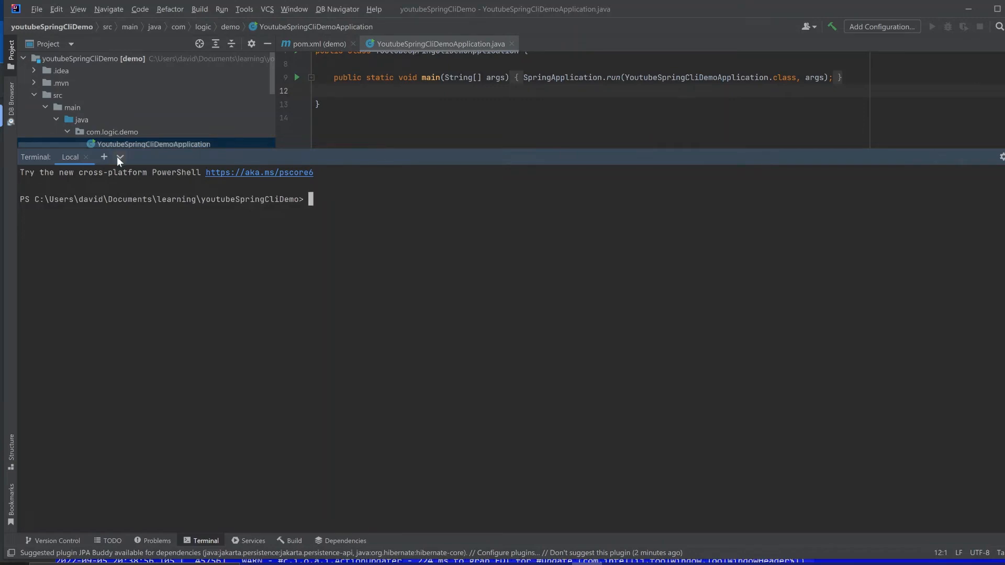
- In a Git Bash terminal, go up to learning and create the youtubetestIntellijTerminal folder with mkdir
click(103, 157)
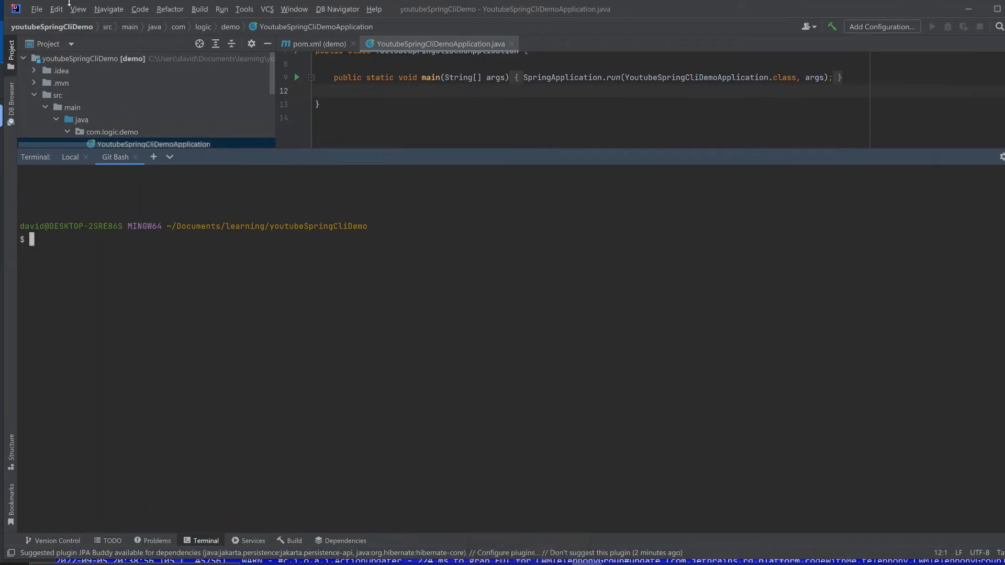
text(cd)
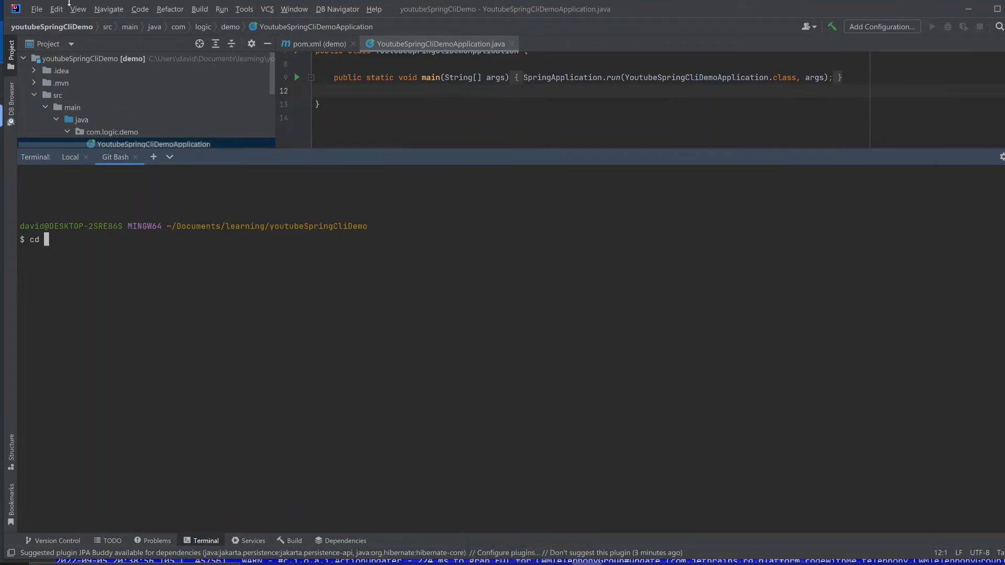
text(..)
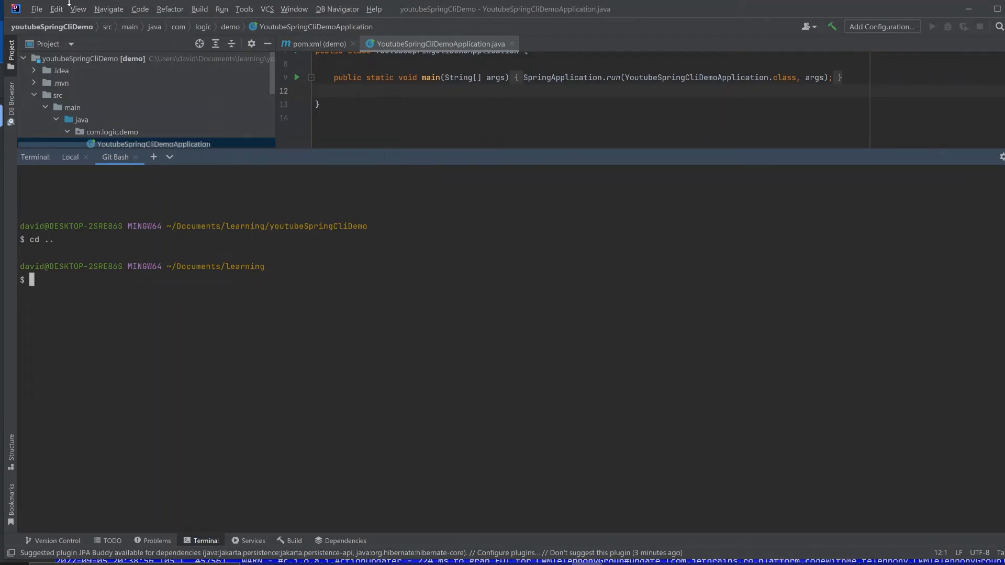
text(m)
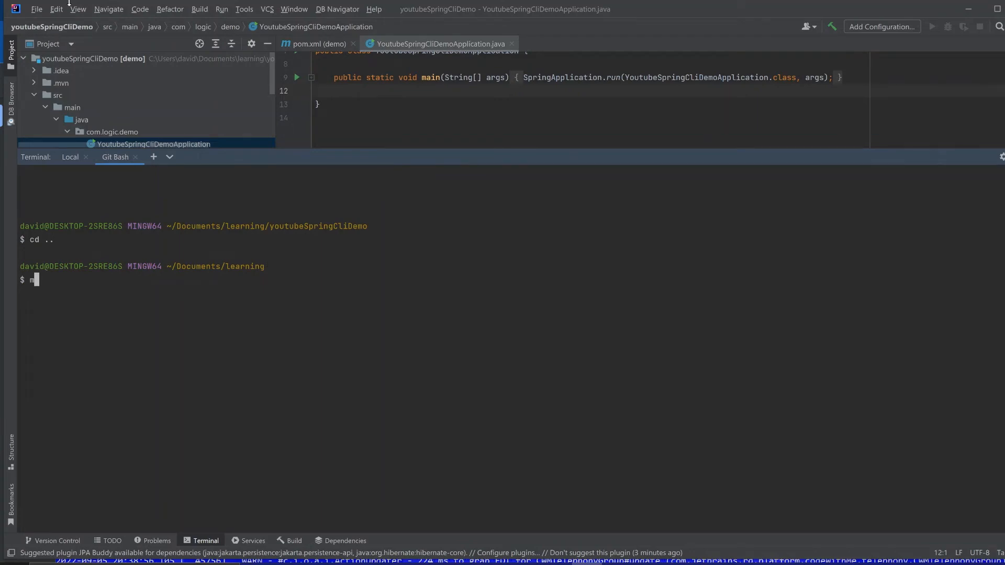
text(kdi)
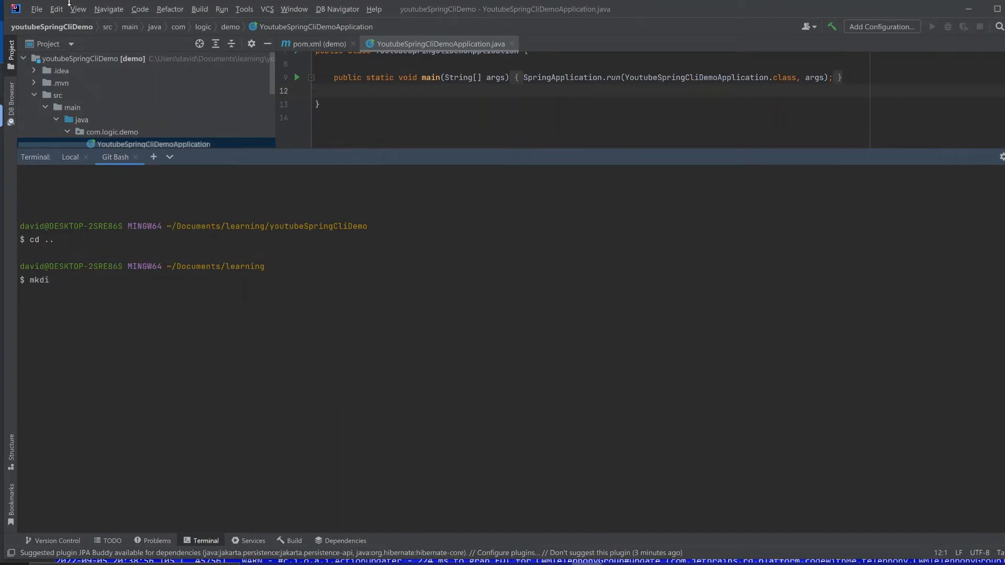
text(r)
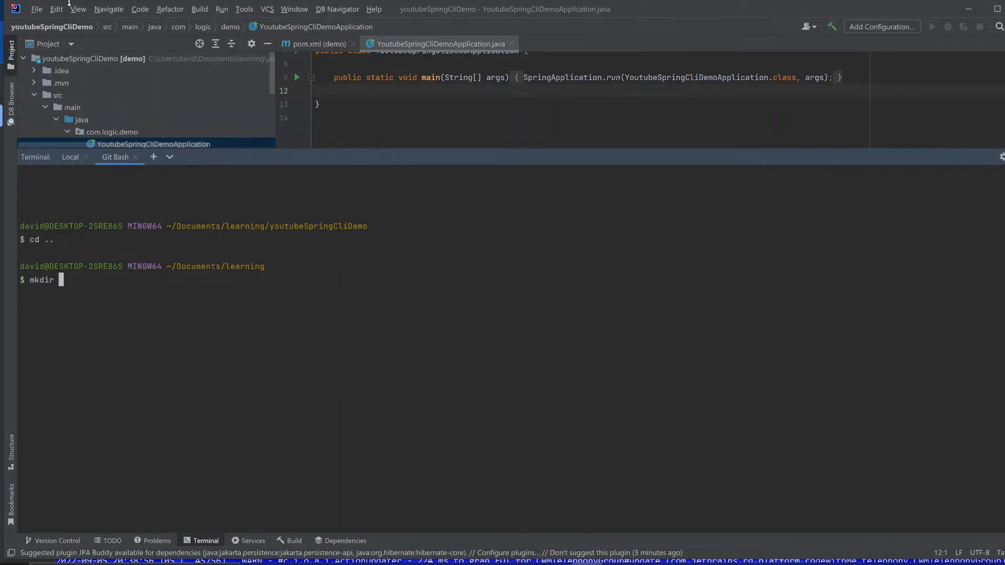
text(youtube)
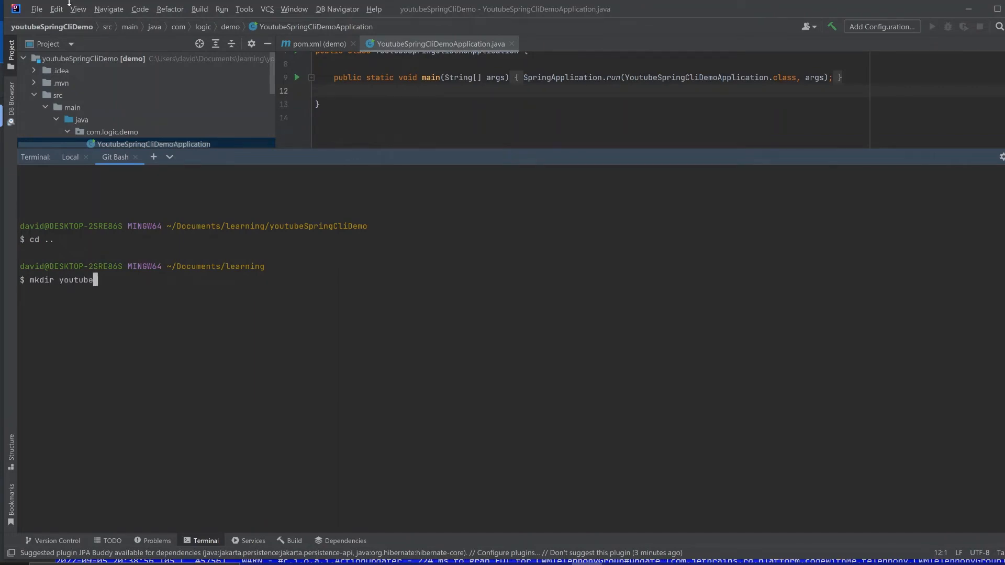
text(te)
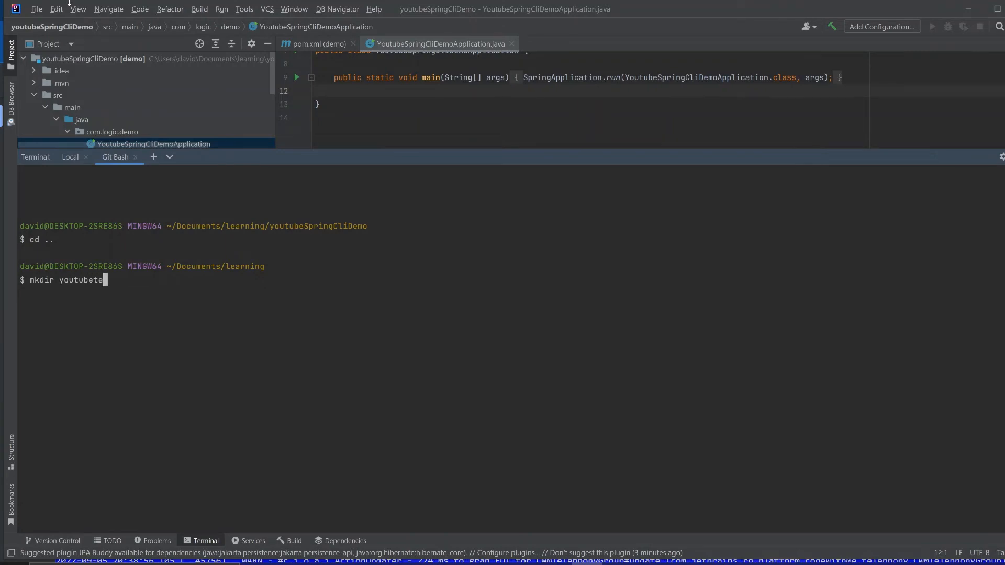
text(st)
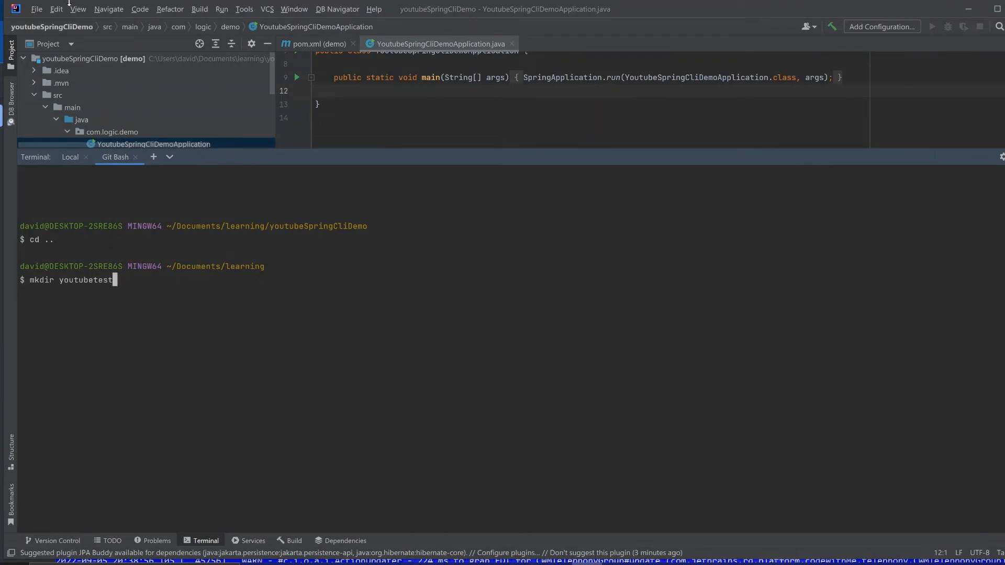
text(Intelli)
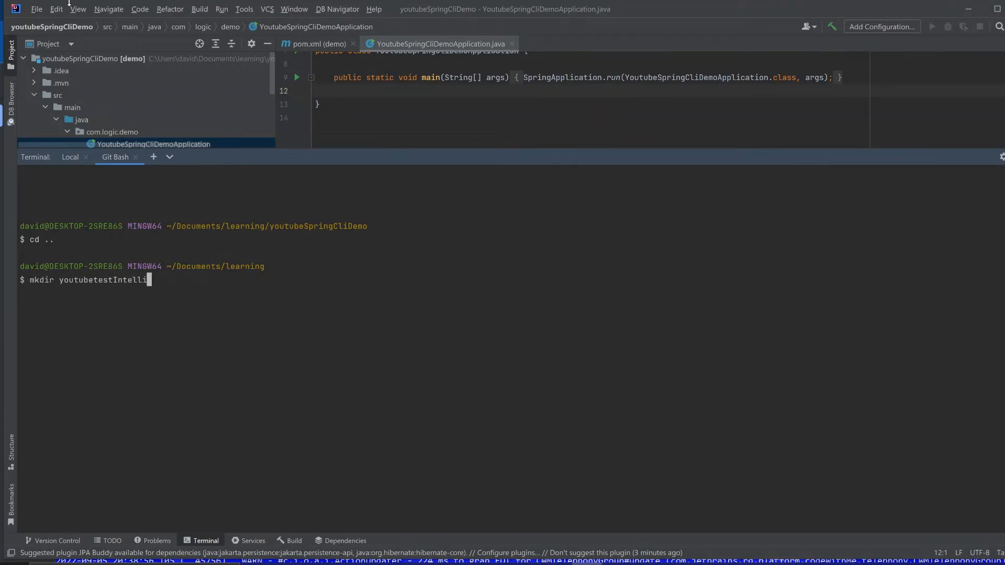
text(jTerminal)
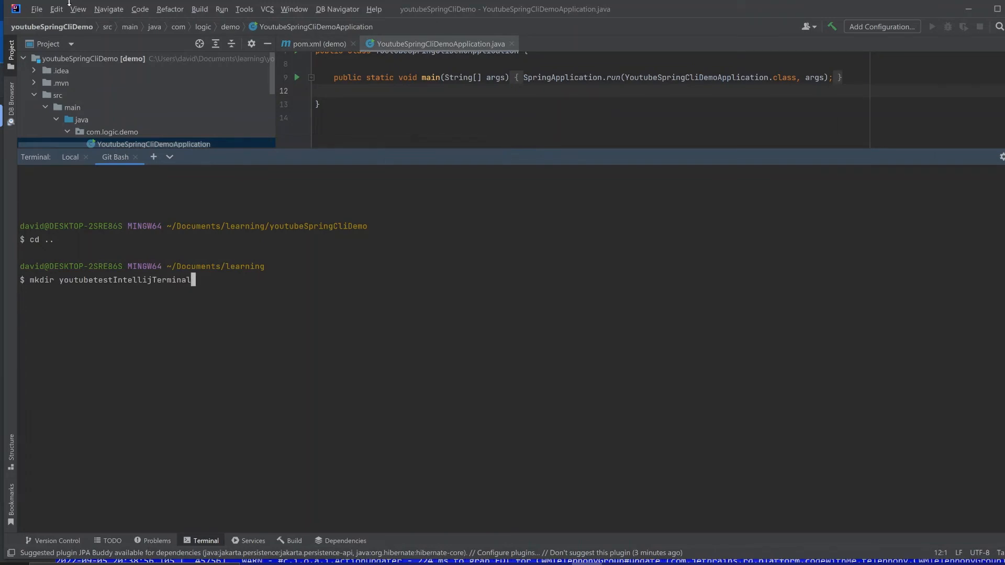
key(Enter)
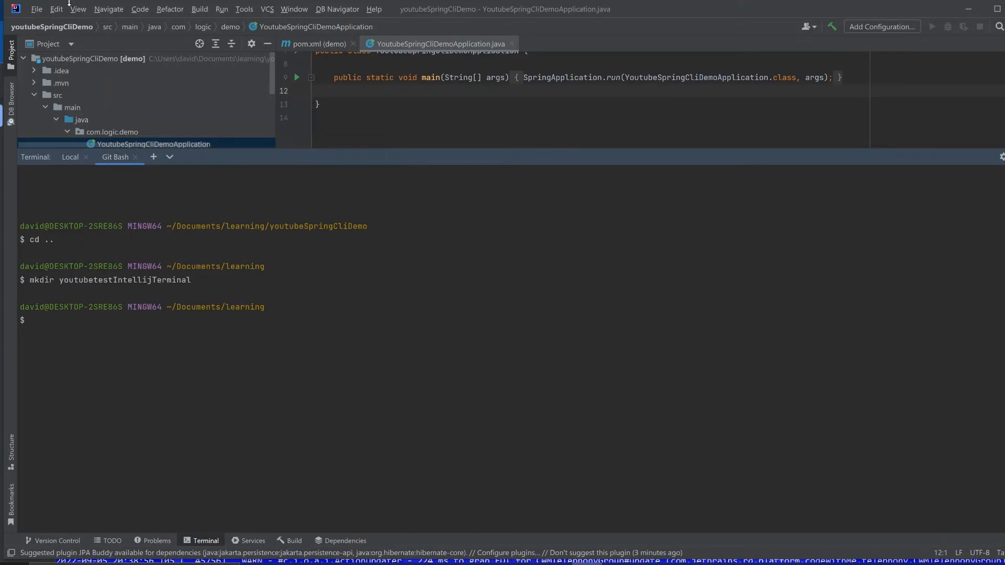
- Change directory into the new youtubetestIntellijTerminal folder
text(cd)
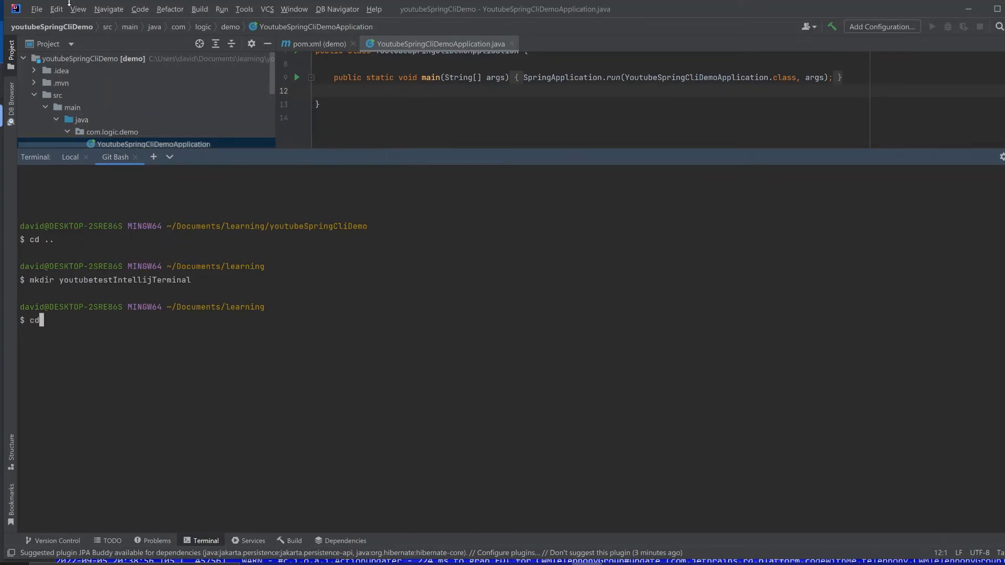
text(youtube)
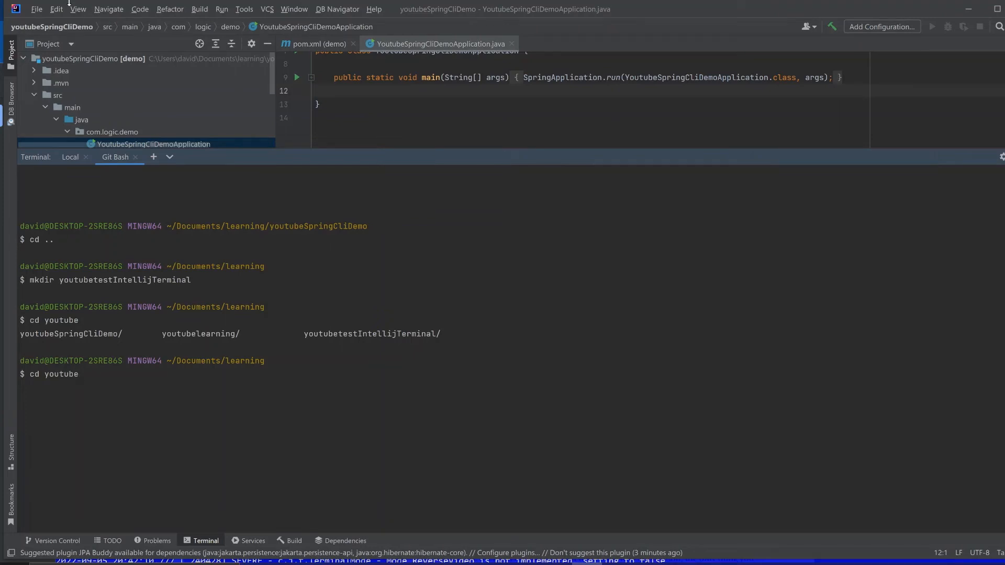
text(testIntellijTerminal/)
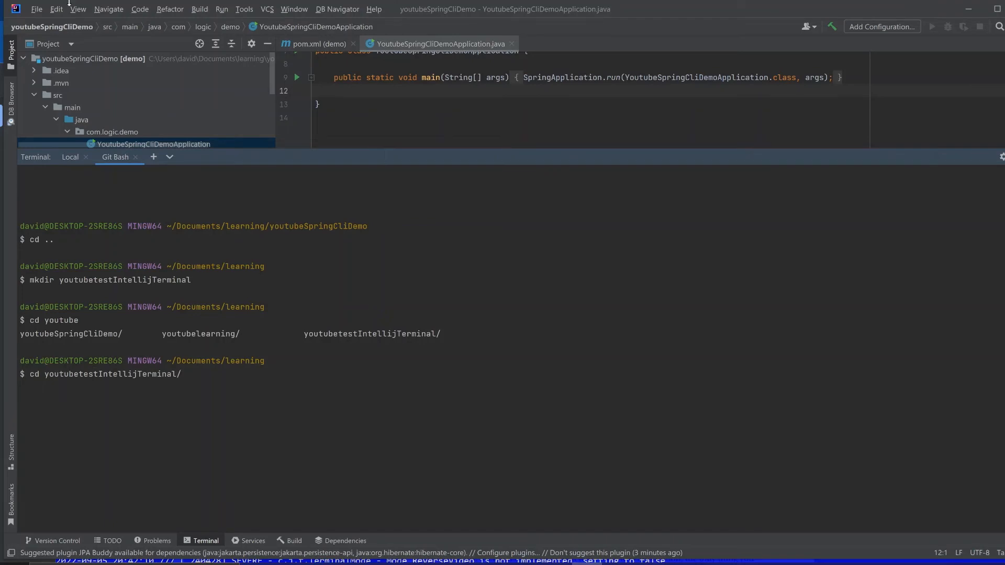
key(Enter)
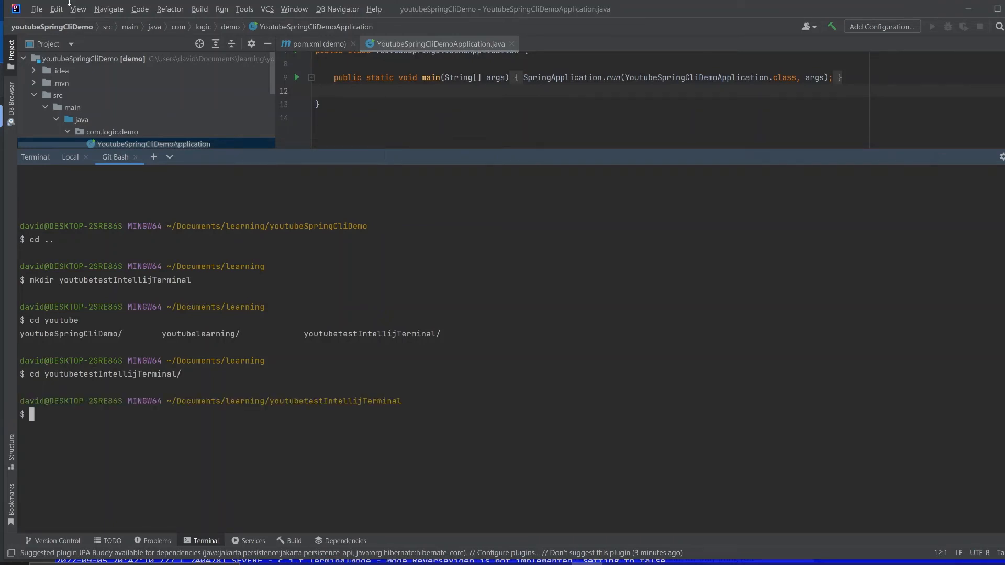
mouse_move(308, 444)
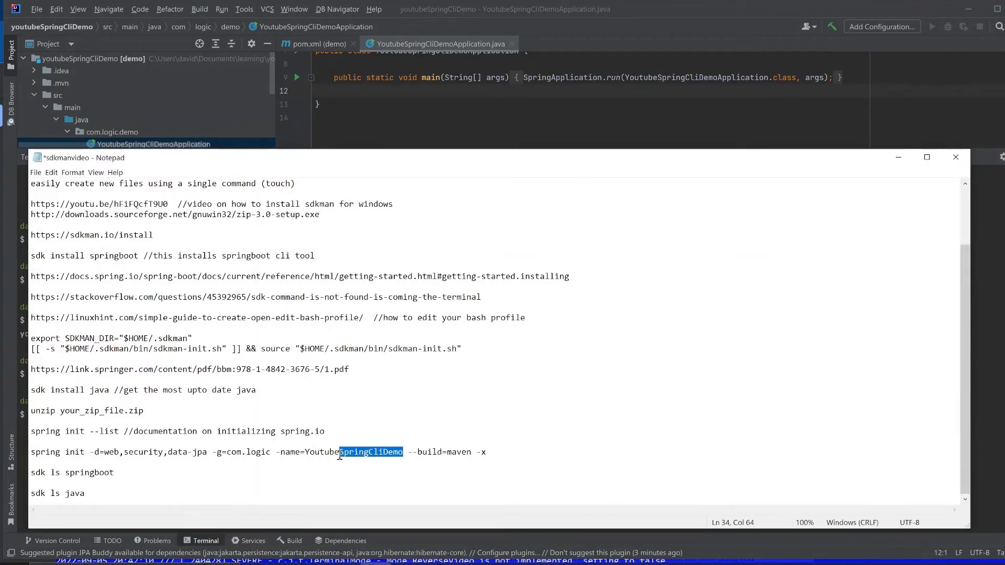
- Change the spring init -name value in the note to YoutubeTestCliTerminal
text(Test)
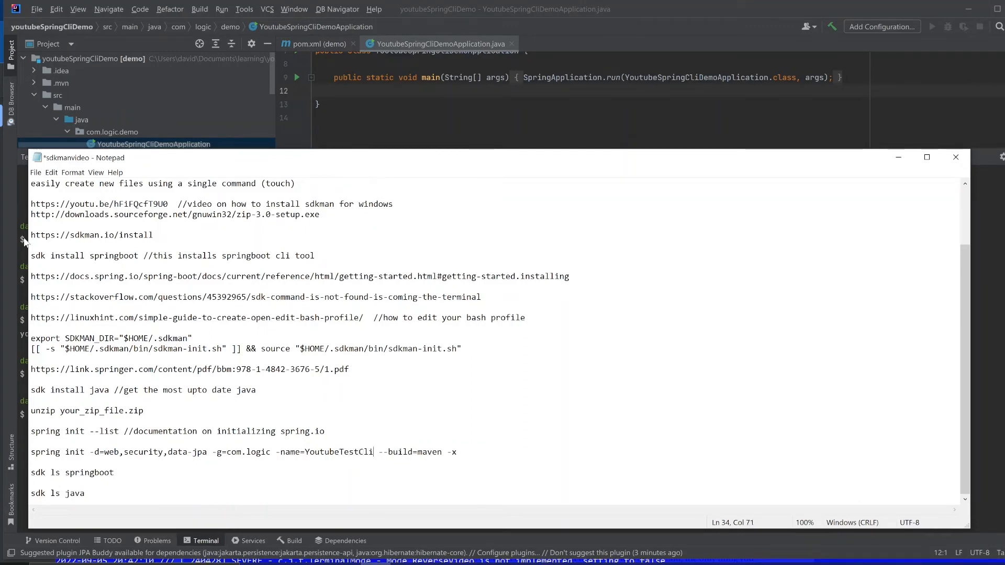
text(Terminal)
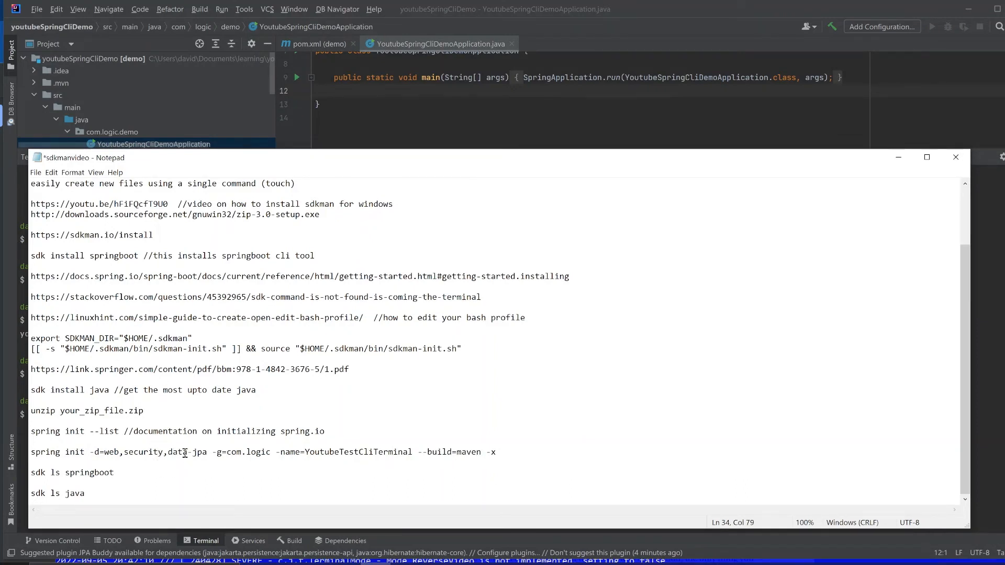
- Replace the data-jpa dependency in the note with mongodb and start adding lombok
click(206, 452)
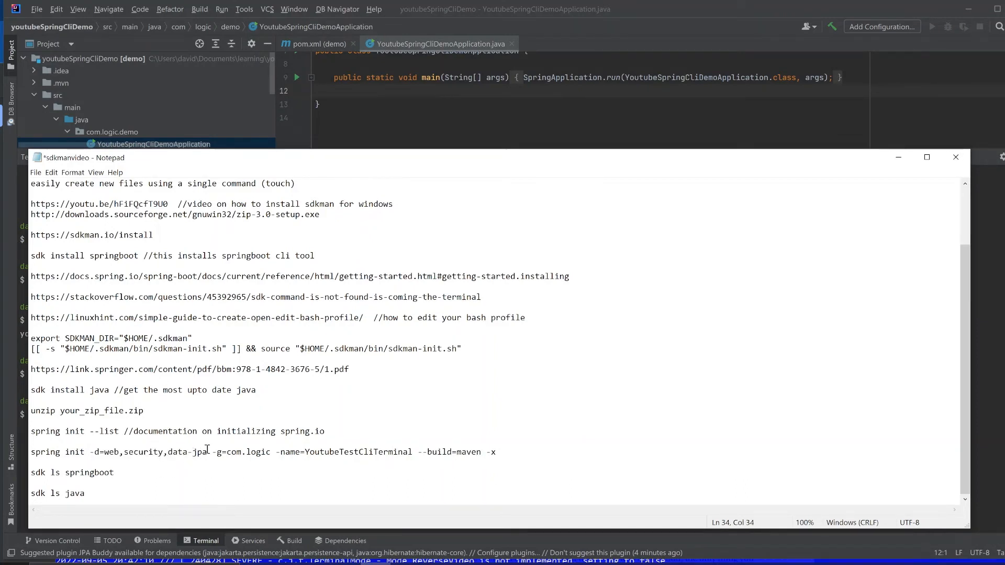
double_click(186, 452)
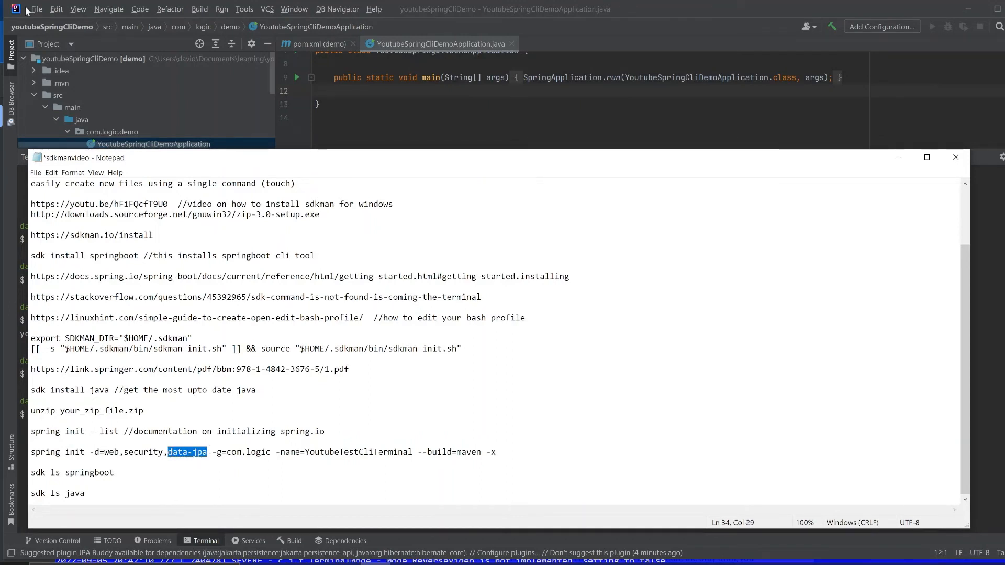
text(mongodb,)
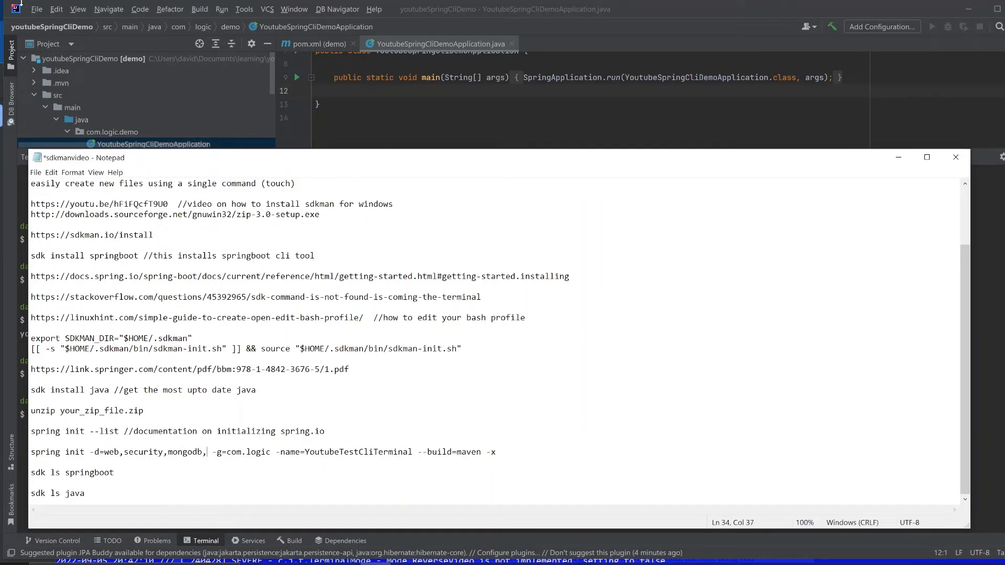
text(lo)
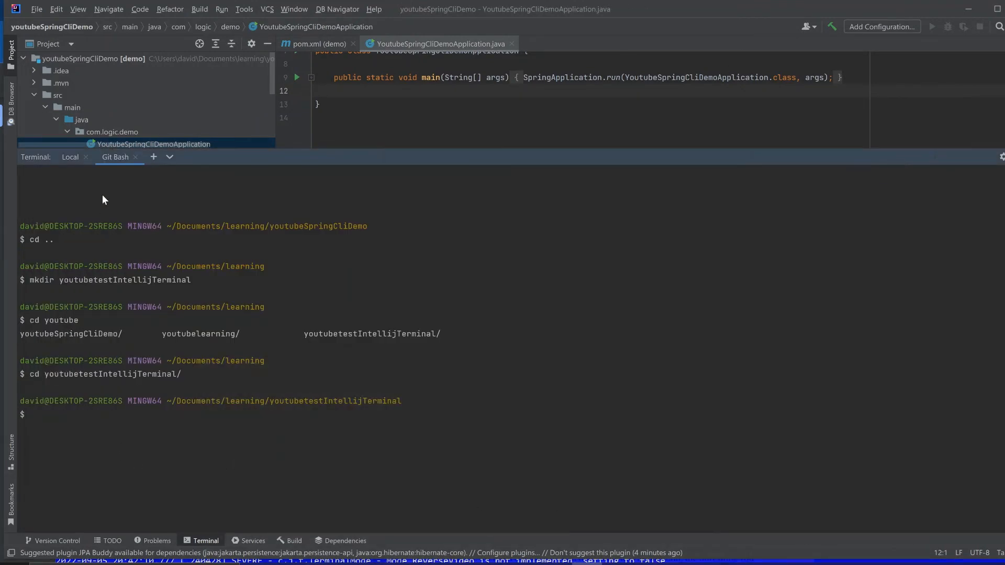
- Run spring init --list to print the supported Spring Boot dependencies
text(s)
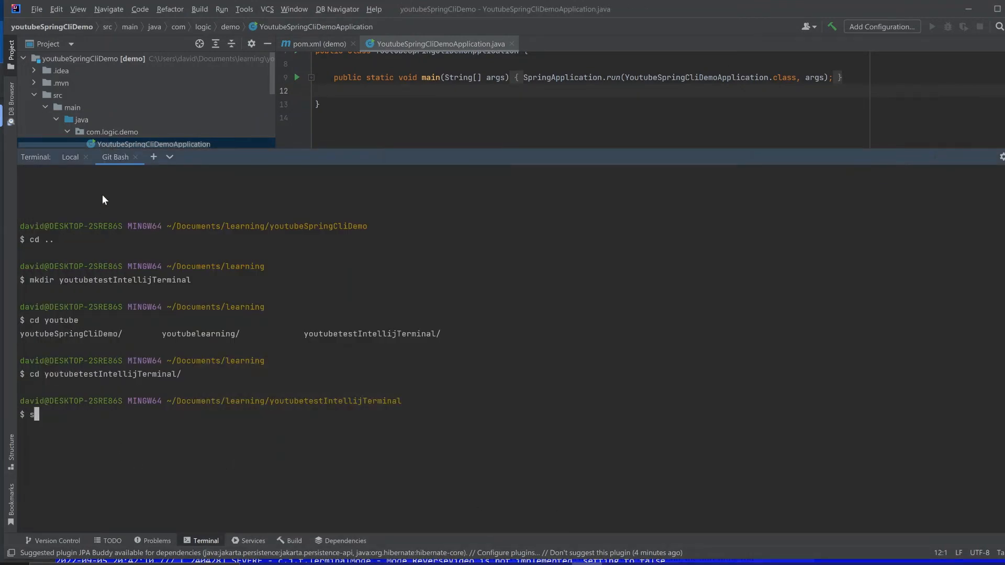
text(spring)
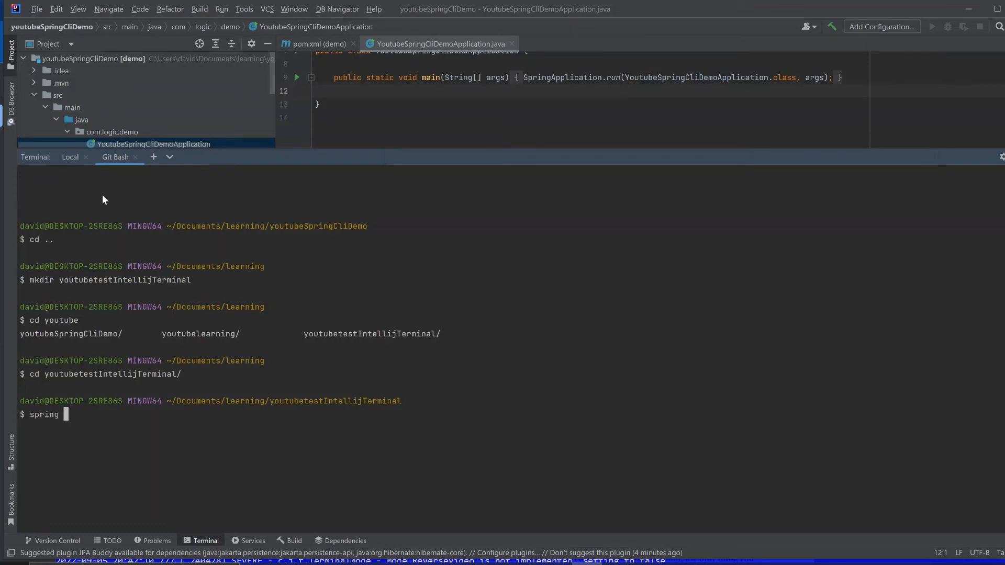
text(init)
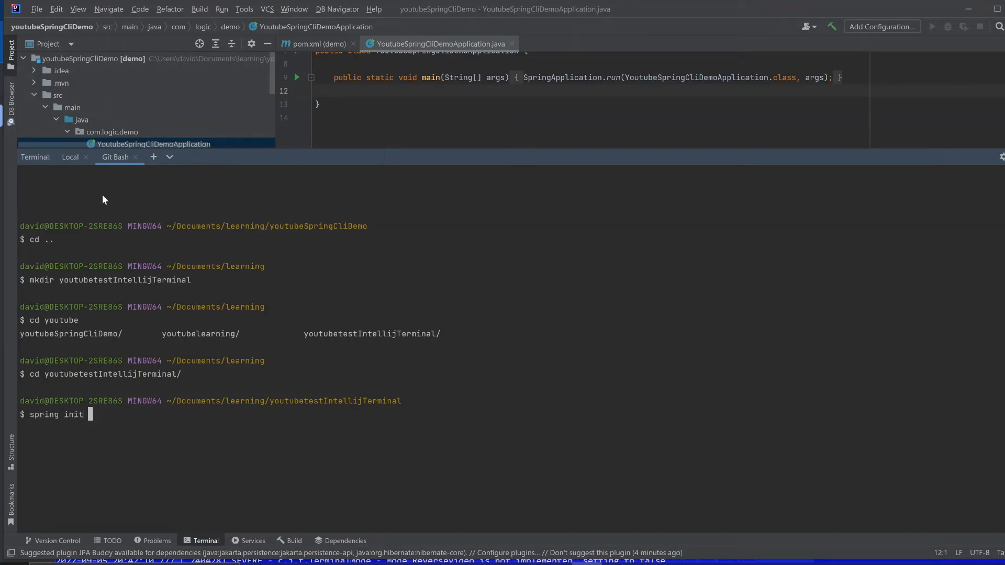
text(--)
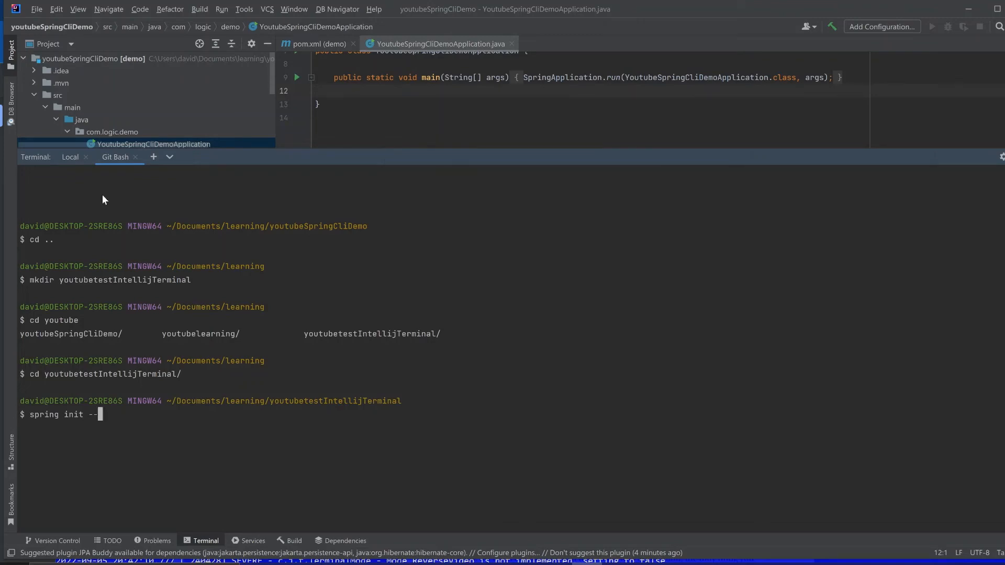
text(list)
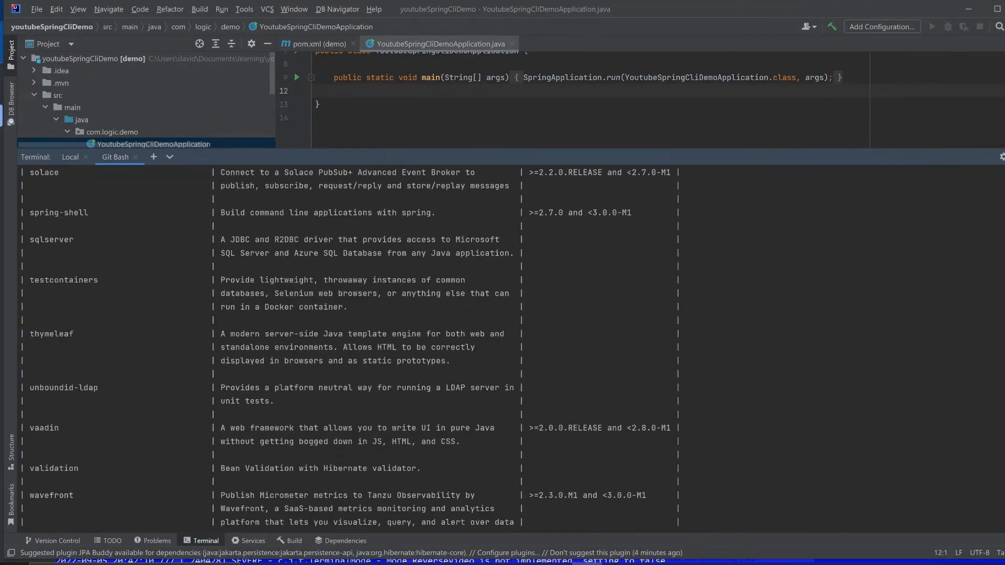
- Scroll the dependency table and select the lombok entry to copy its name
scroll(up, 3)
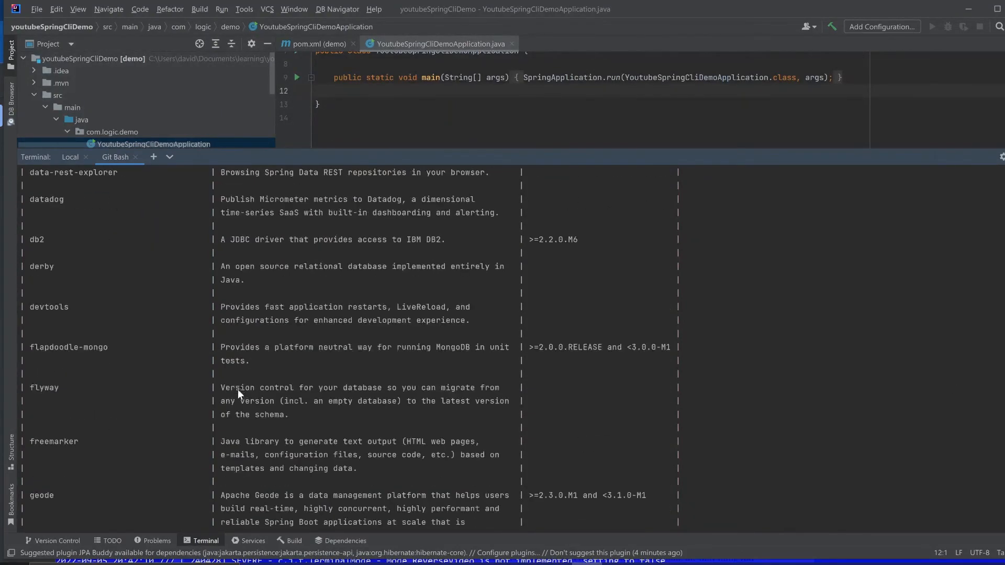
scroll(down, 3)
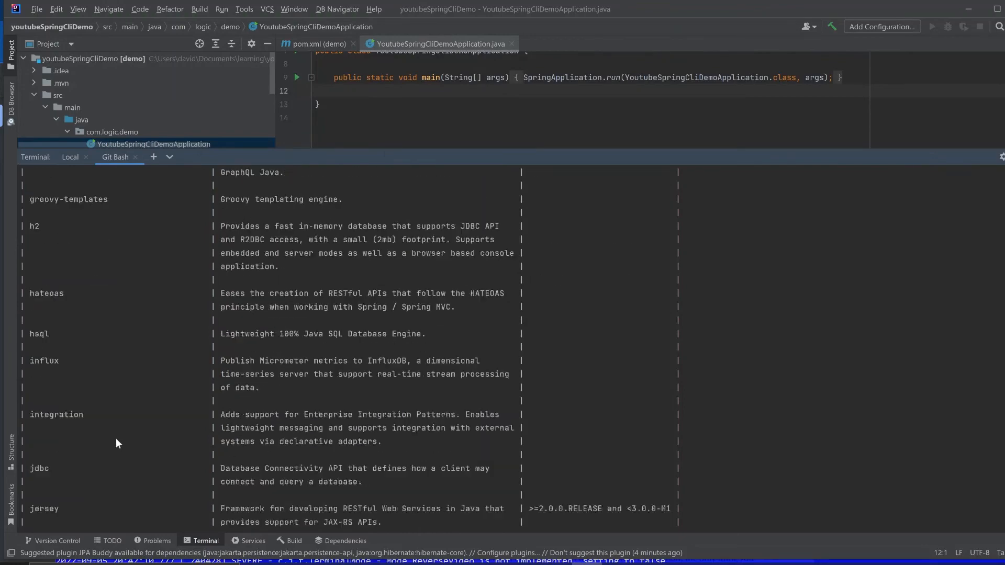
scroll(down, 3)
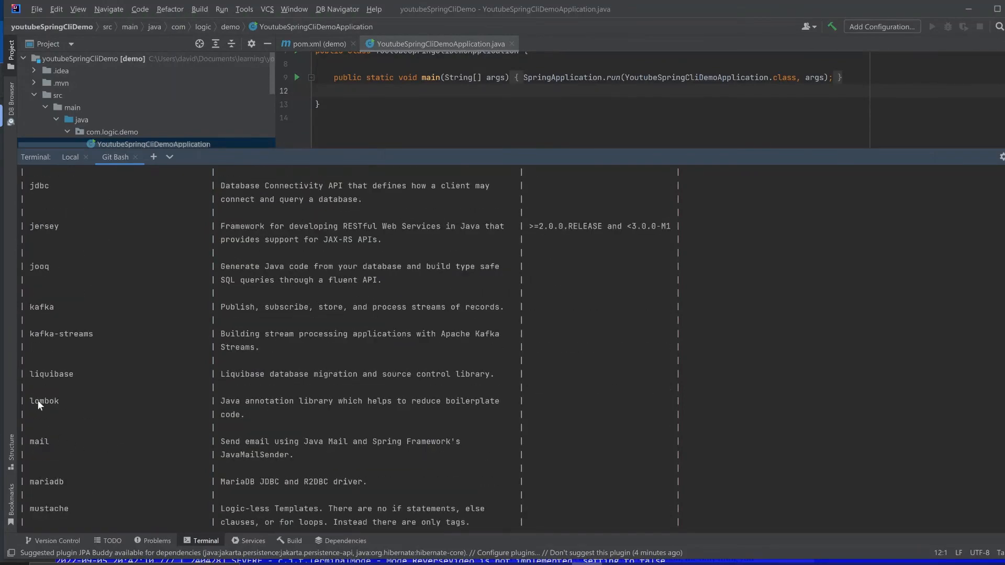
double_click(44, 401)
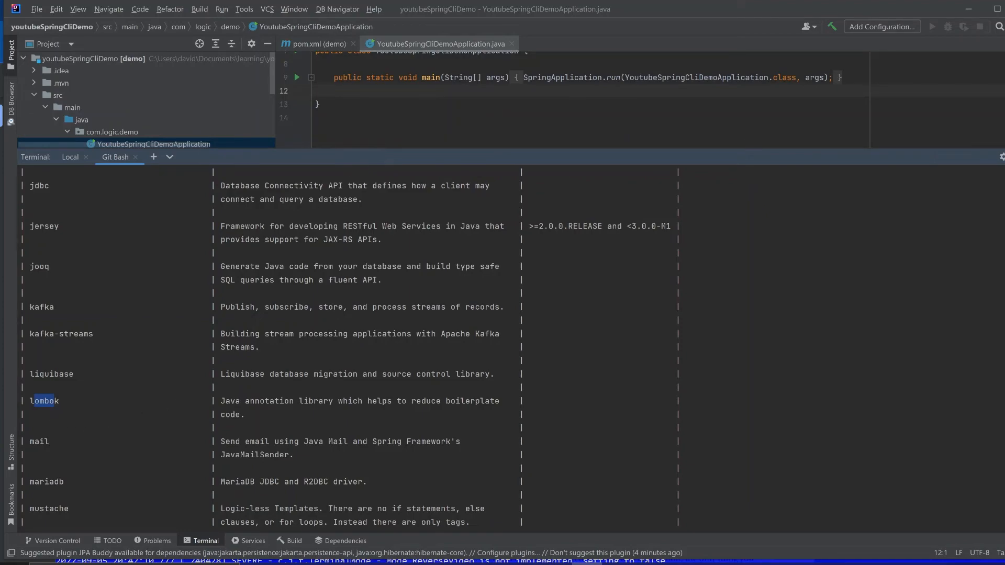
mouse_move(936, 414)
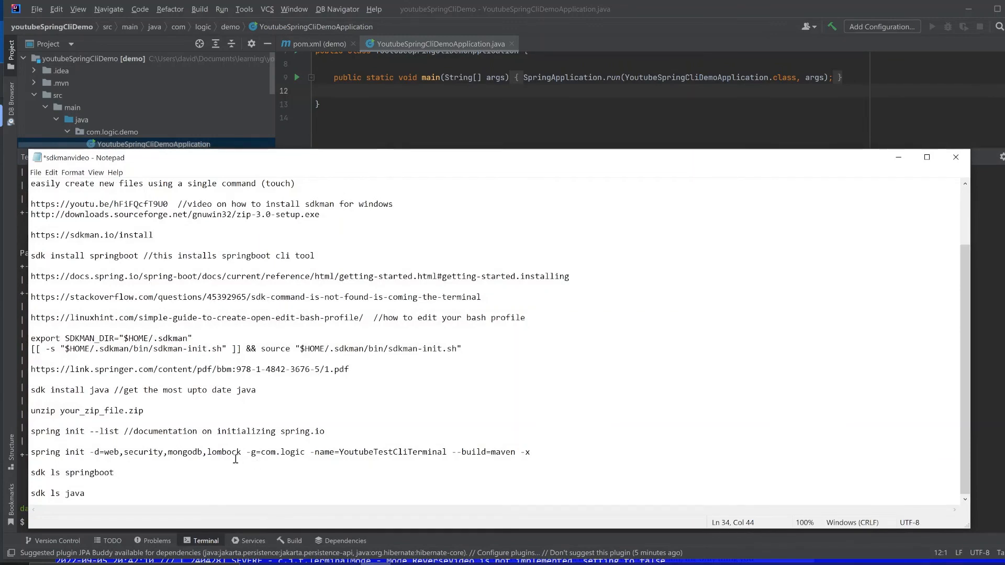
mouse_move(255, 439)
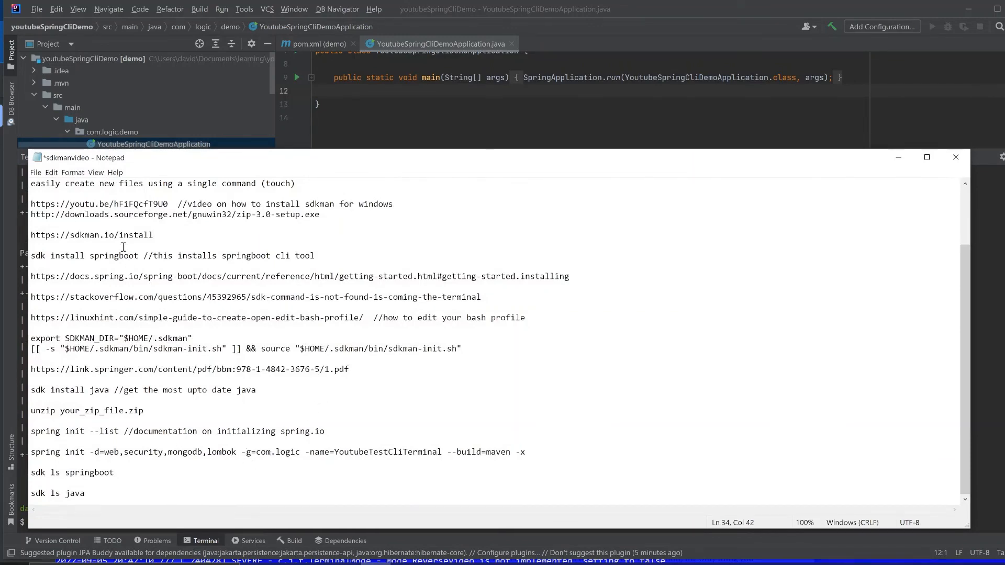
mouse_move(665, 383)
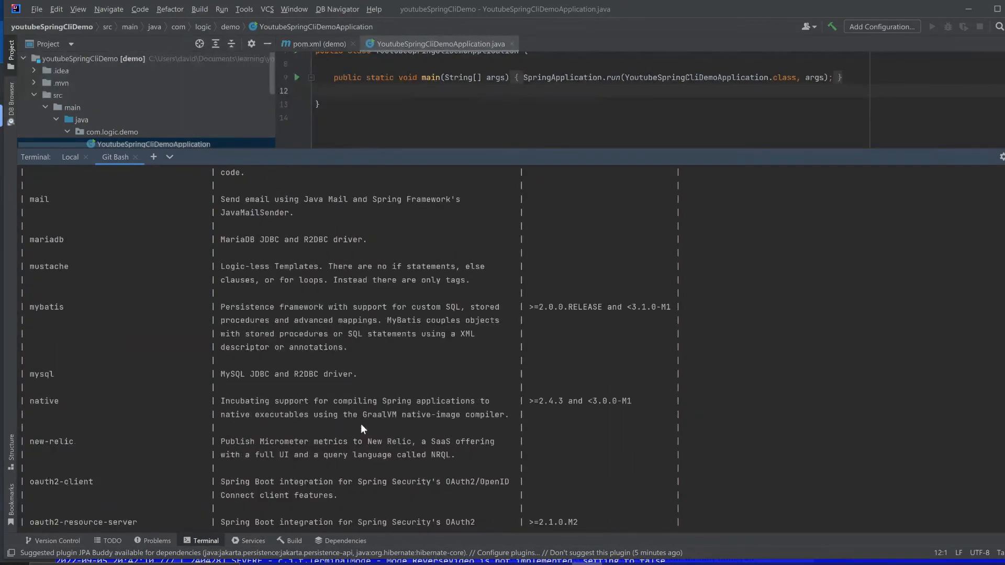
mouse_move(80, 418)
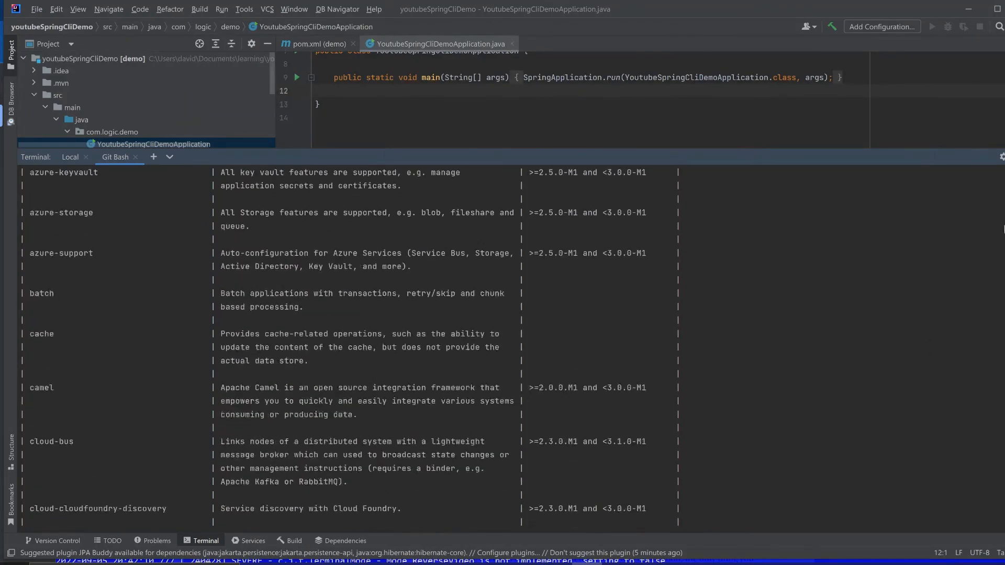
scroll(down, 3)
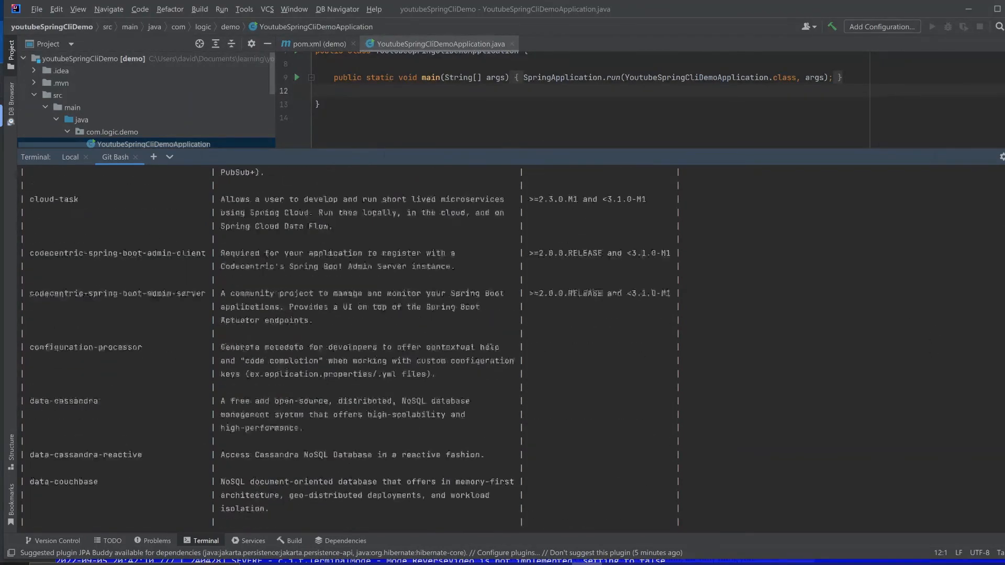
scroll(down, 3)
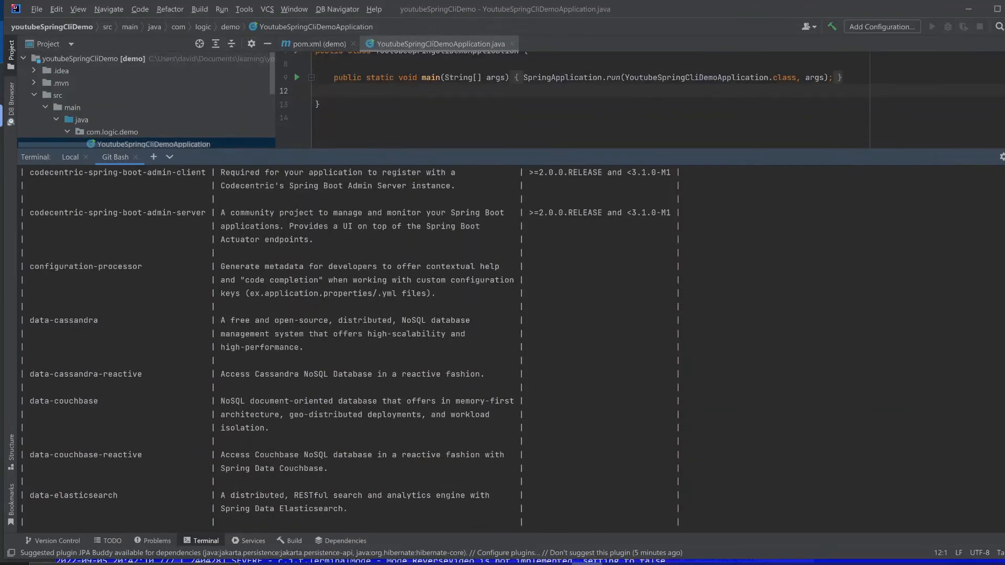
scroll(down, 3)
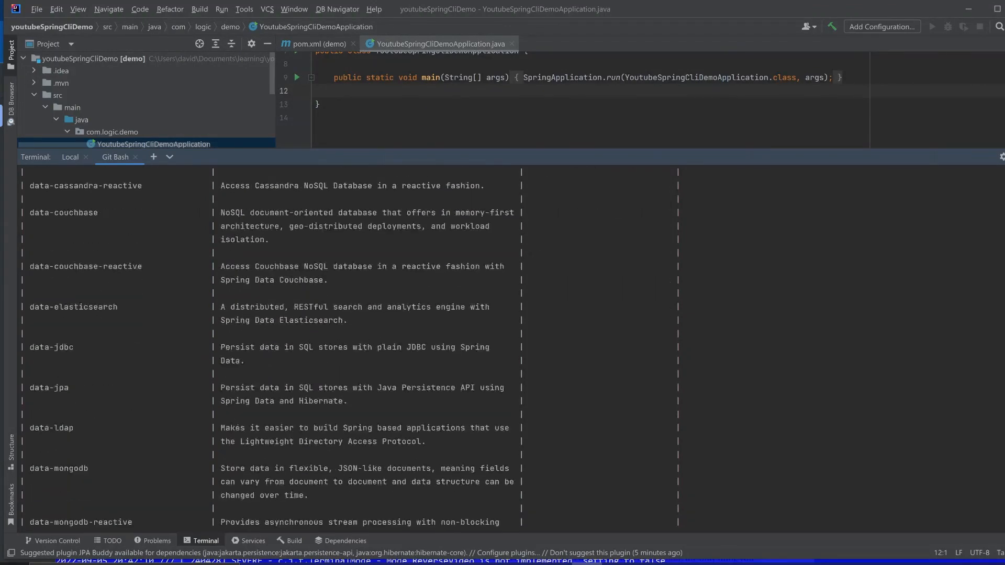
scroll(down, 3)
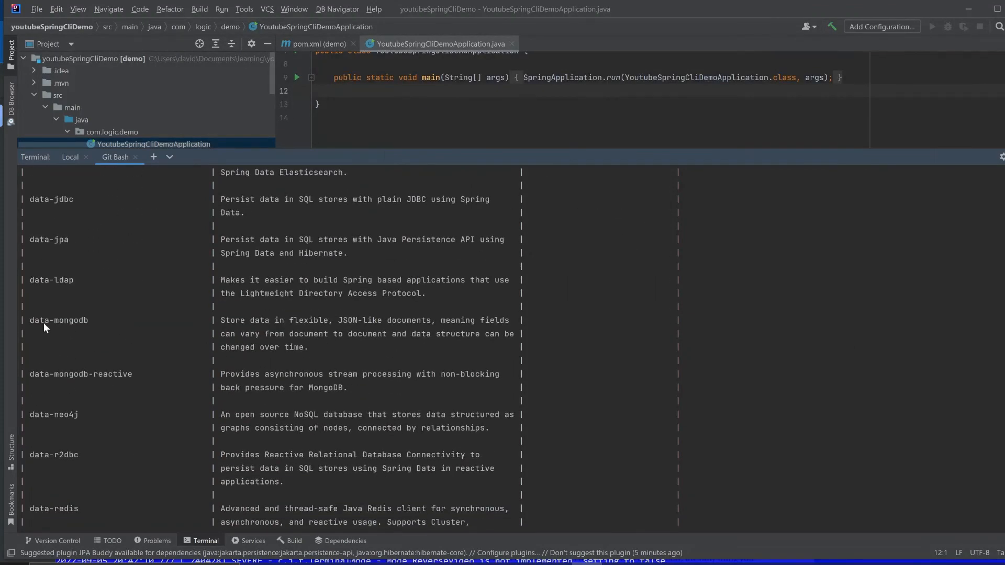
mouse_move(101, 329)
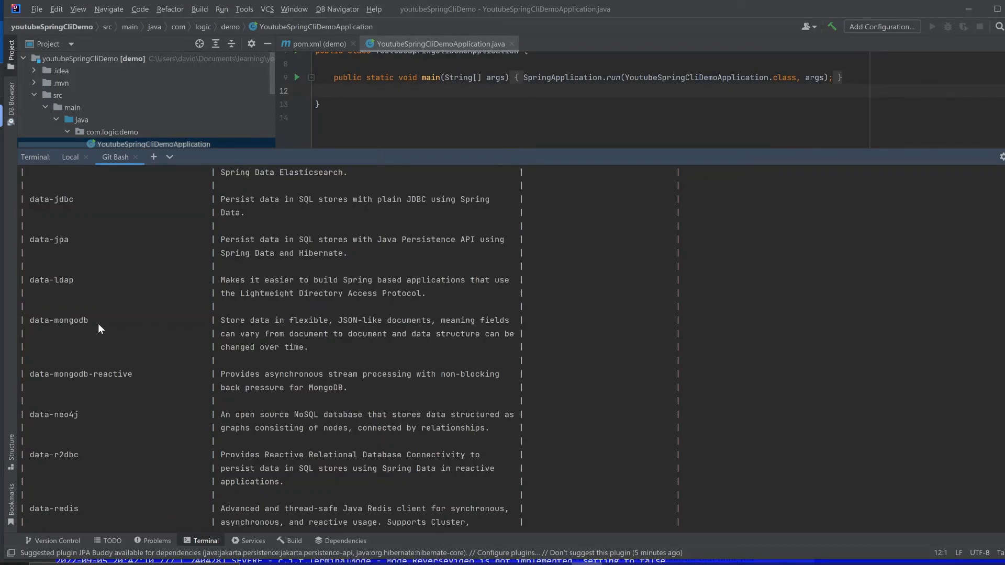
mouse_move(574, 404)
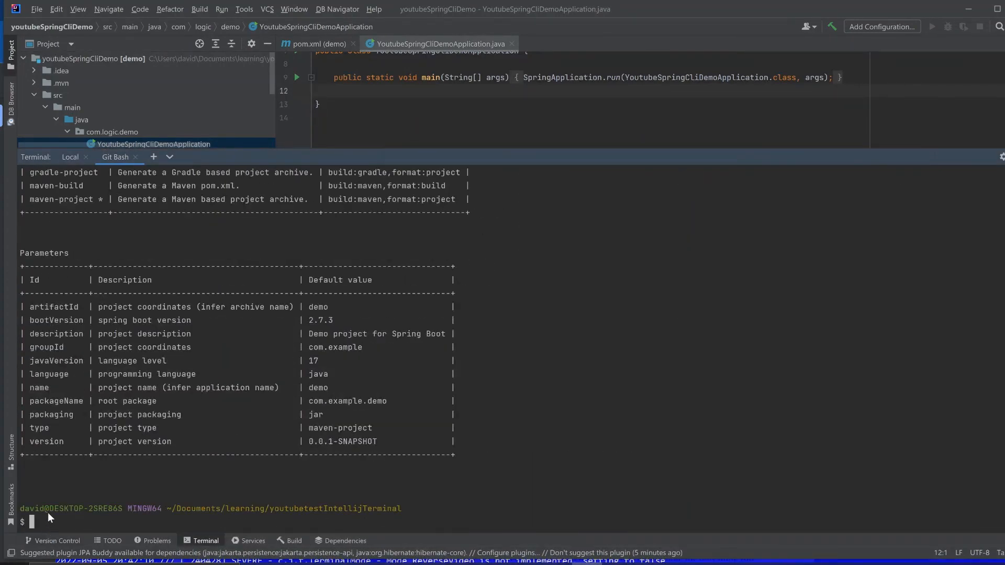
- Run spring init with web,security,data-mongodb,lombok, group com.logic, name YoutubeTestCliTerminal, maven build, extracted
text(spring init -d=web,security,data-mongodb,lombok -g=com.logic -name=YoutubeTestCliTerminal --build=maven -x)
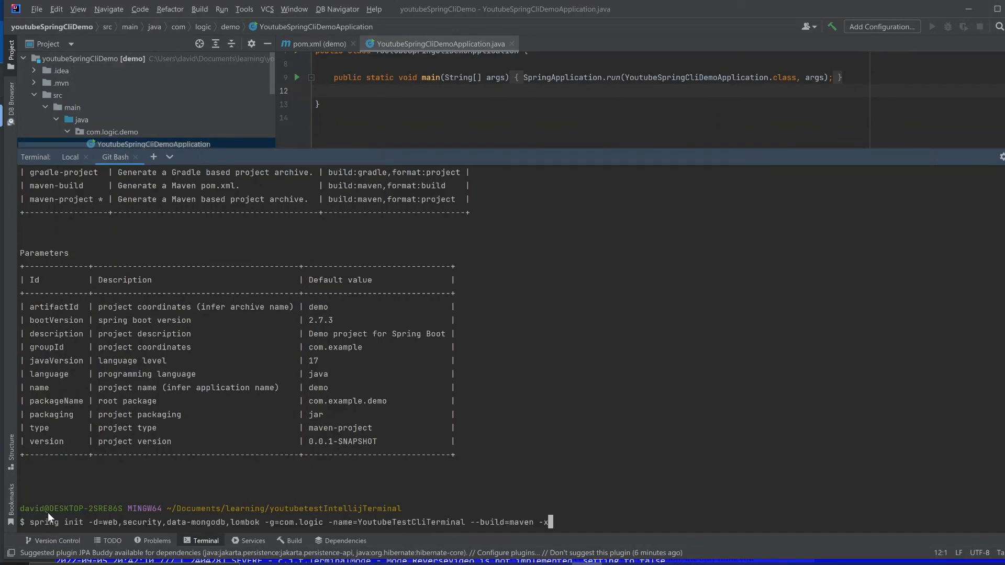
mouse_move(766, 415)
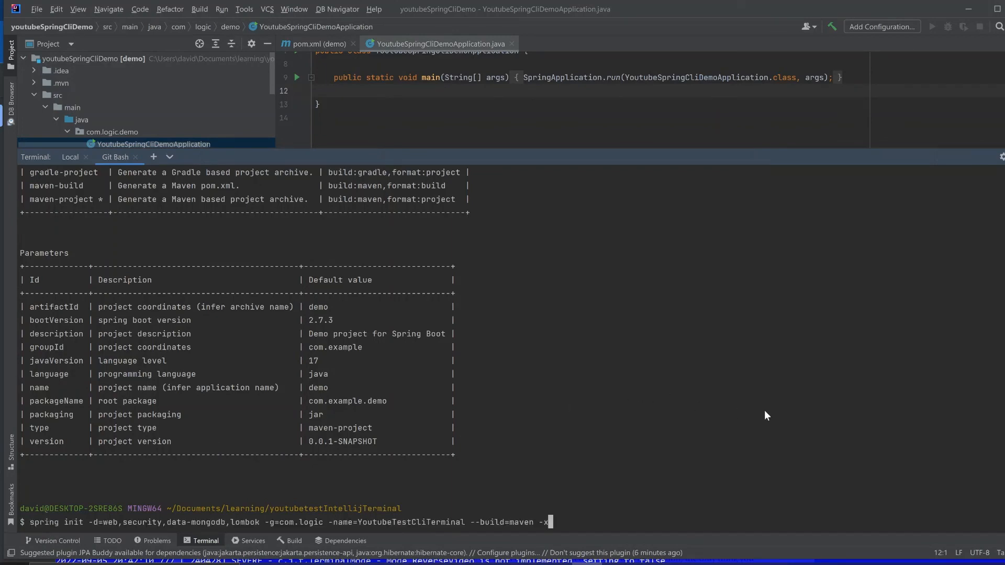
mouse_move(951, 248)
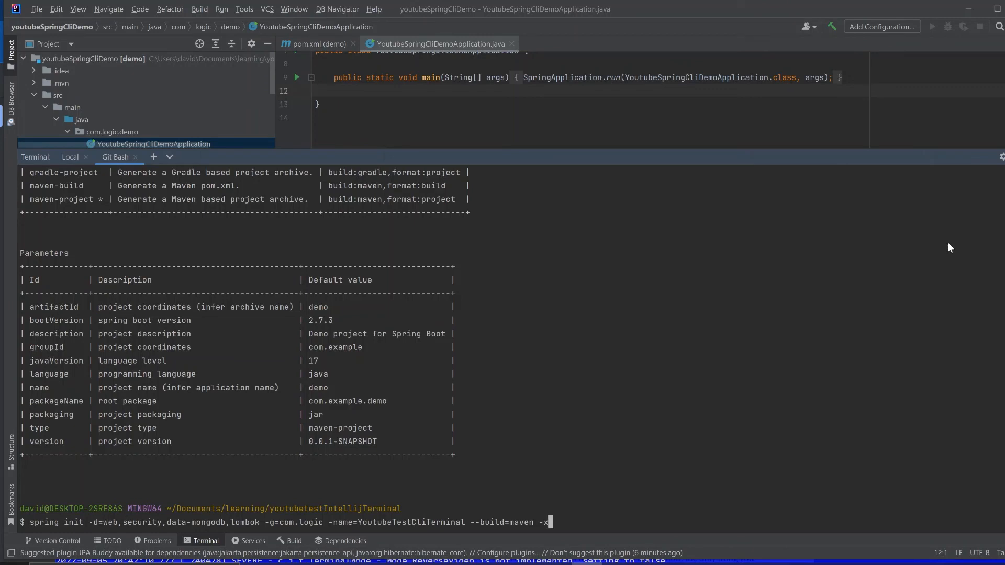
mouse_move(473, 527)
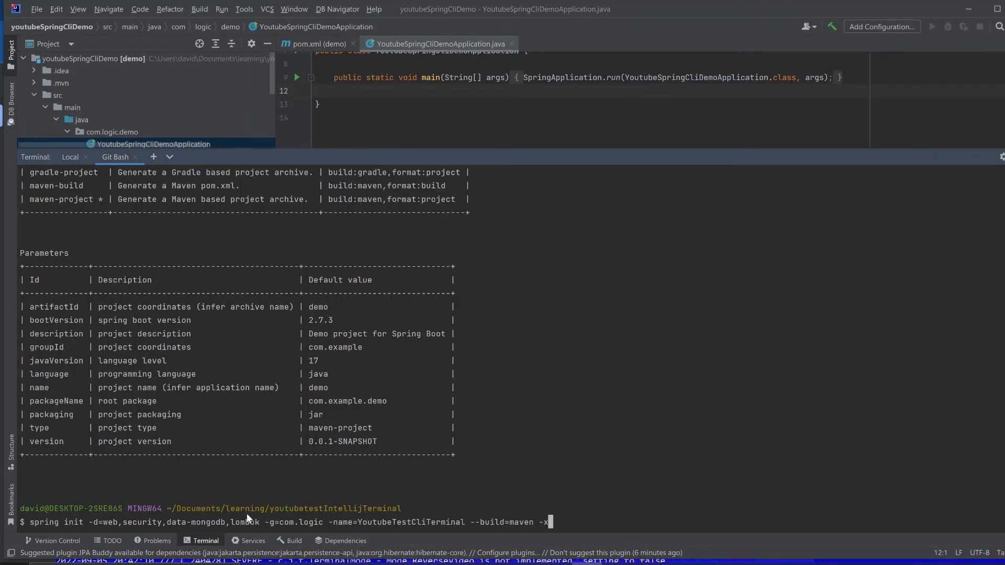
mouse_move(439, 544)
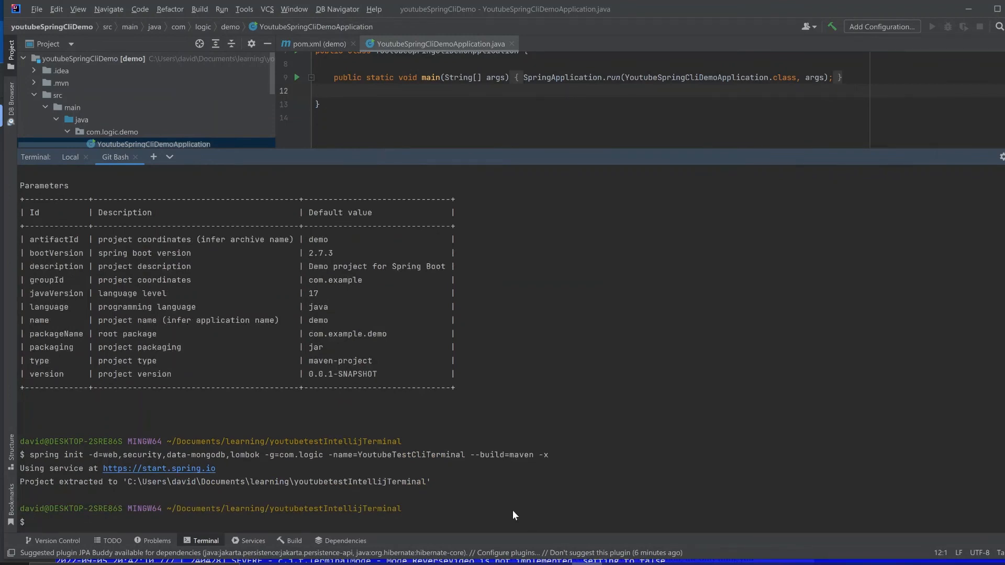
text(id)
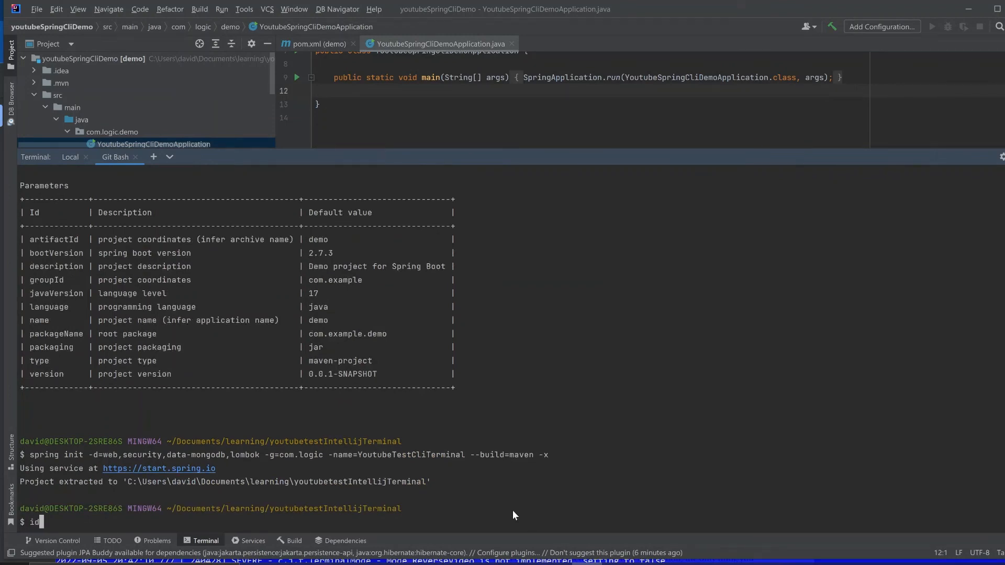
text(dea .)
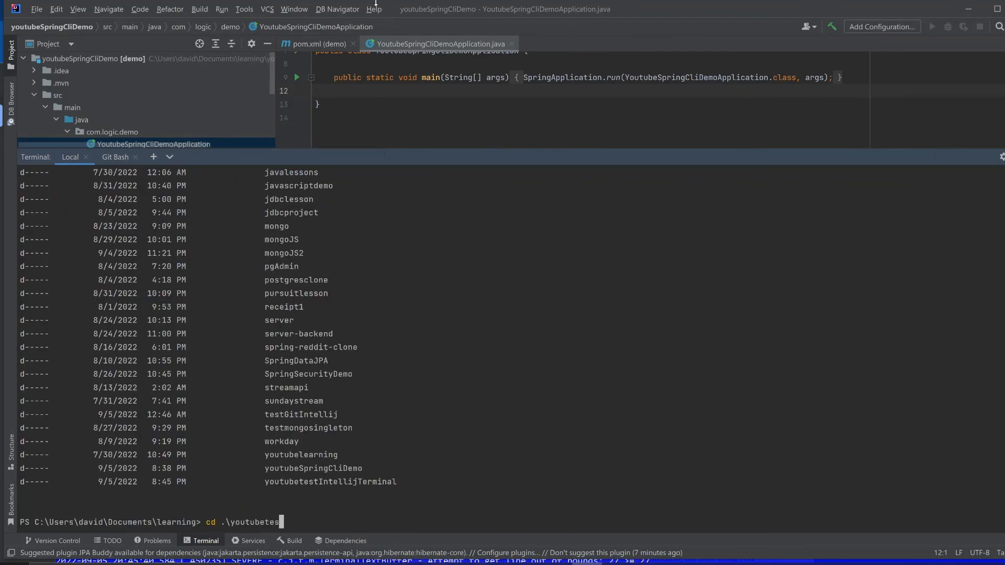
- Move the PowerShell terminal into youtubetestIntellijTerminal and launch it as a project with 'idea .'
key(Enter)
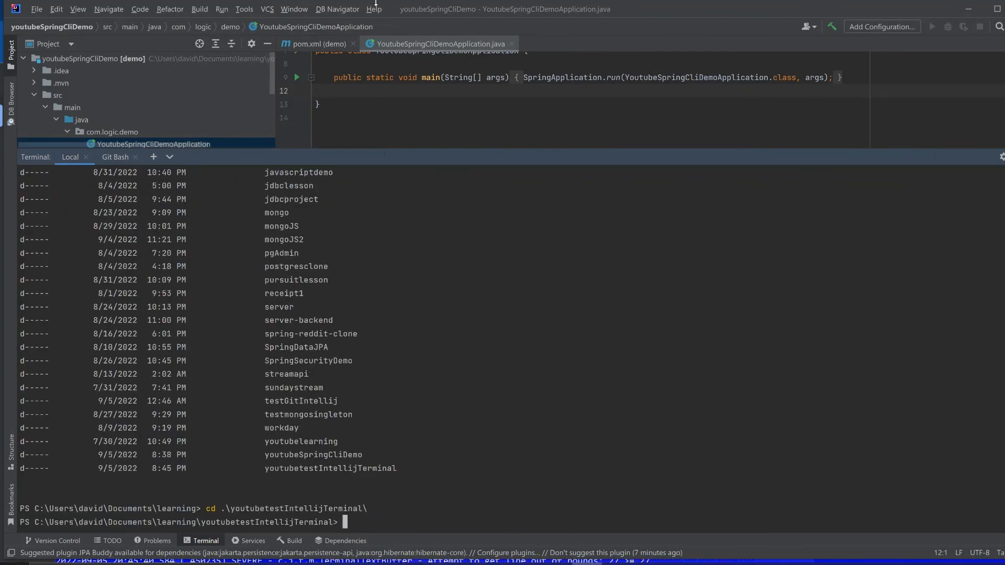
text(id)
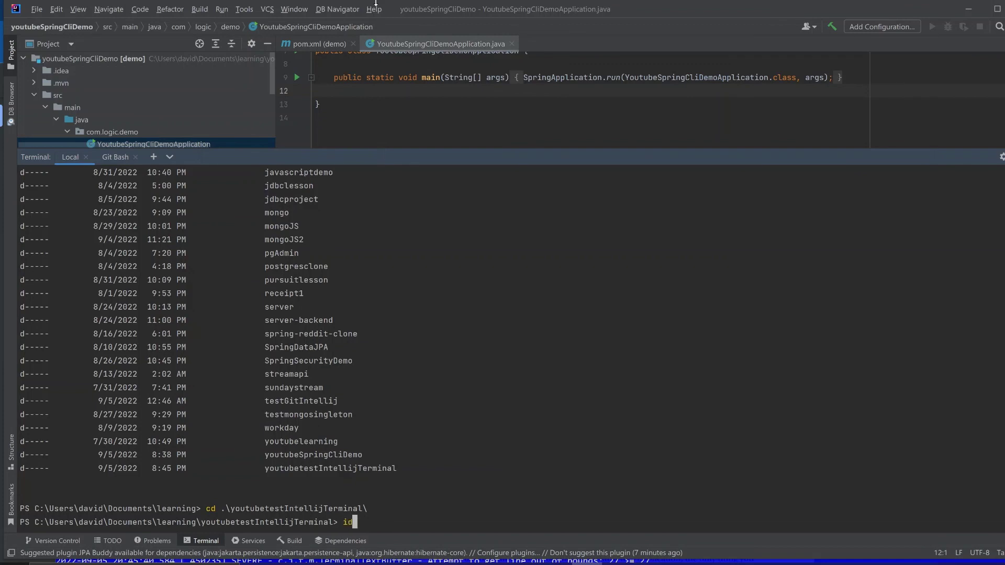
text(dea)
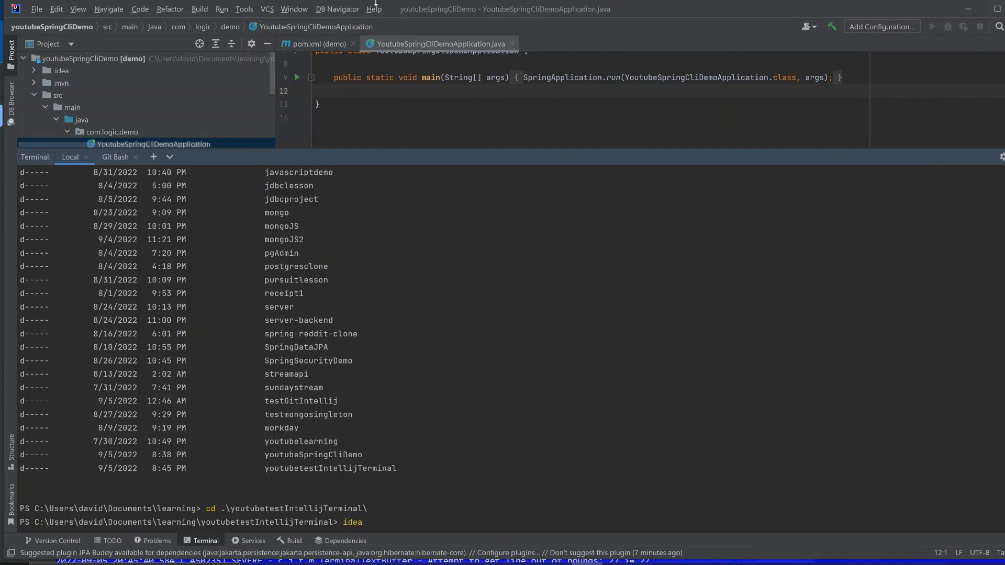
text(.)
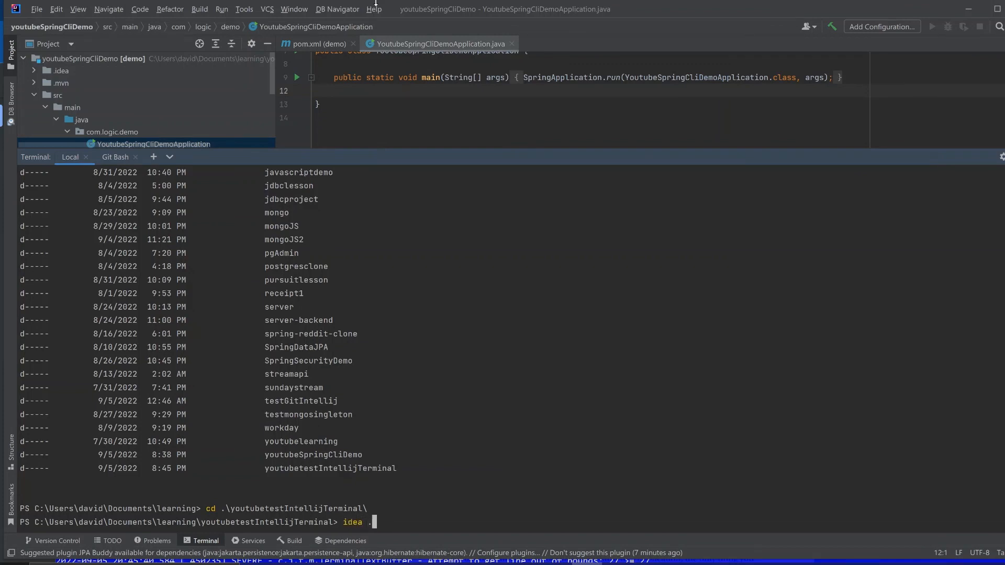
key(Enter)
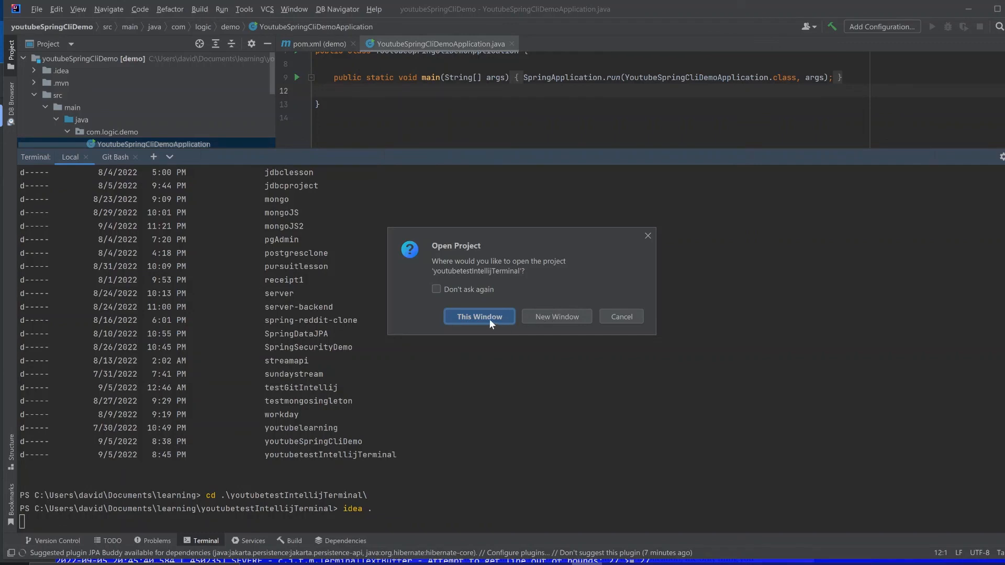
- Open the youtubetestIntellijTerminal project in this window and let Maven sync finish
click(479, 316)
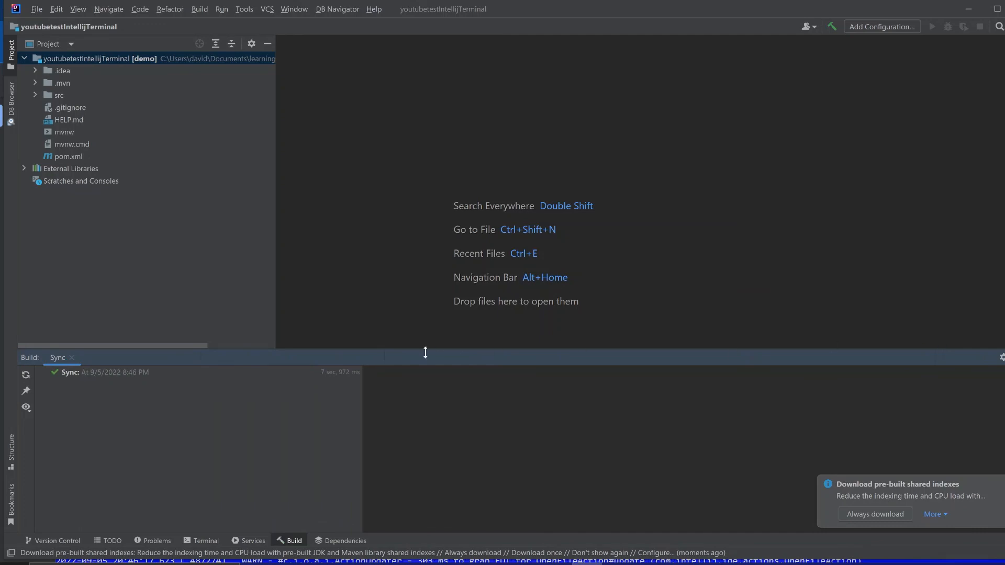
mouse_move(333, 262)
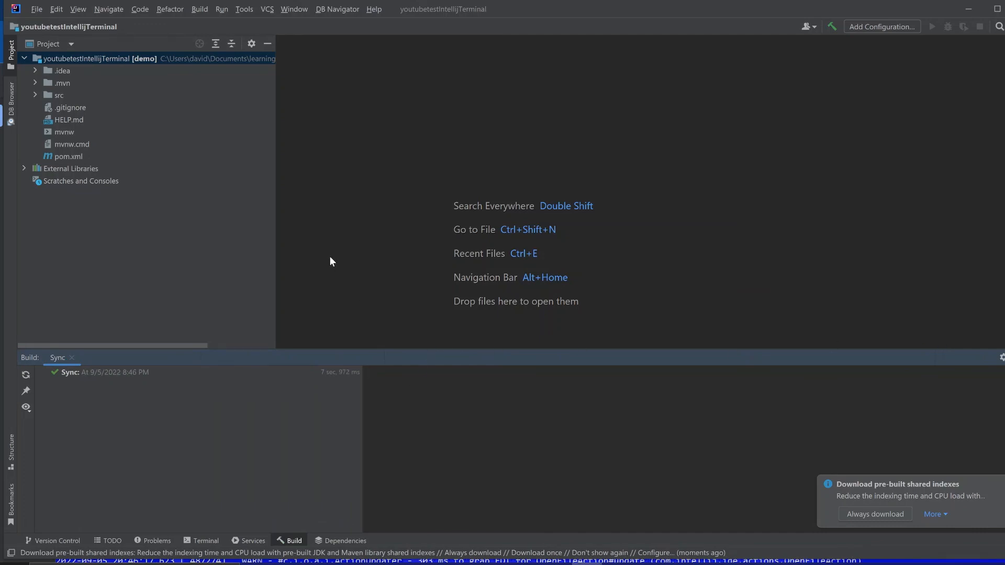
mouse_move(77, 289)
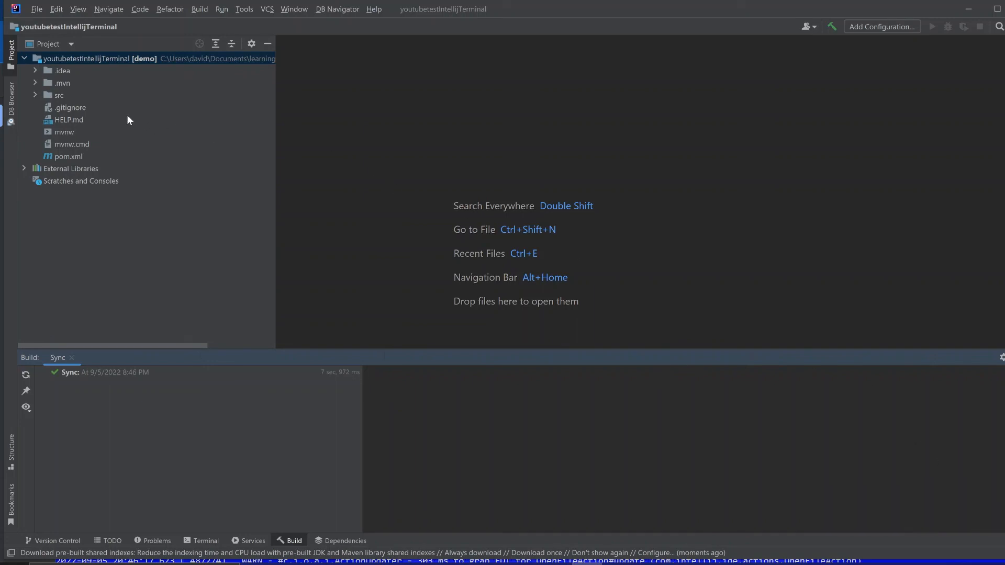
mouse_move(148, 143)
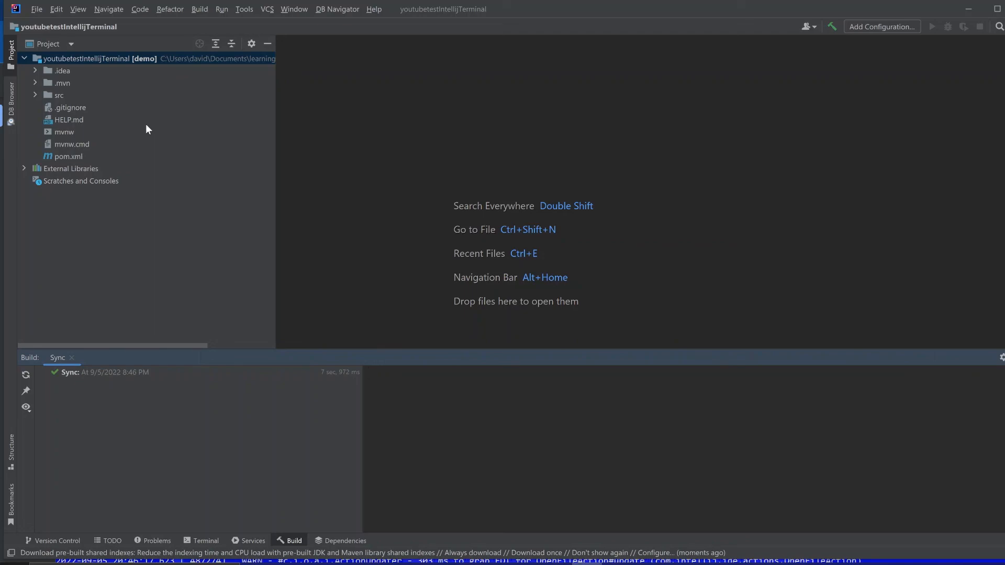
mouse_move(123, 180)
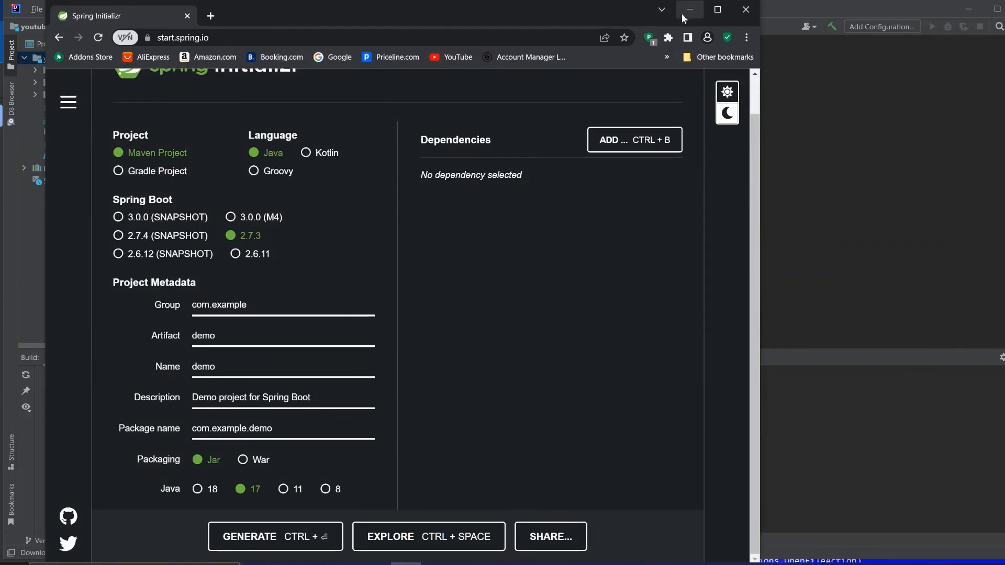
click(691, 9)
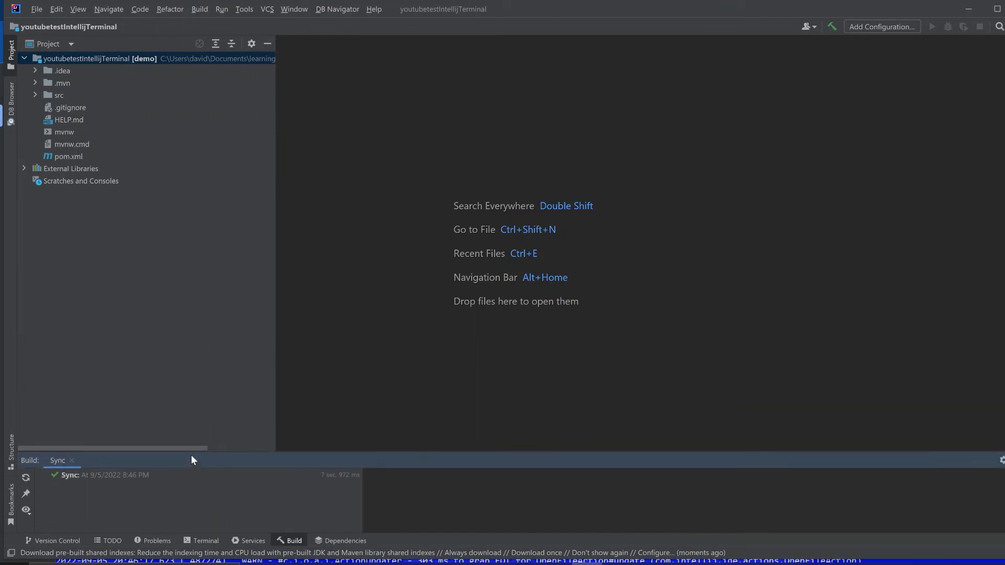
mouse_move(109, 243)
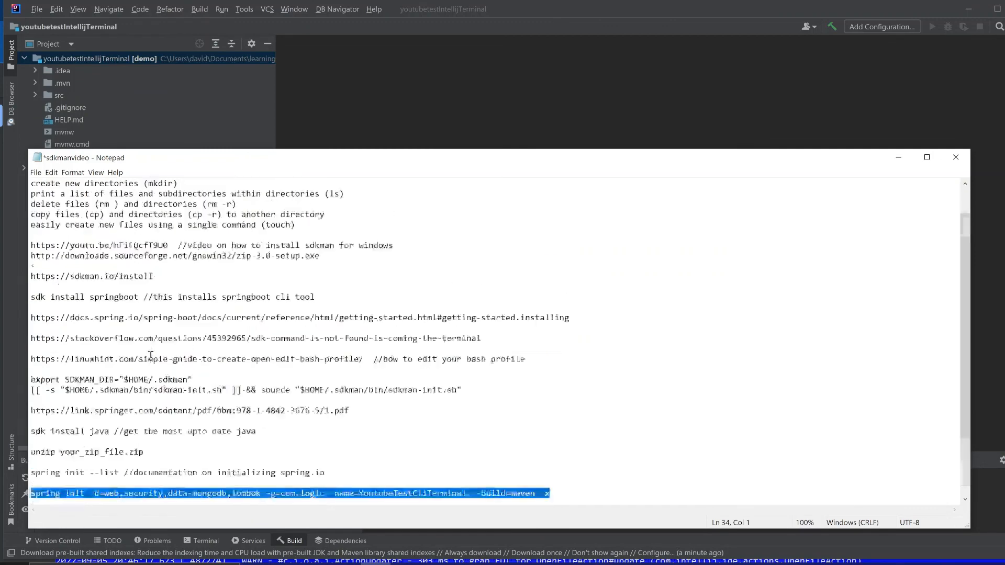
scroll(down, 3)
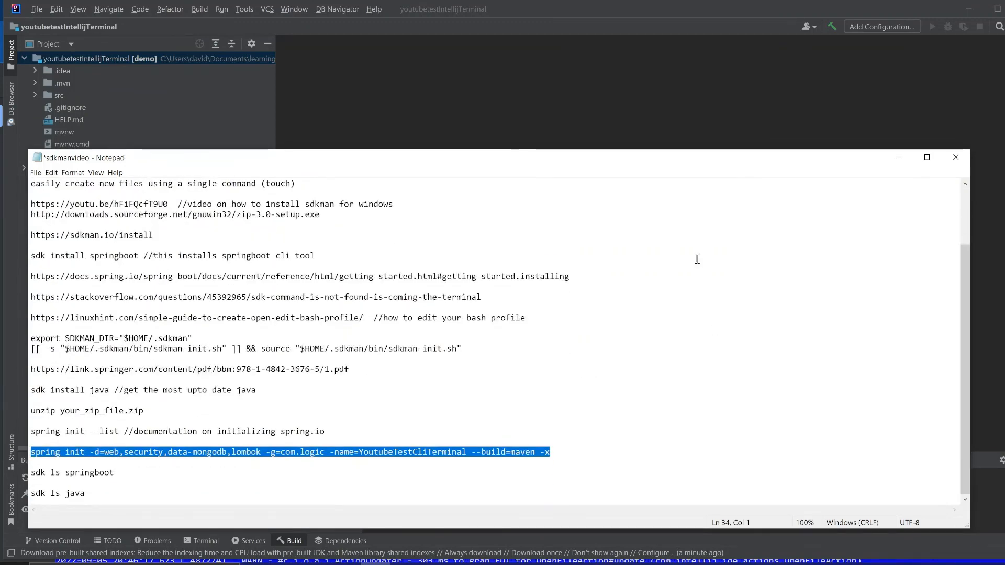
click(954, 157)
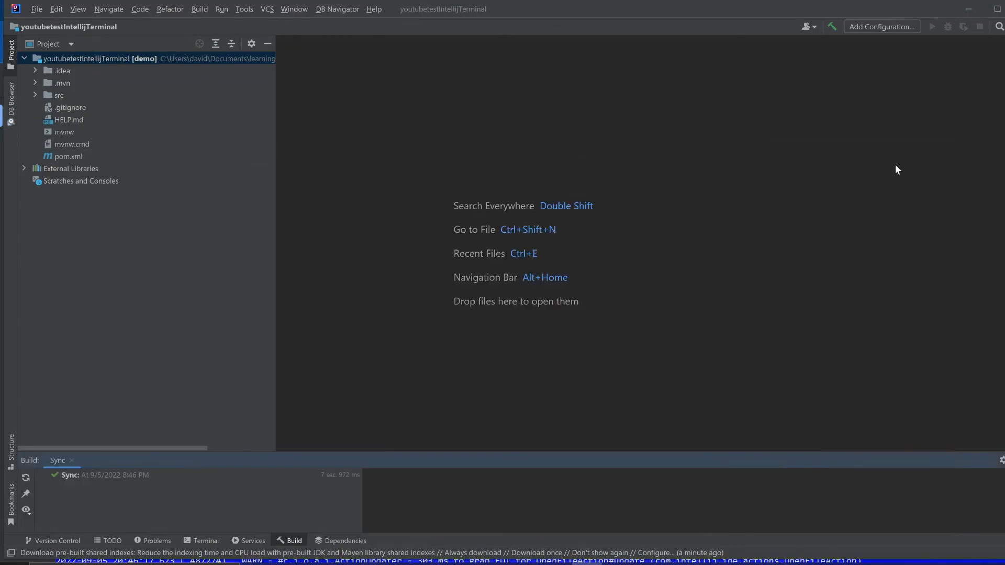